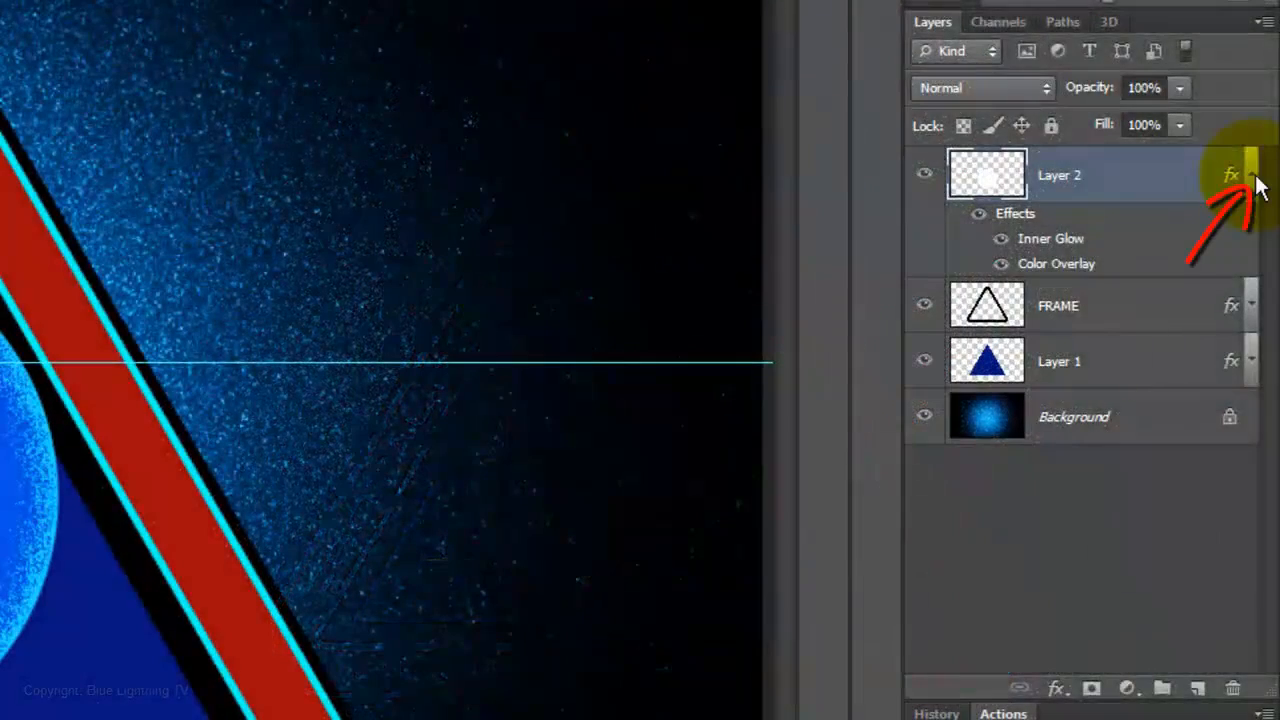
Draw a white, no-stroke tall triangle custom shape inside the blue triangle's peak.
{"action": "left_click", "coordinate": [1251, 174]}
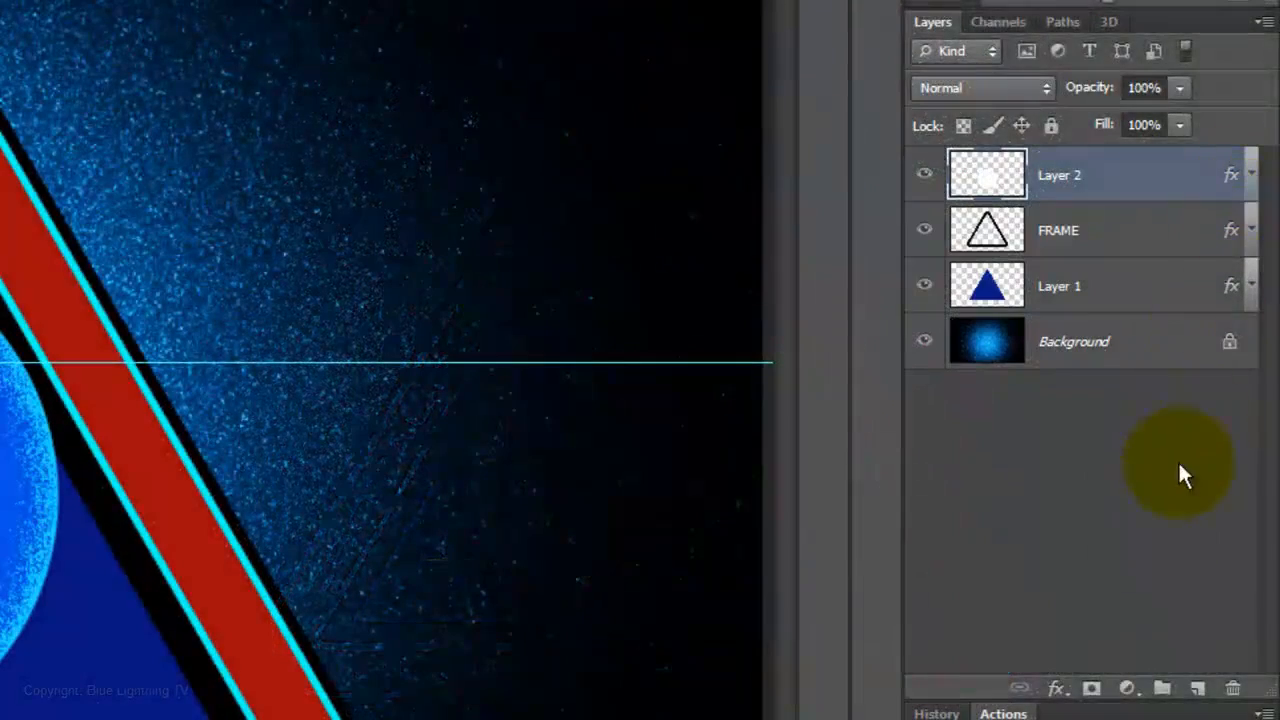
{"action": "left_click", "coordinate": [1197, 688]}
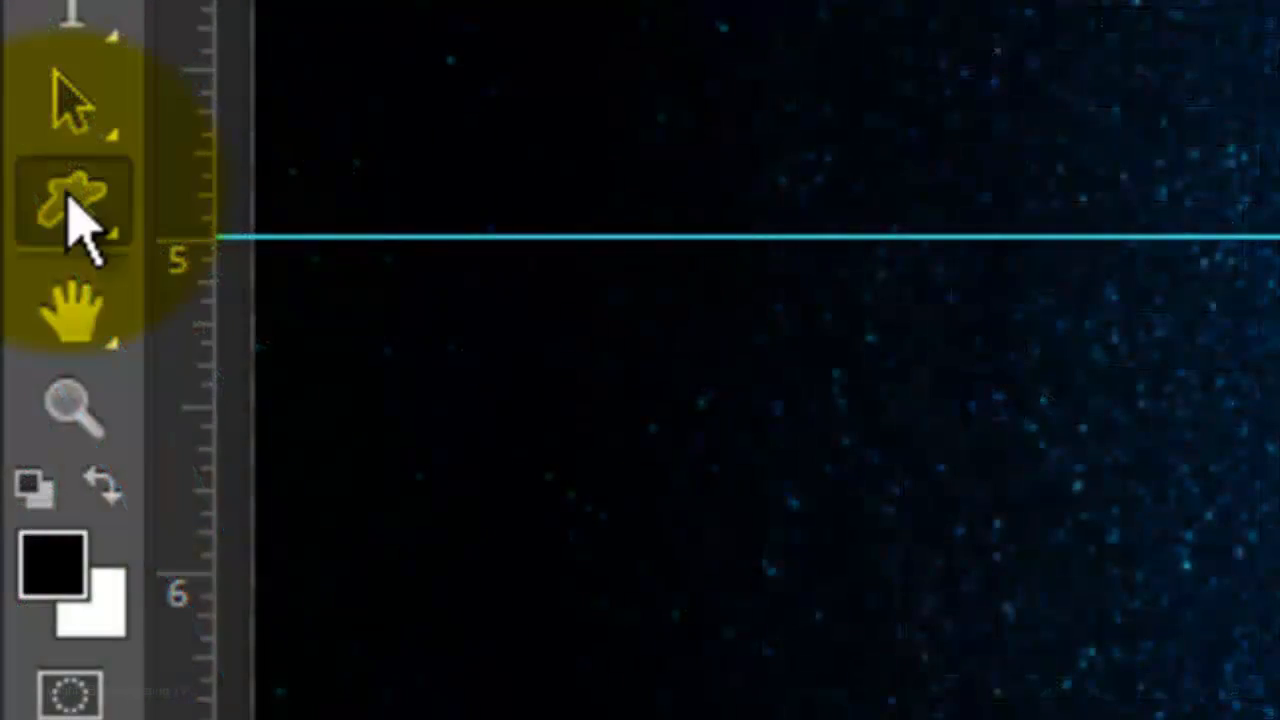
{"action": "left_click", "coordinate": [70, 200]}
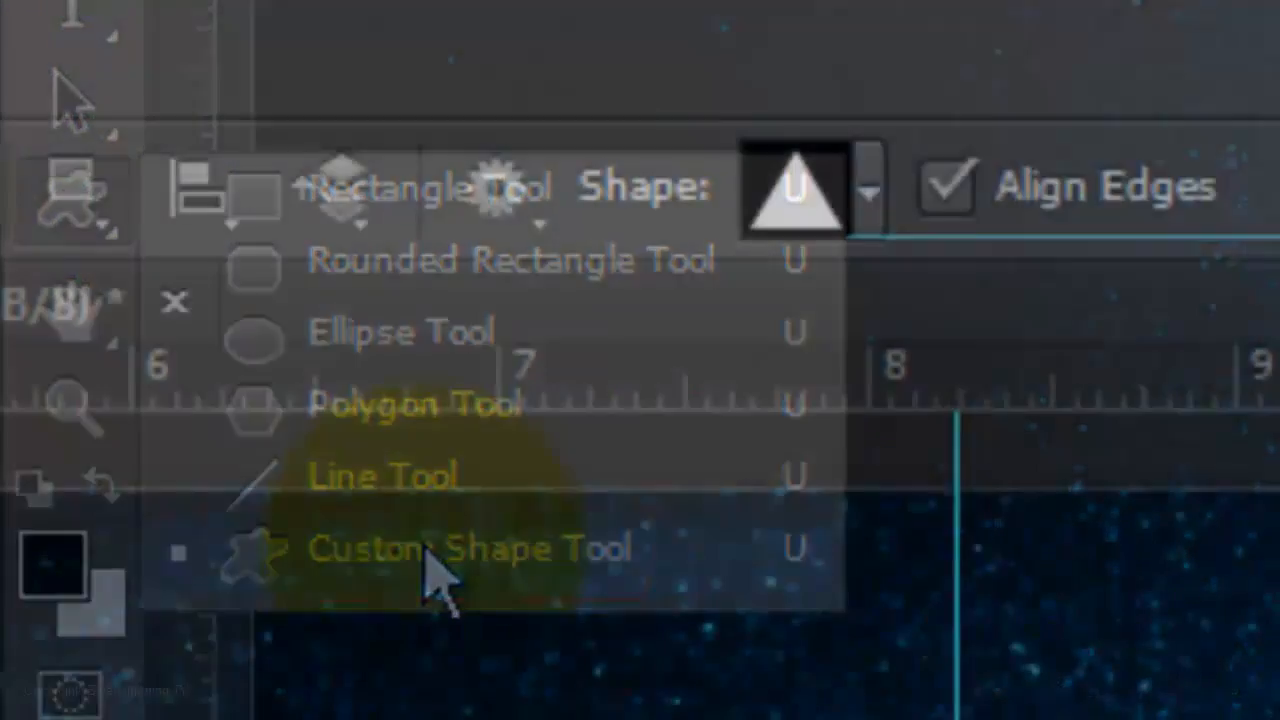
{"action": "left_click", "coordinate": [467, 548]}
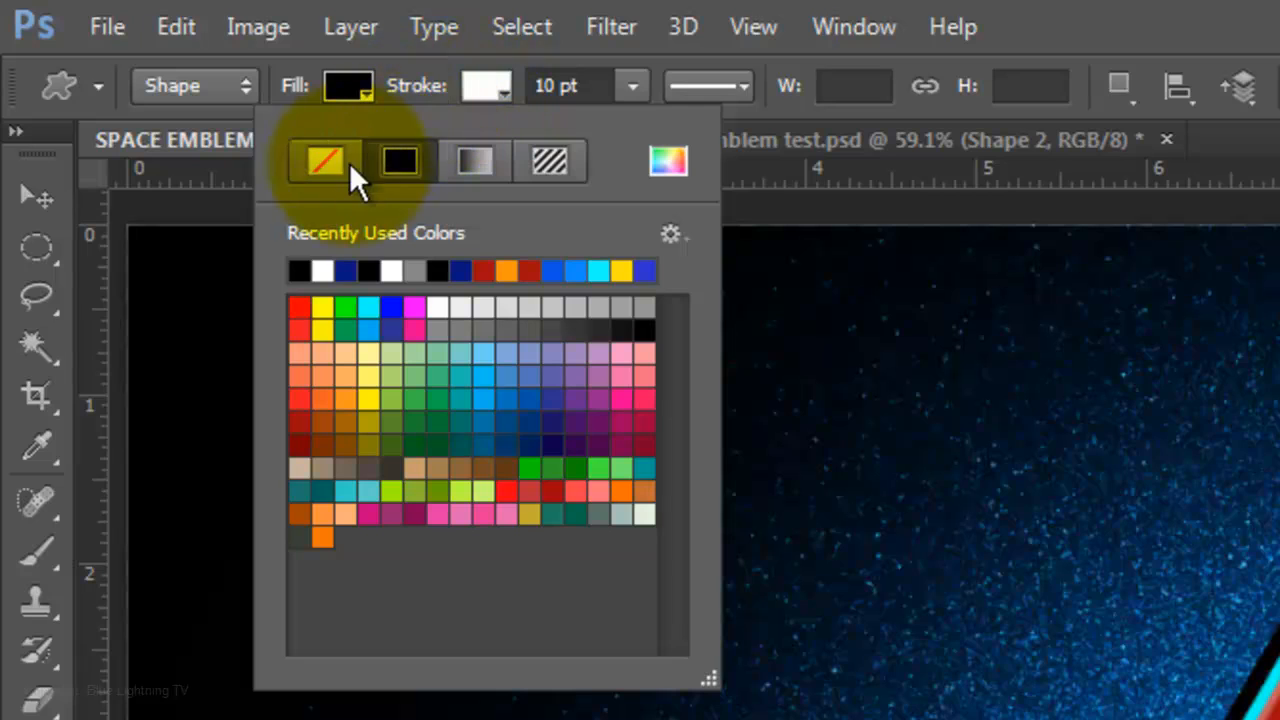
{"action": "left_click", "coordinate": [324, 161]}
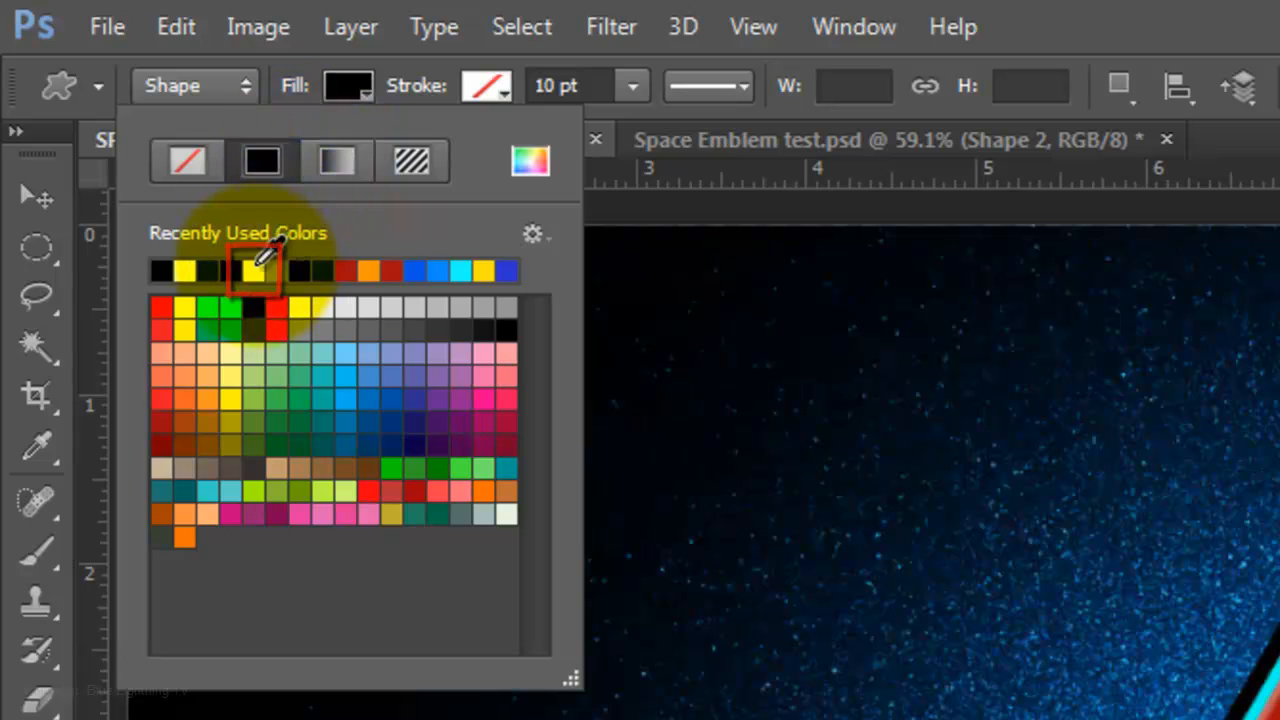
{"action": "left_click", "coordinate": [255, 270]}
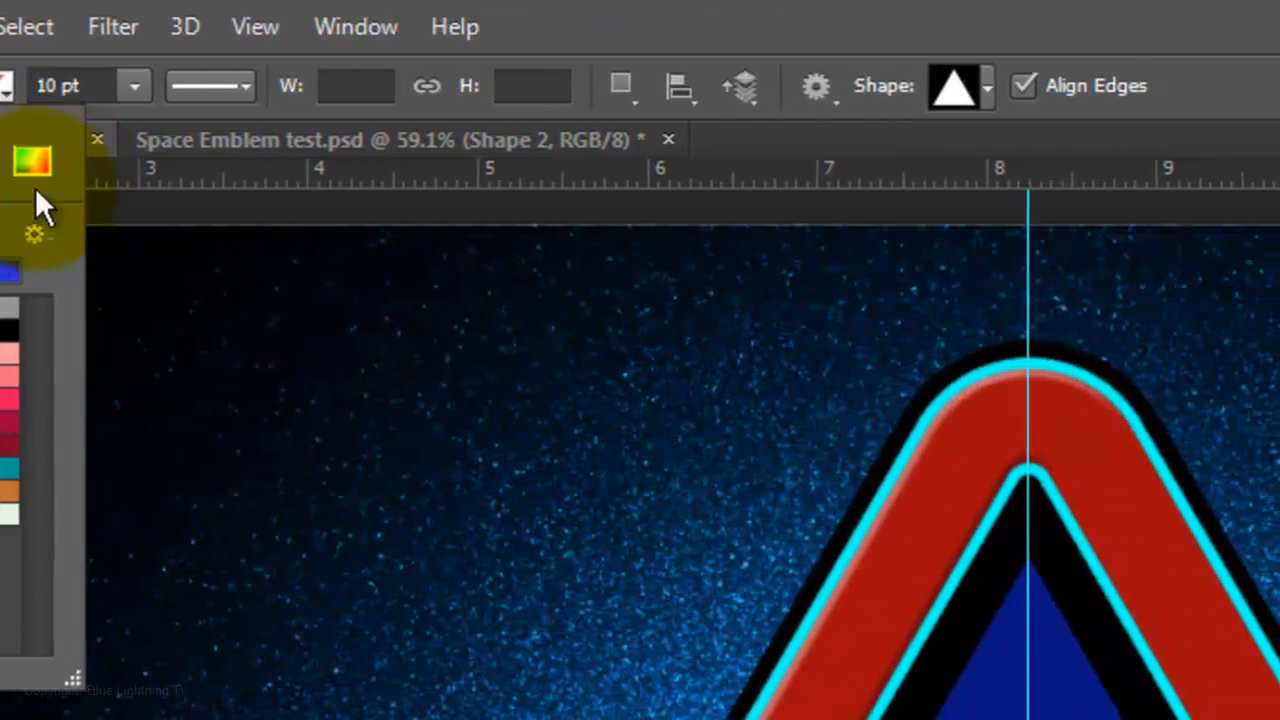
{"action": "left_click", "coordinate": [817, 85]}
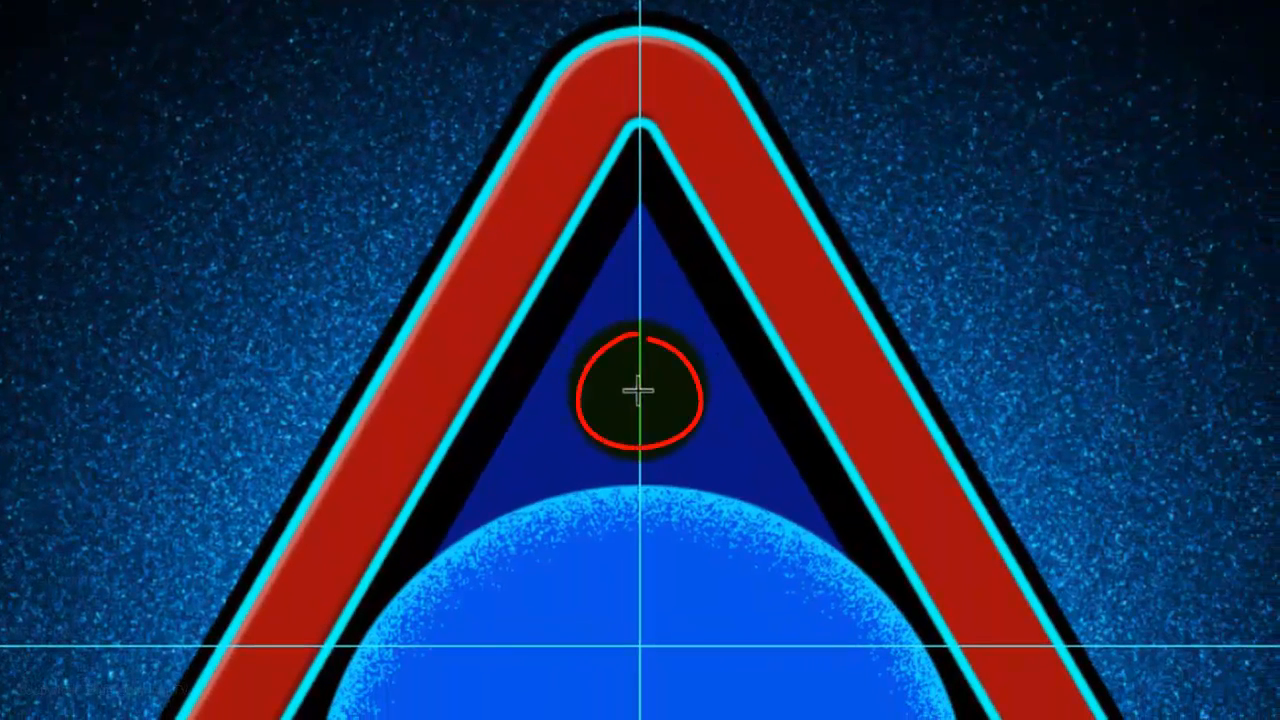
{"action": "left_click_drag", "start_coordinate": [640, 390], "coordinate": [690, 255]}
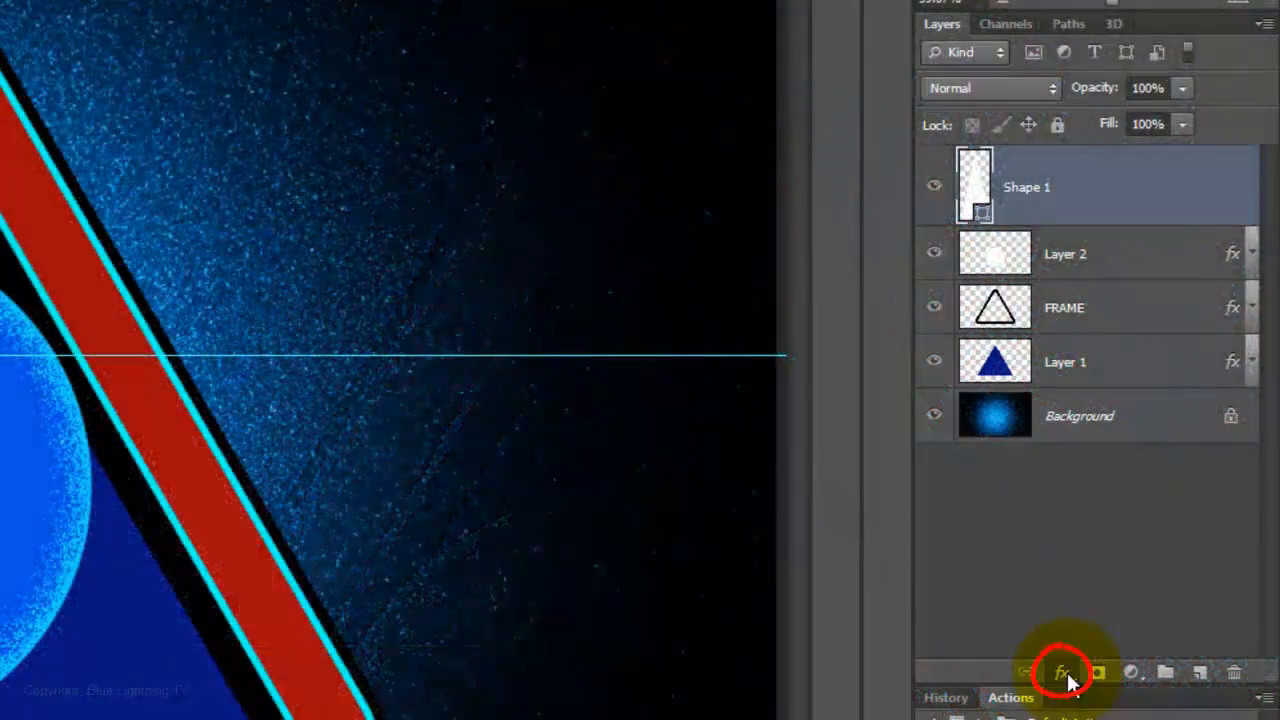
Add a Chisel Hard Bevel & Emboss with 247 px size to the starship shape.
{"action": "left_click", "coordinate": [1062, 672]}
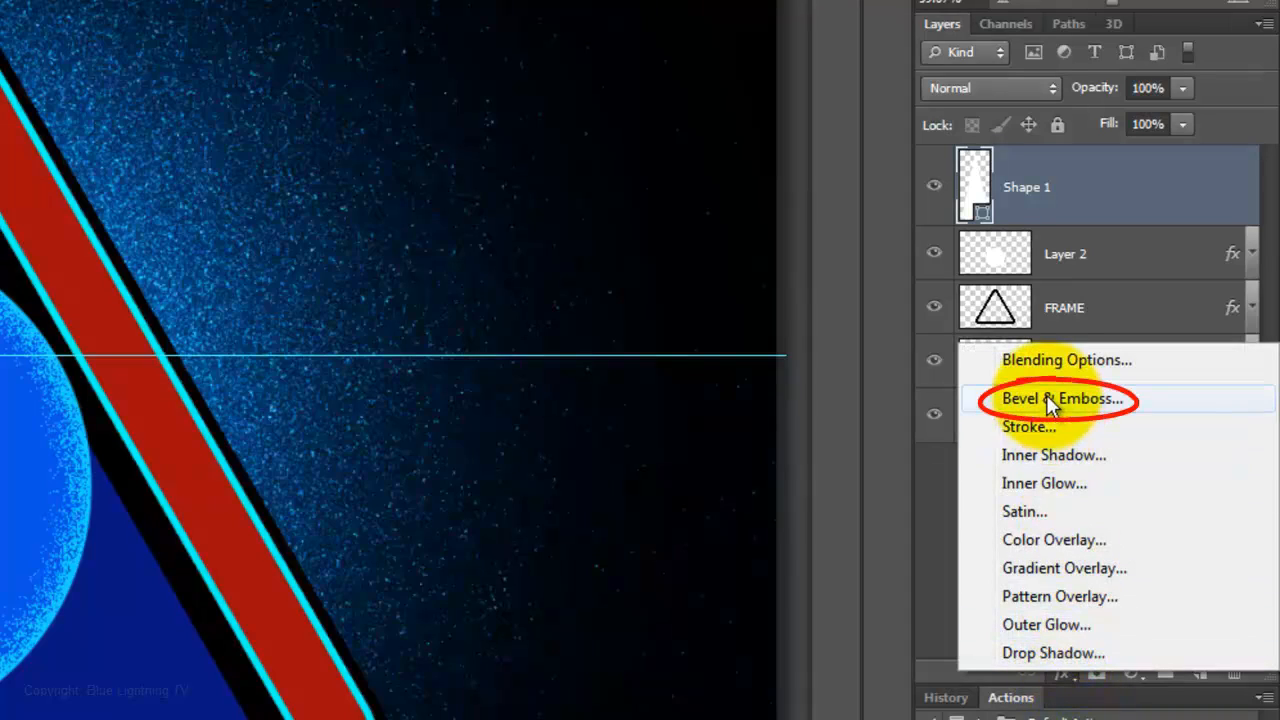
{"action": "left_click", "coordinate": [1060, 398]}
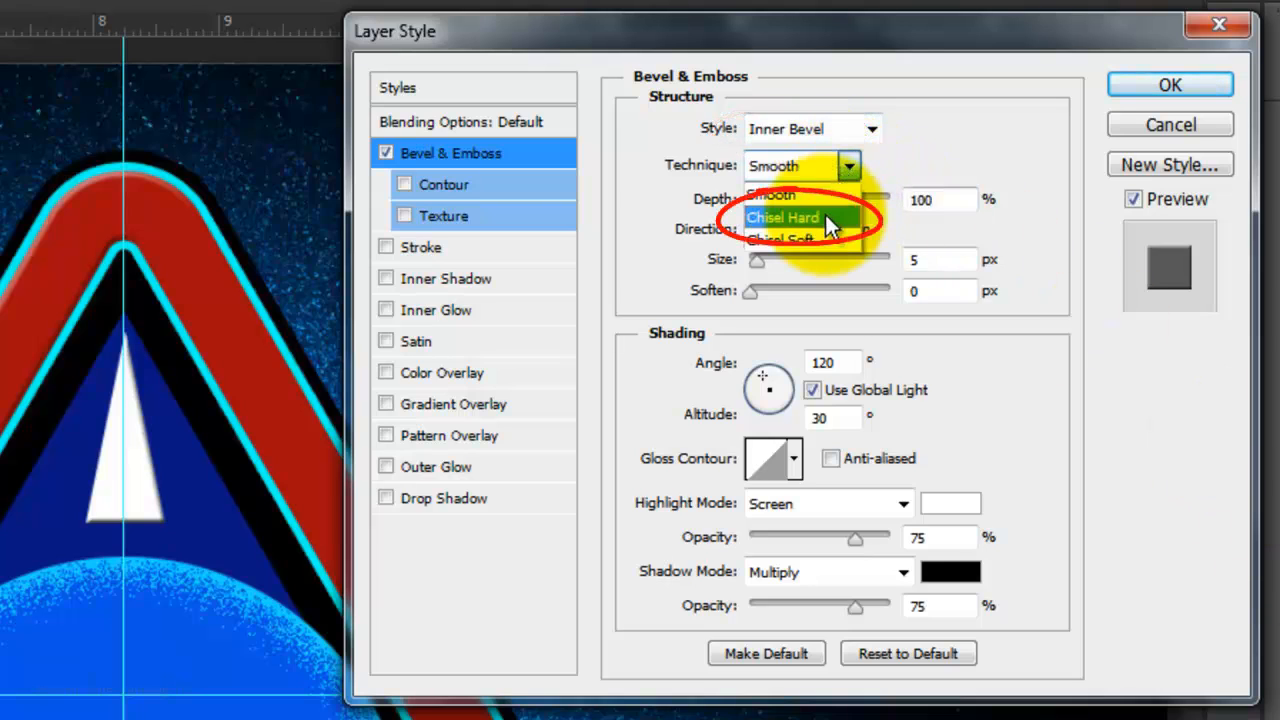
{"action": "left_click", "coordinate": [783, 217]}
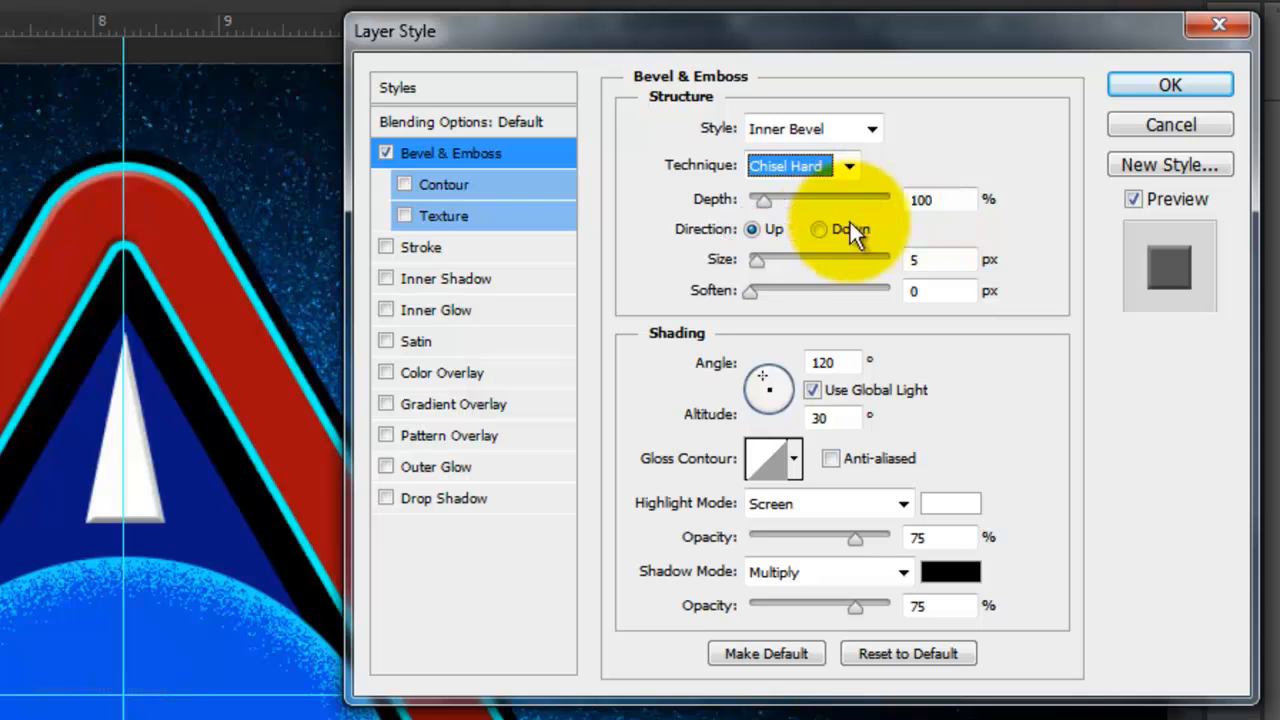
{"action": "left_click_drag", "start_coordinate": [758, 260], "coordinate": [885, 260]}
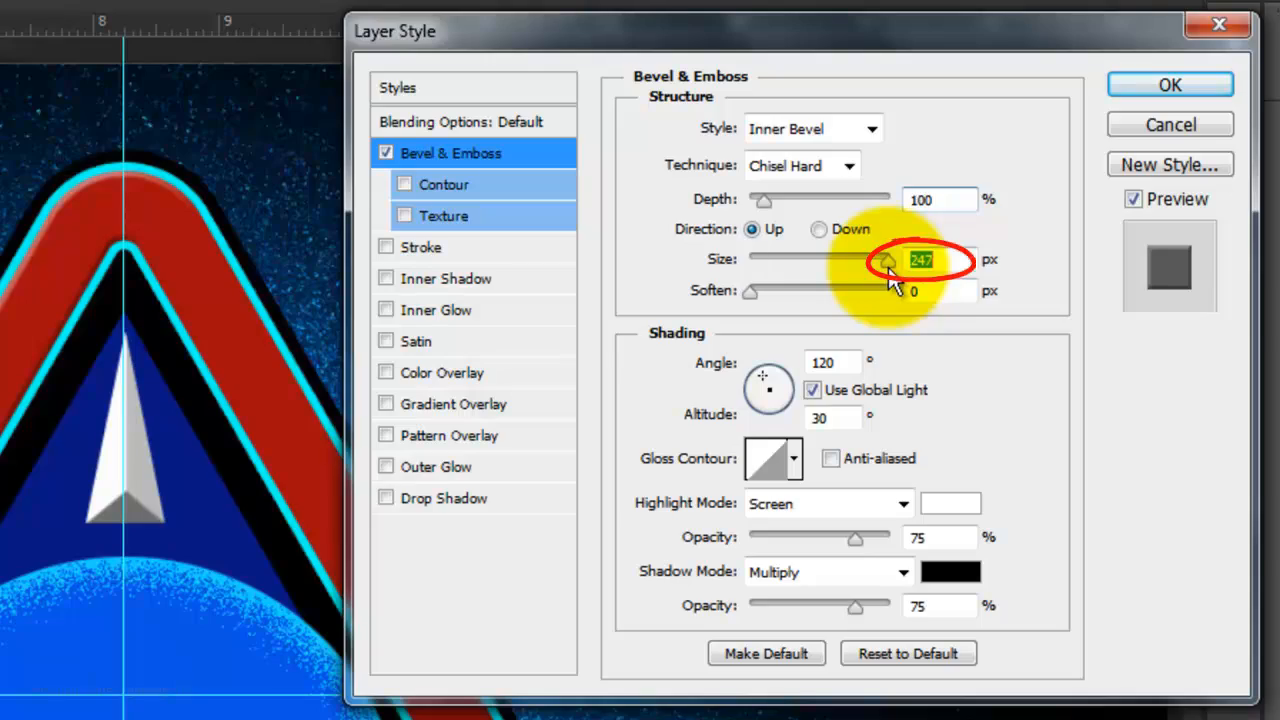
{"action": "left_click", "coordinate": [1169, 84]}
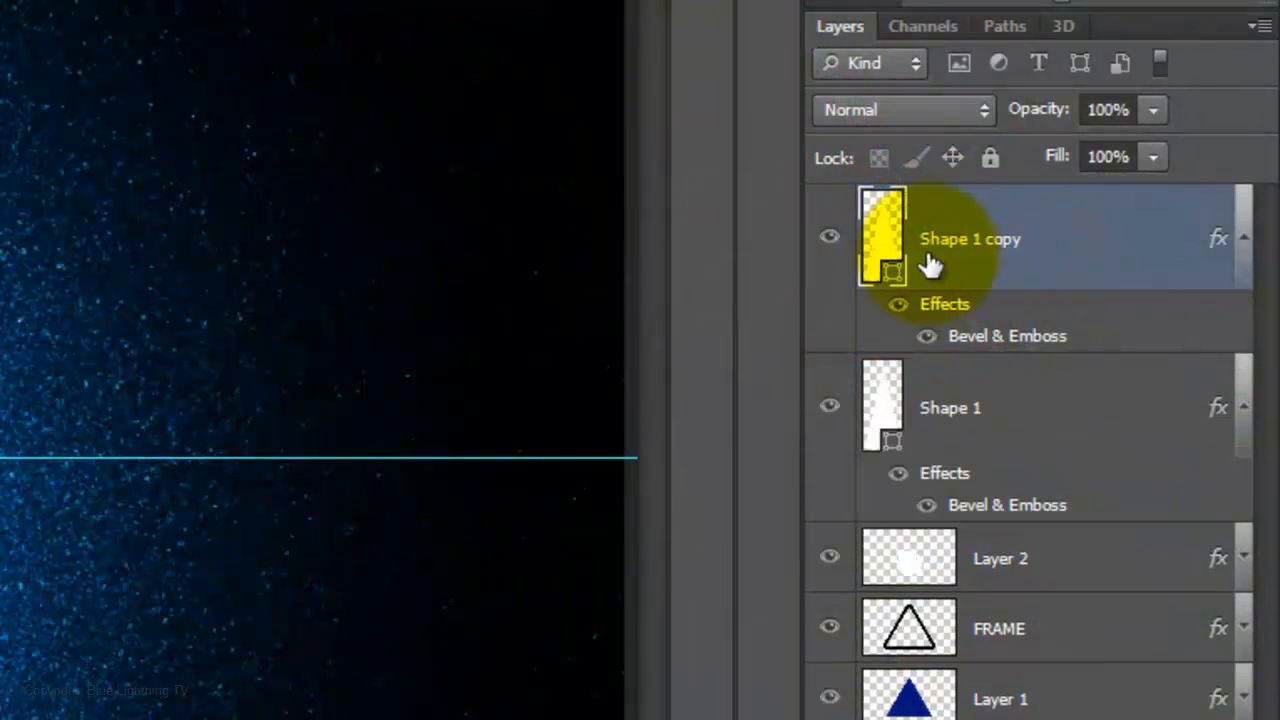
Squash and widen the original Shape 1 layer with Free Transform into flat wings.
{"action": "left_click", "coordinate": [950, 407]}
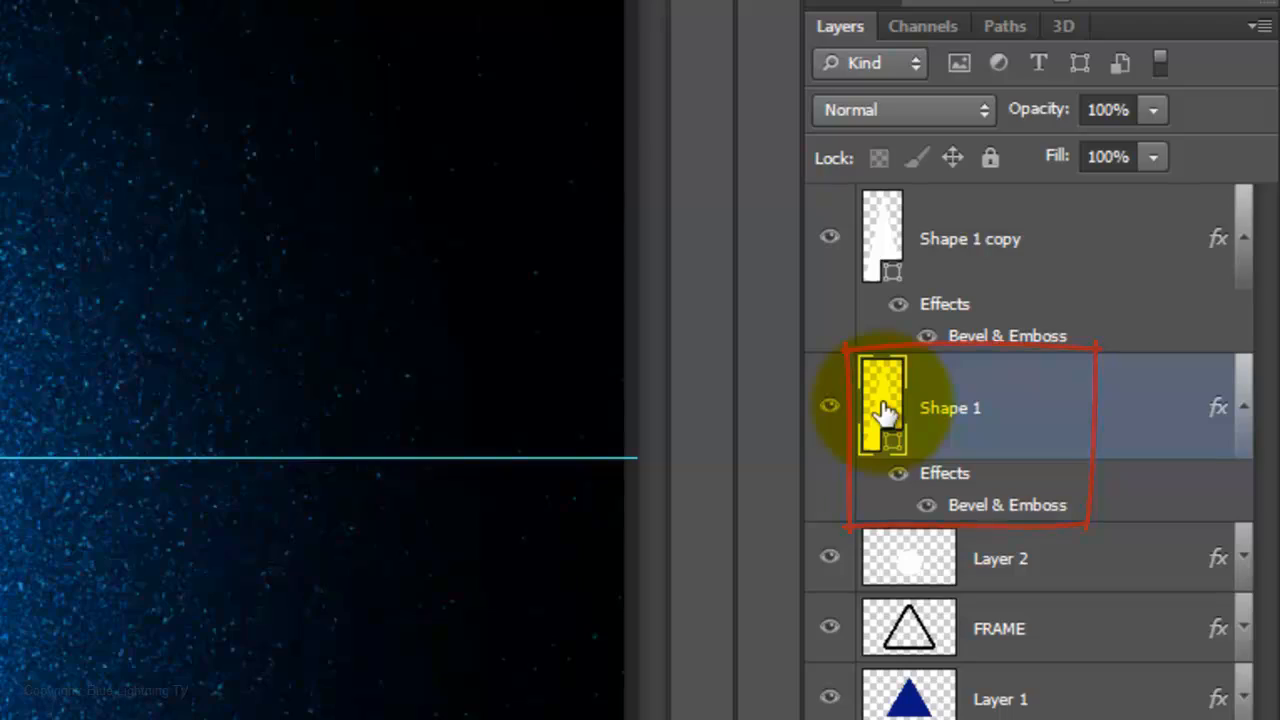
{"action": "key", "text": "ctrl+t"}
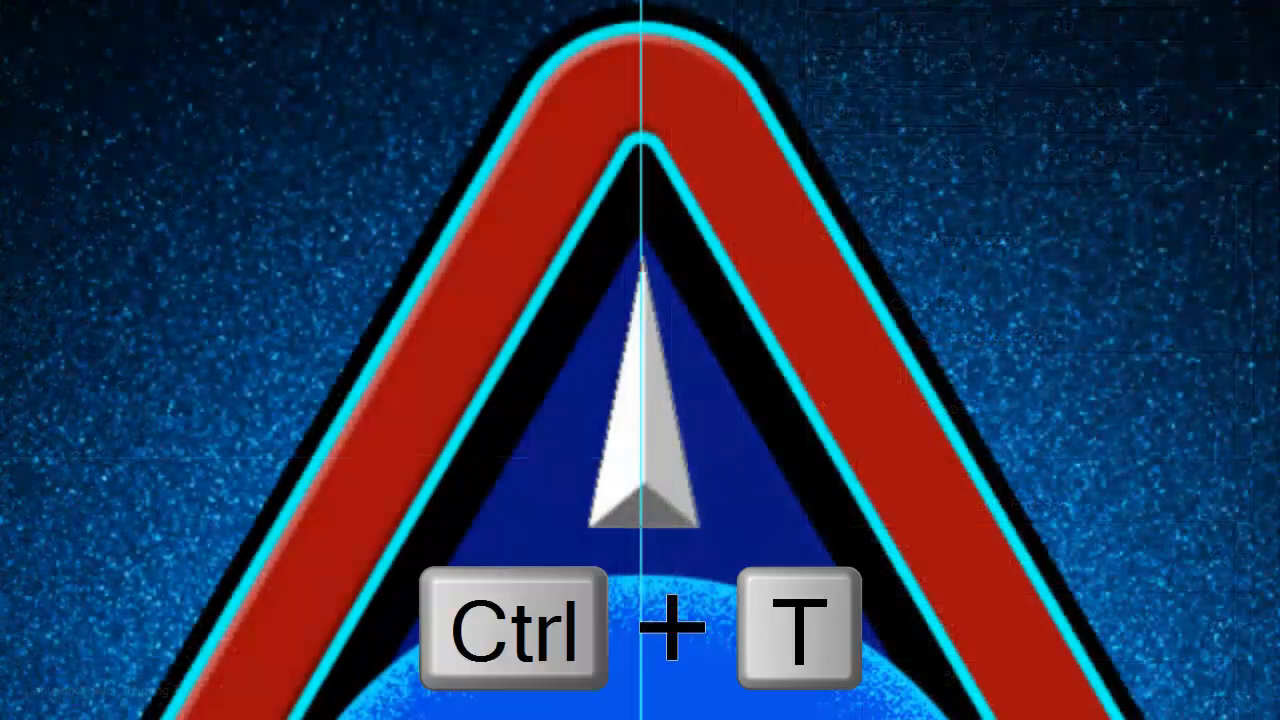
{"action": "key", "text": "ctrl+t"}
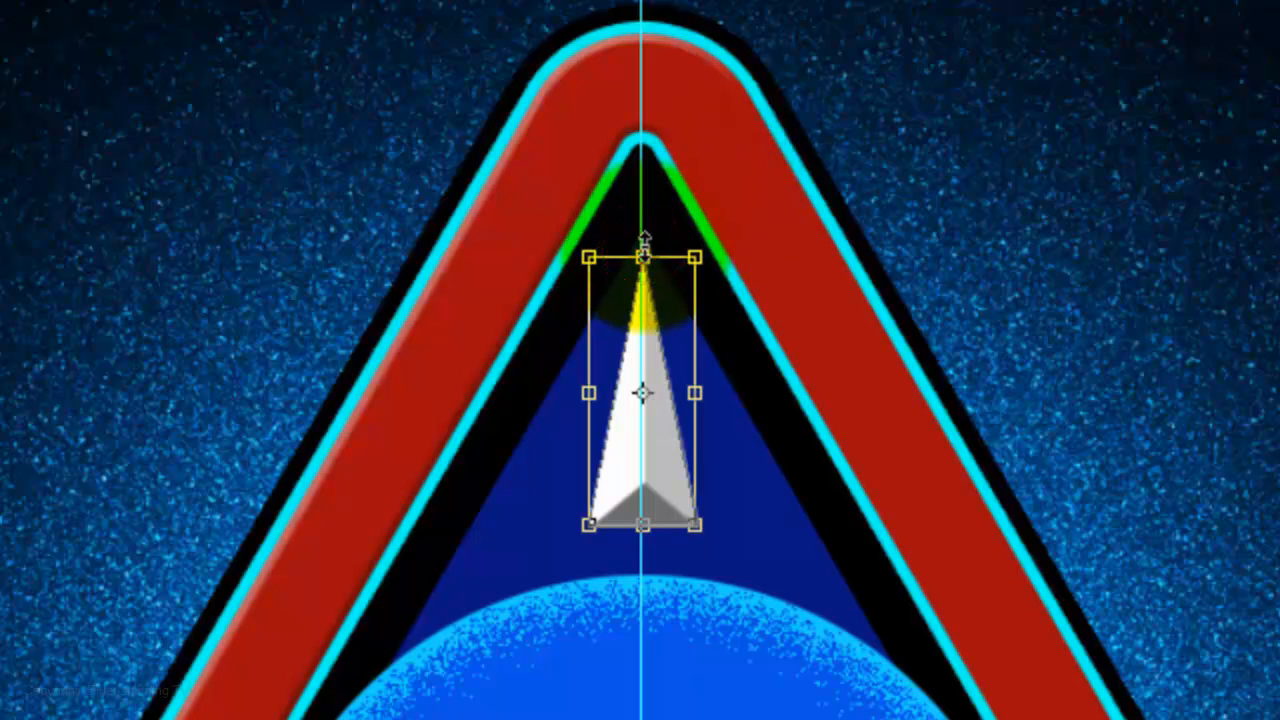
{"action": "left_click_drag", "start_coordinate": [640, 250], "coordinate": [640, 320]}
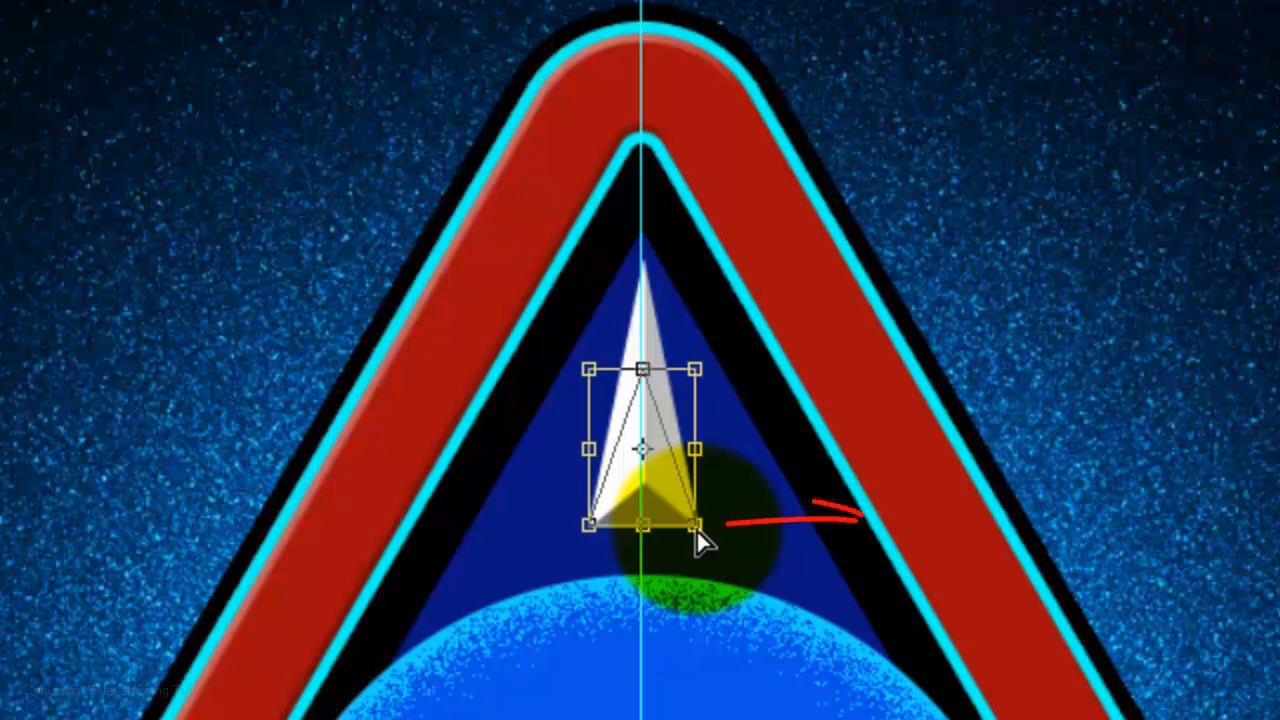
{"action": "left_click_drag", "start_coordinate": [693, 522], "coordinate": [770, 530]}
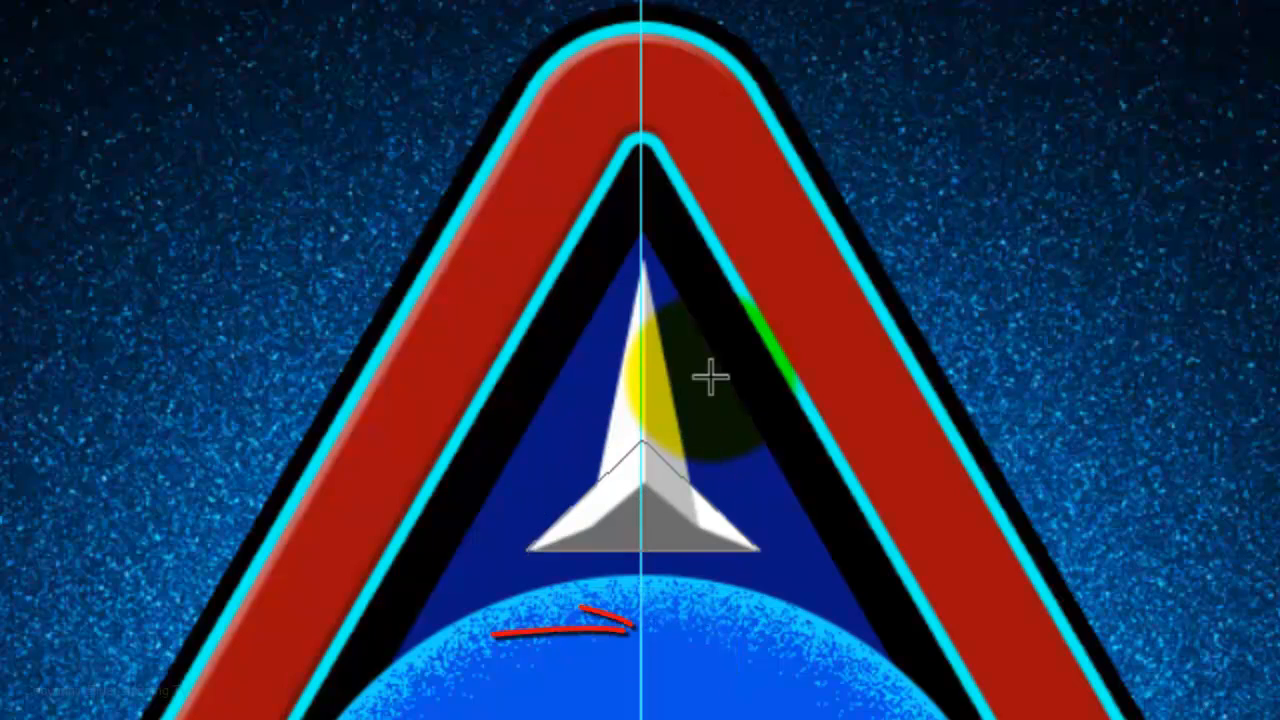
{"action": "key", "text": "ctrl+h"}
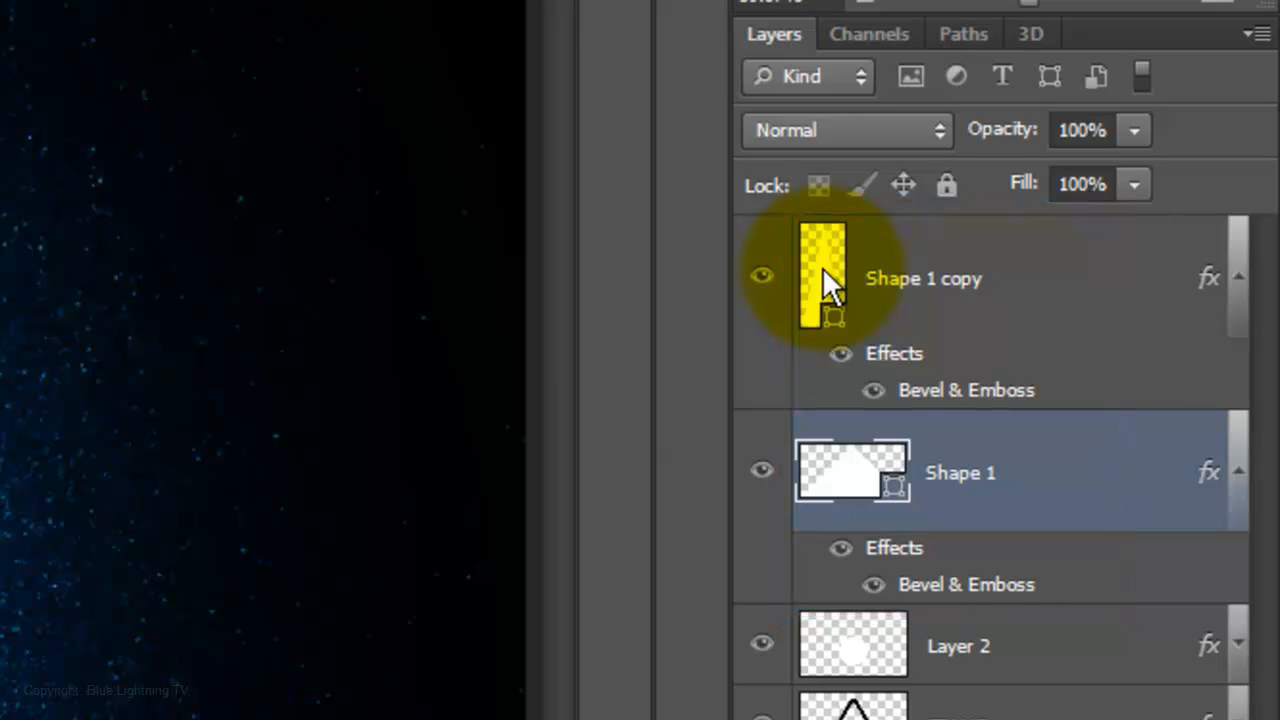
Group the body and wings shape layers with Ctrl+G and name the group STARSHIP.
{"action": "key", "text": "shift"}
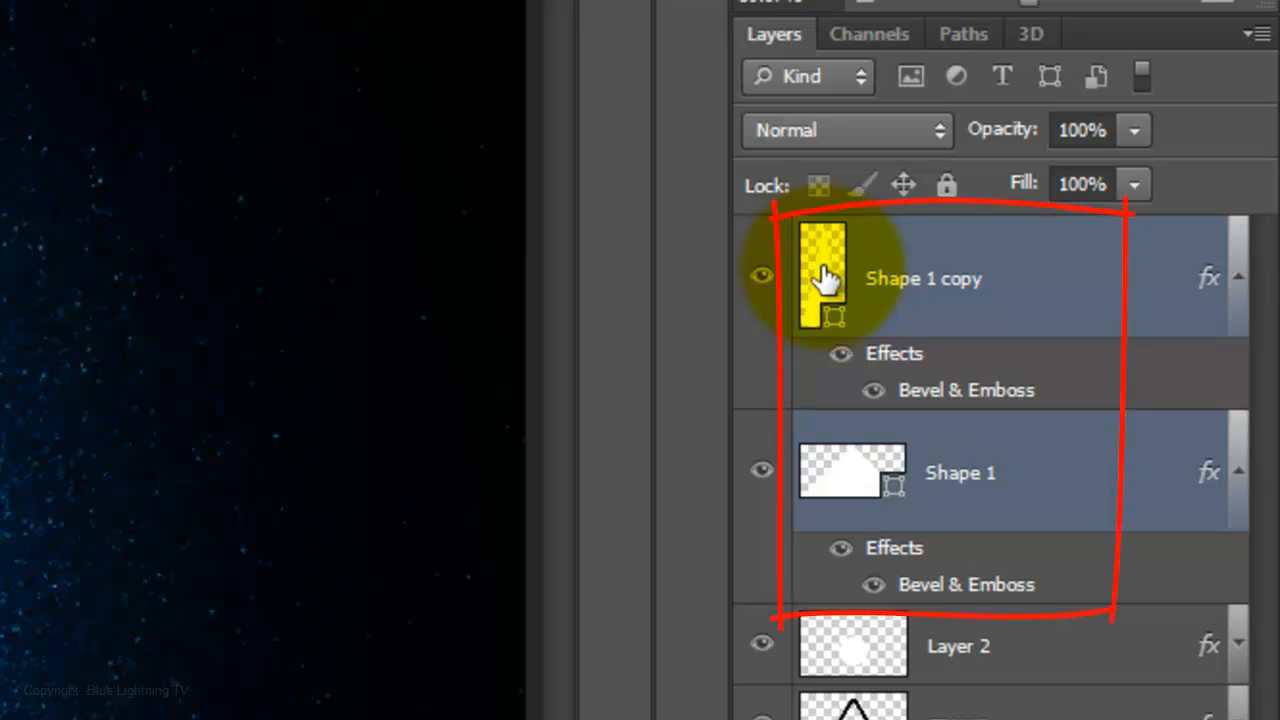
{"action": "key", "text": "ctrl+g"}
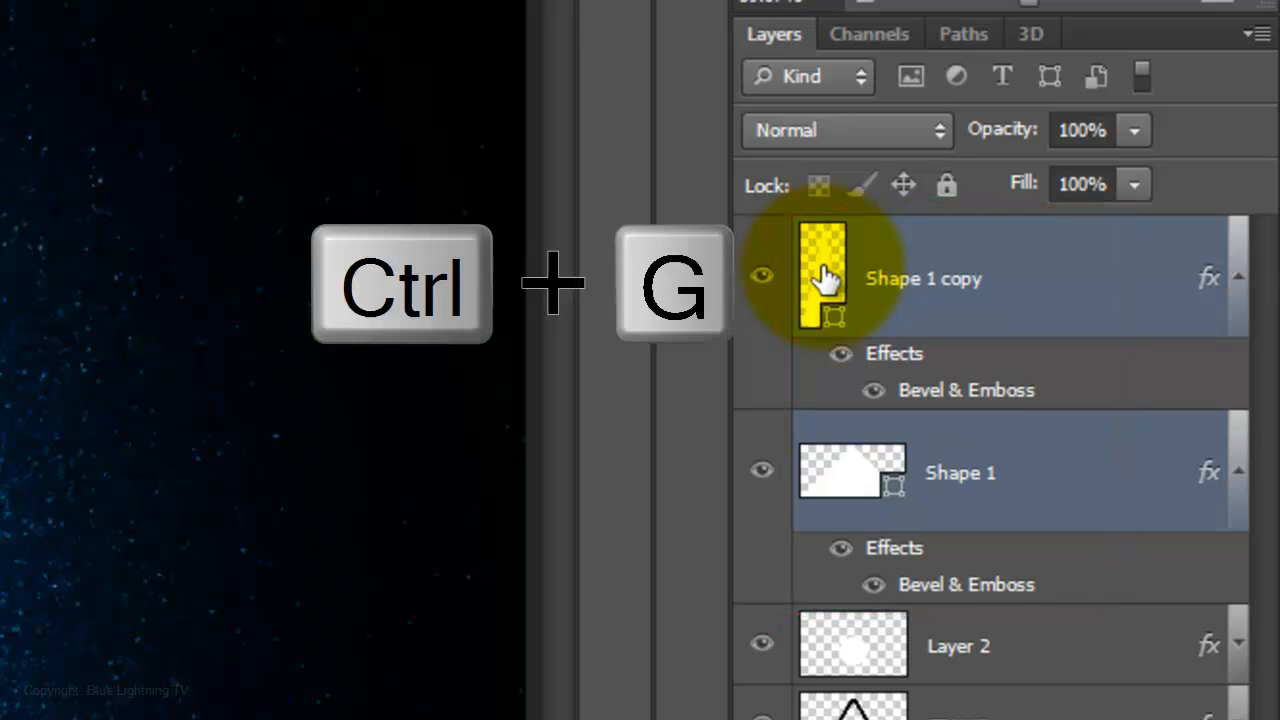
{"action": "key", "text": "ctrl+g"}
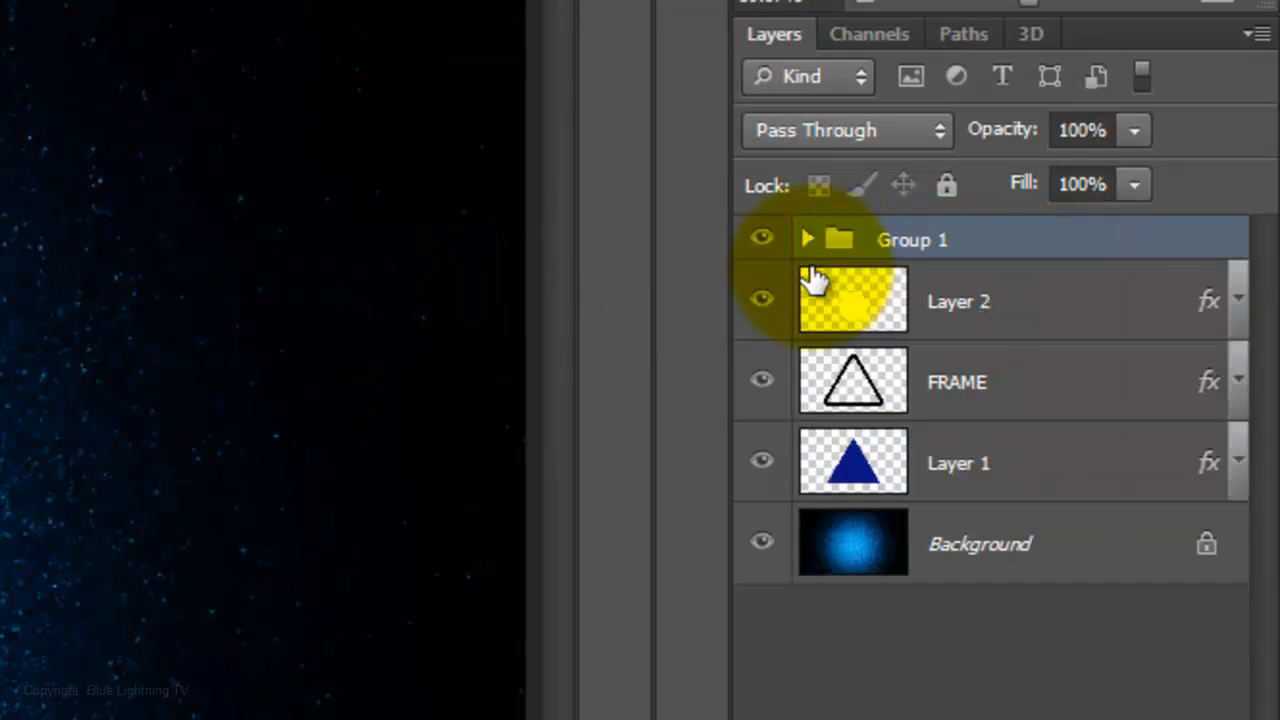
{"action": "type", "text": "STARFLEET"}
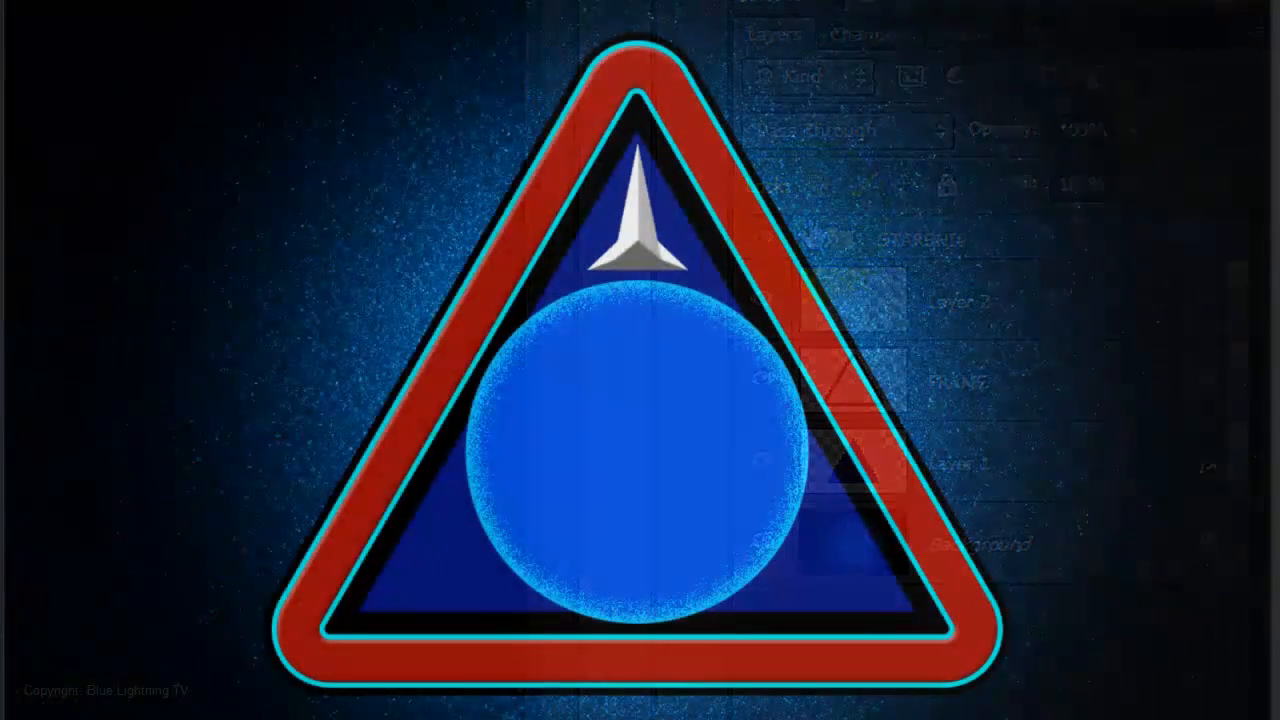
{"action": "left_click", "coordinate": [1199, 667]}
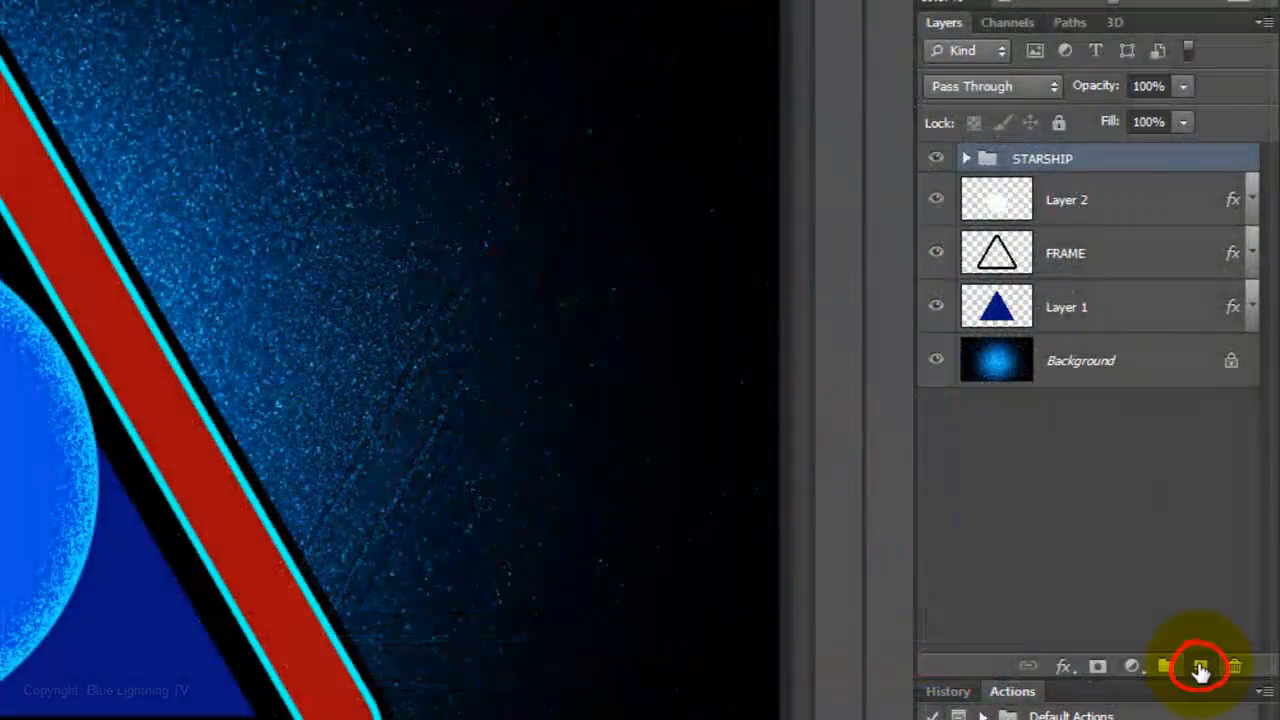
Draw a white four-pointed star on a new layer and rotate a duplicate diagonally.
{"action": "left_click", "coordinate": [1199, 666]}
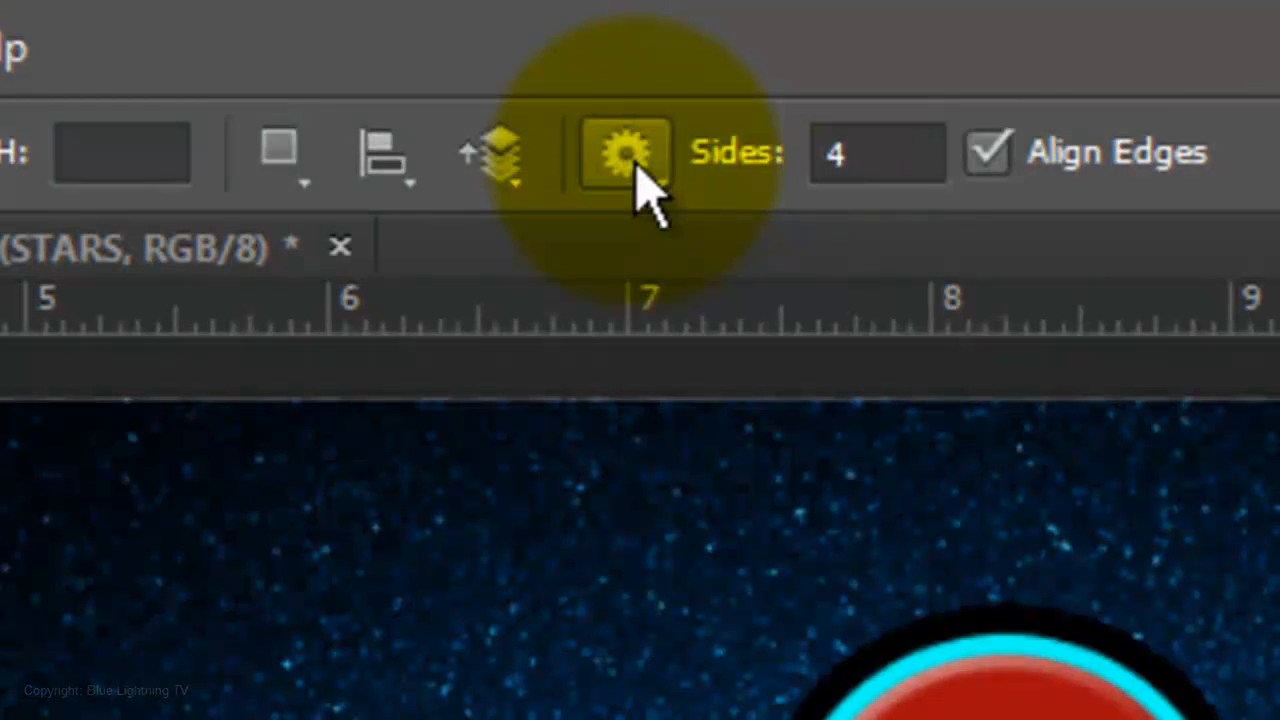
{"action": "left_click", "coordinate": [625, 152]}
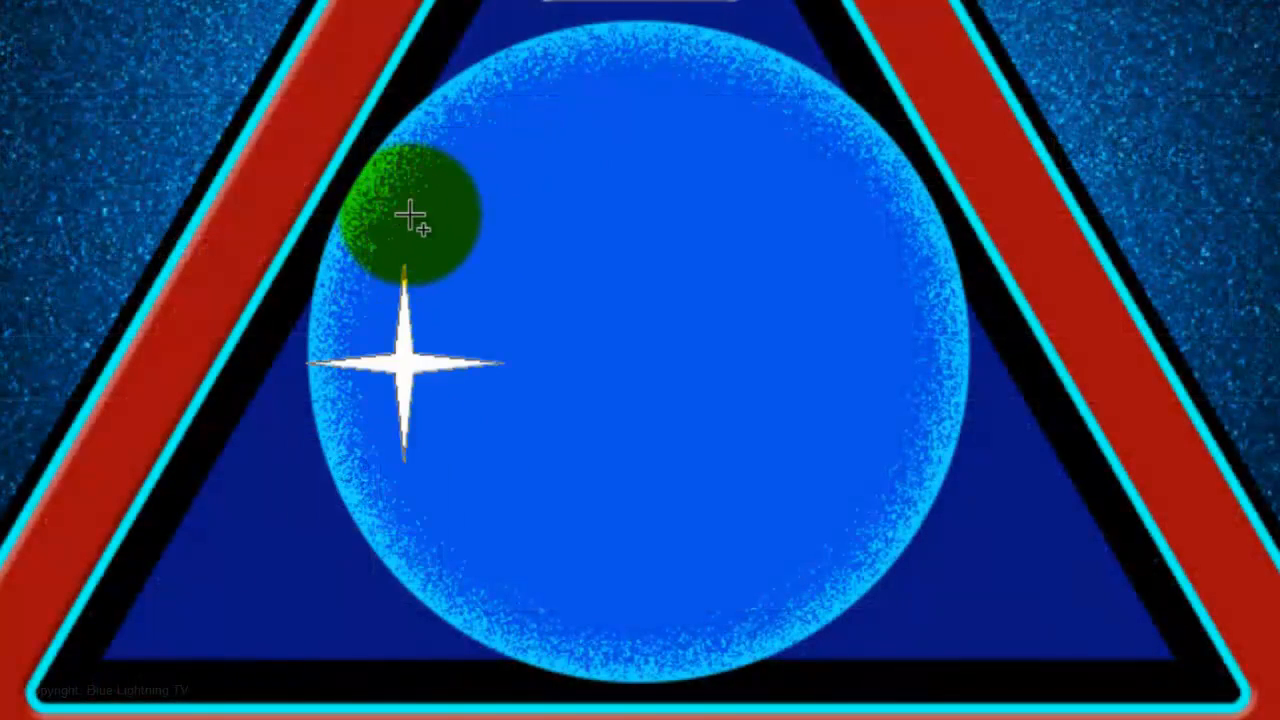
{"action": "key", "text": "ctrl+j"}
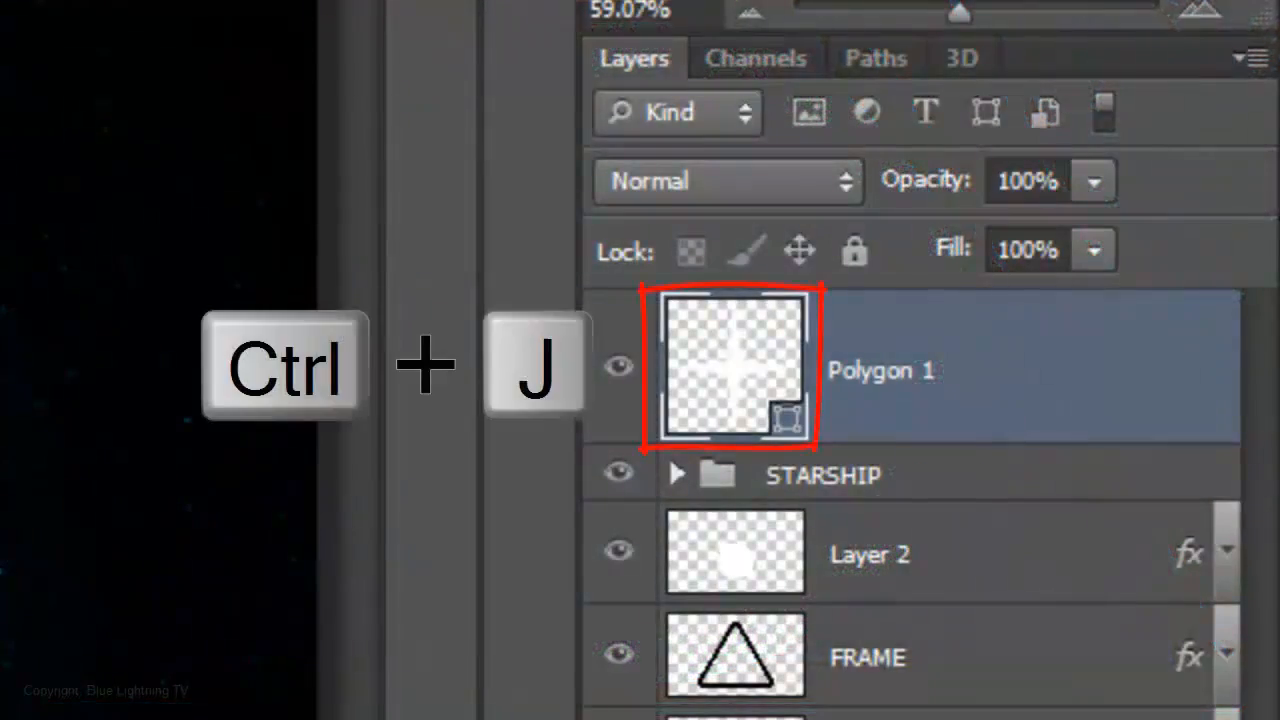
{"action": "key", "text": "ctrl+j"}
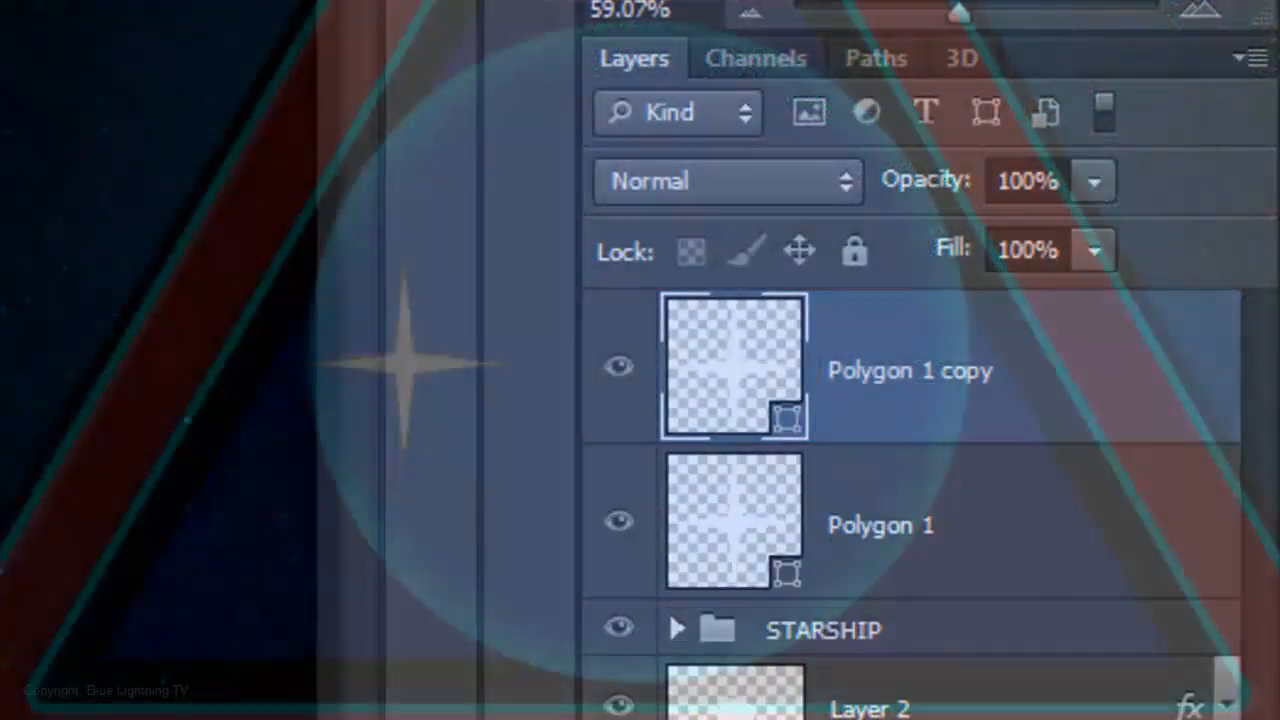
{"action": "key", "text": "ctrl+t"}
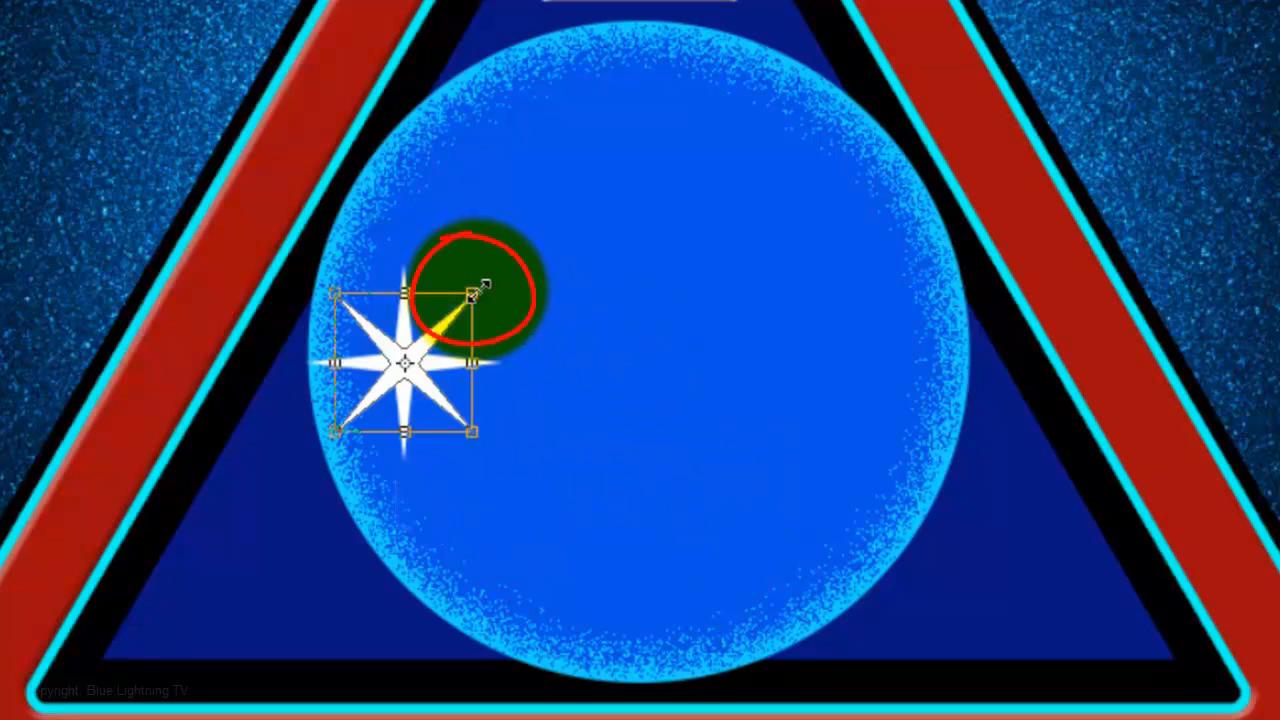
{"action": "left_click_drag", "start_coordinate": [475, 290], "coordinate": [410, 335]}
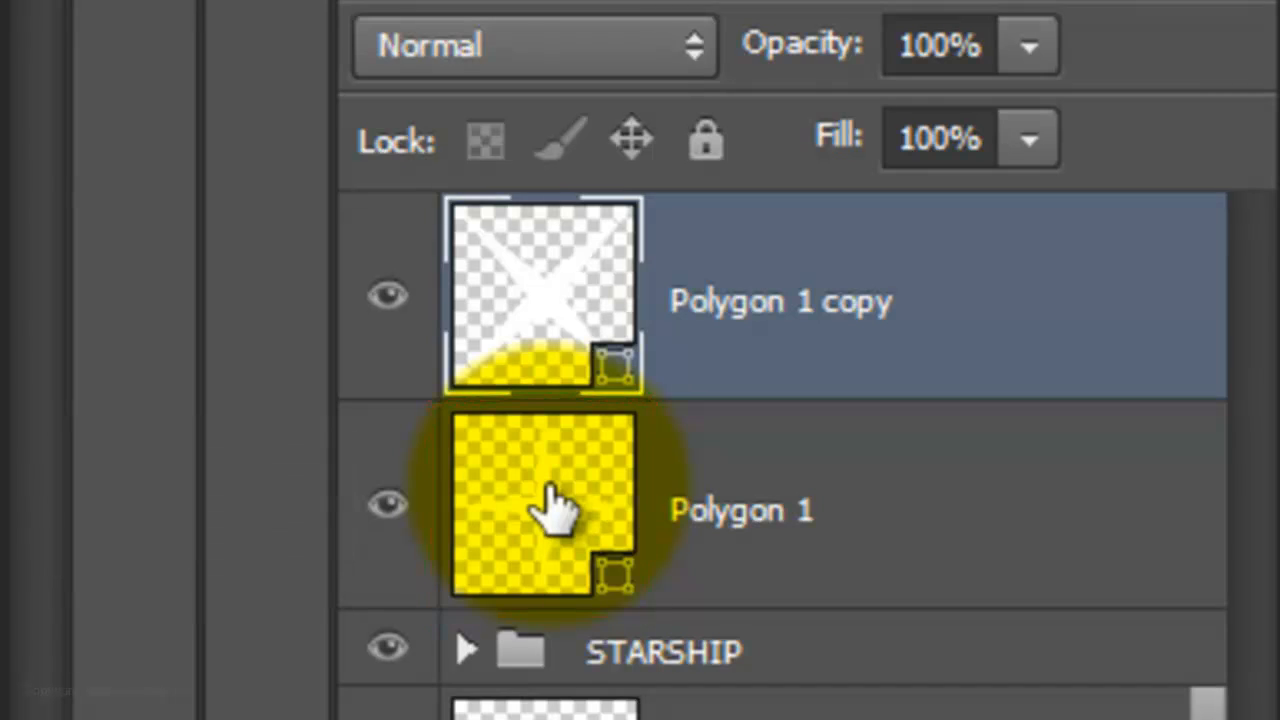
Merge the two star layers, then duplicate, move and shrink copies around the planet.
{"action": "key", "text": "ctrl+e"}
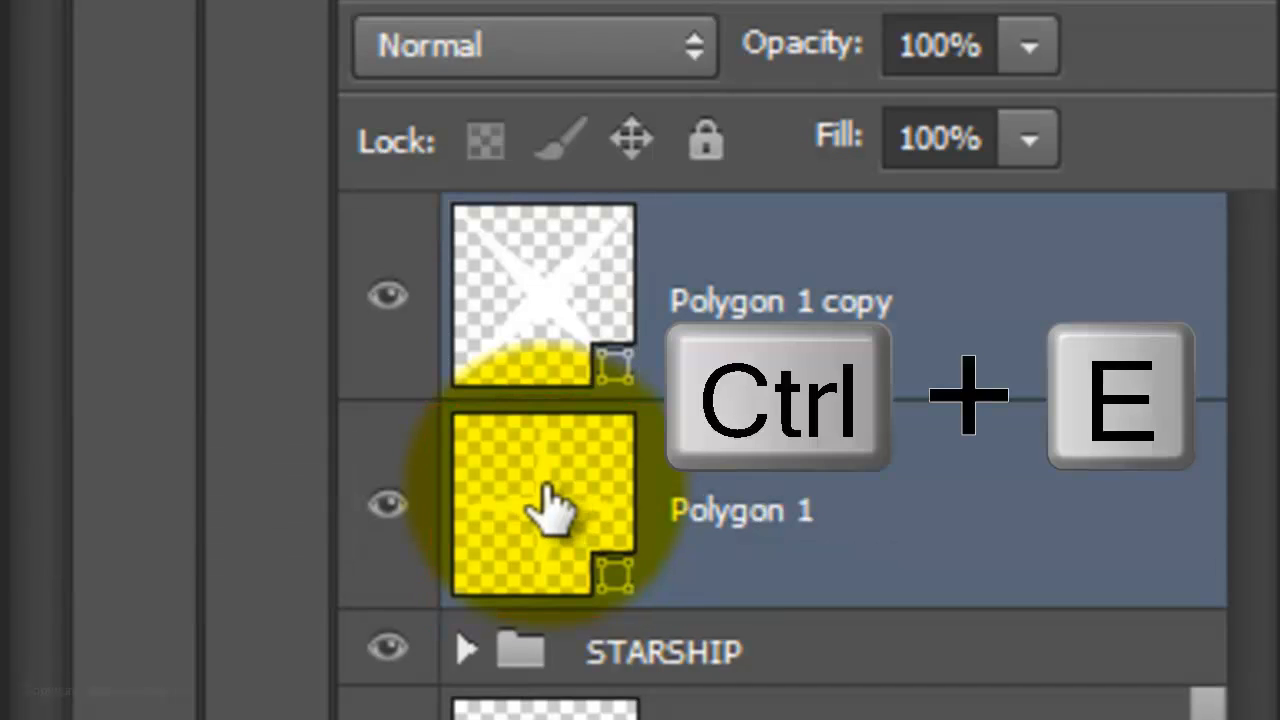
{"action": "key", "text": "ctrl+e"}
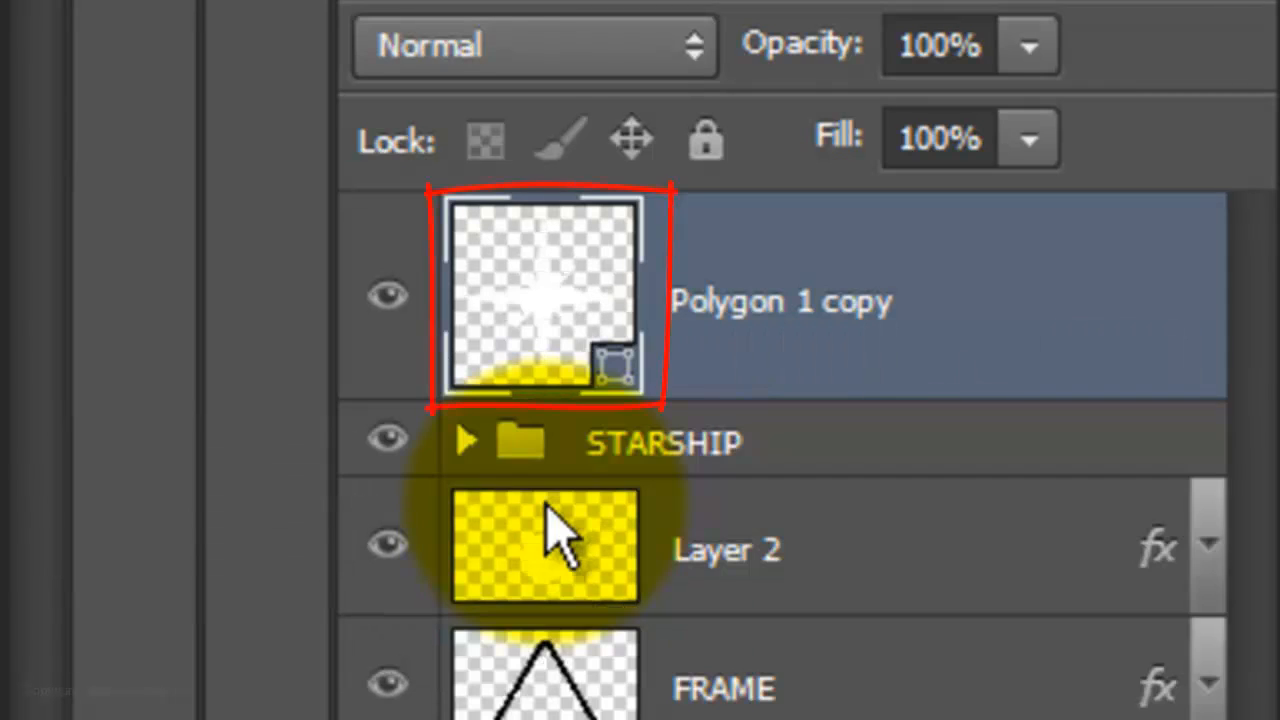
{"action": "key", "text": "ctrl+j"}
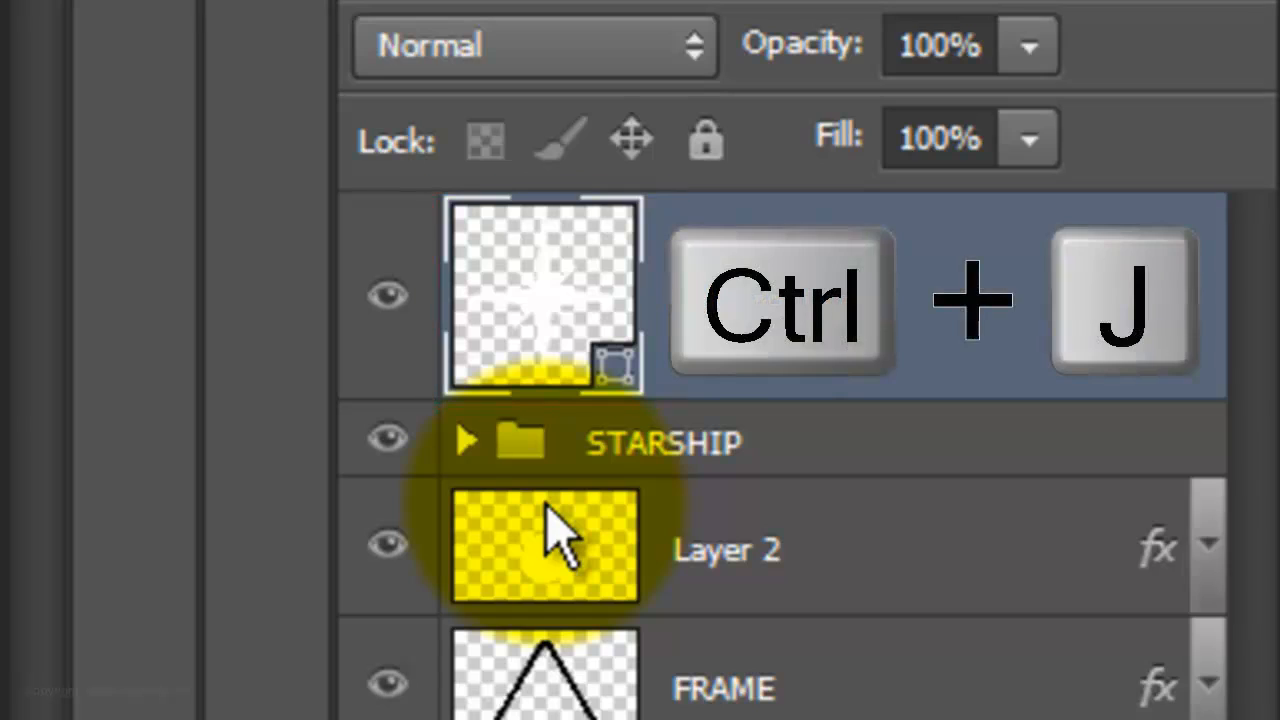
{"action": "key", "text": "ctrl+j"}
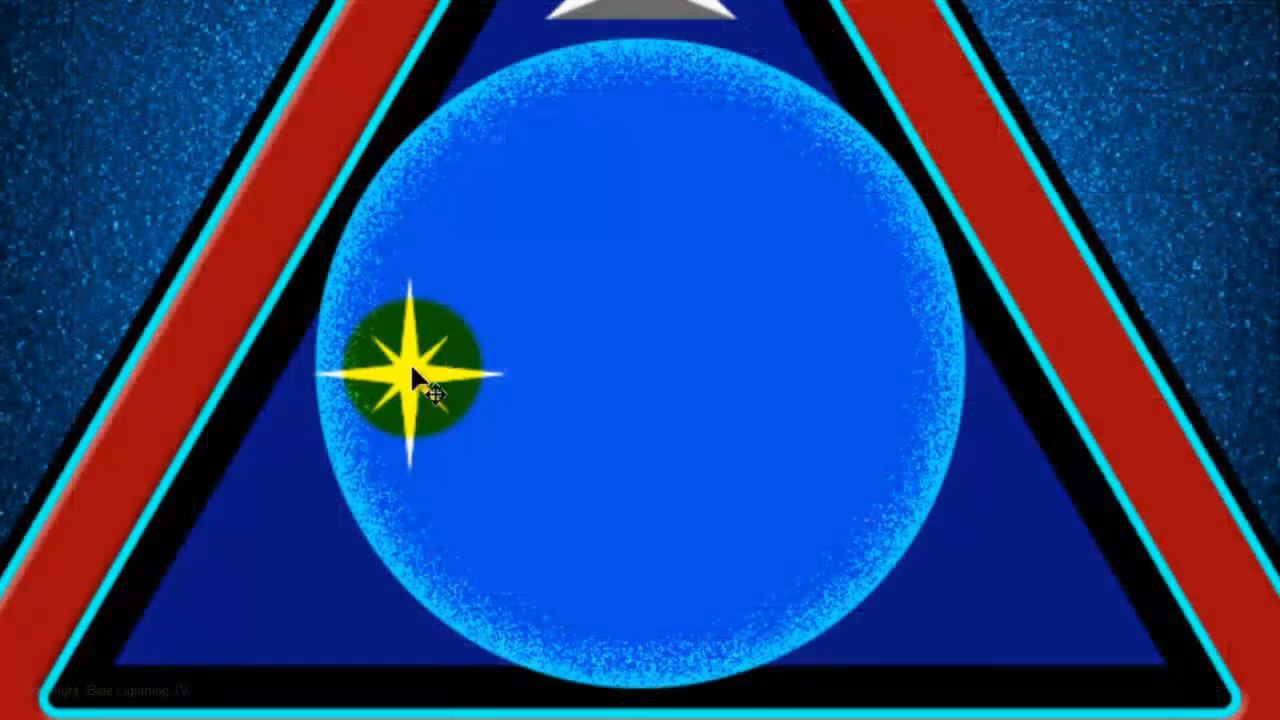
{"action": "left_click_drag", "start_coordinate": [415, 375], "coordinate": [950, 505]}
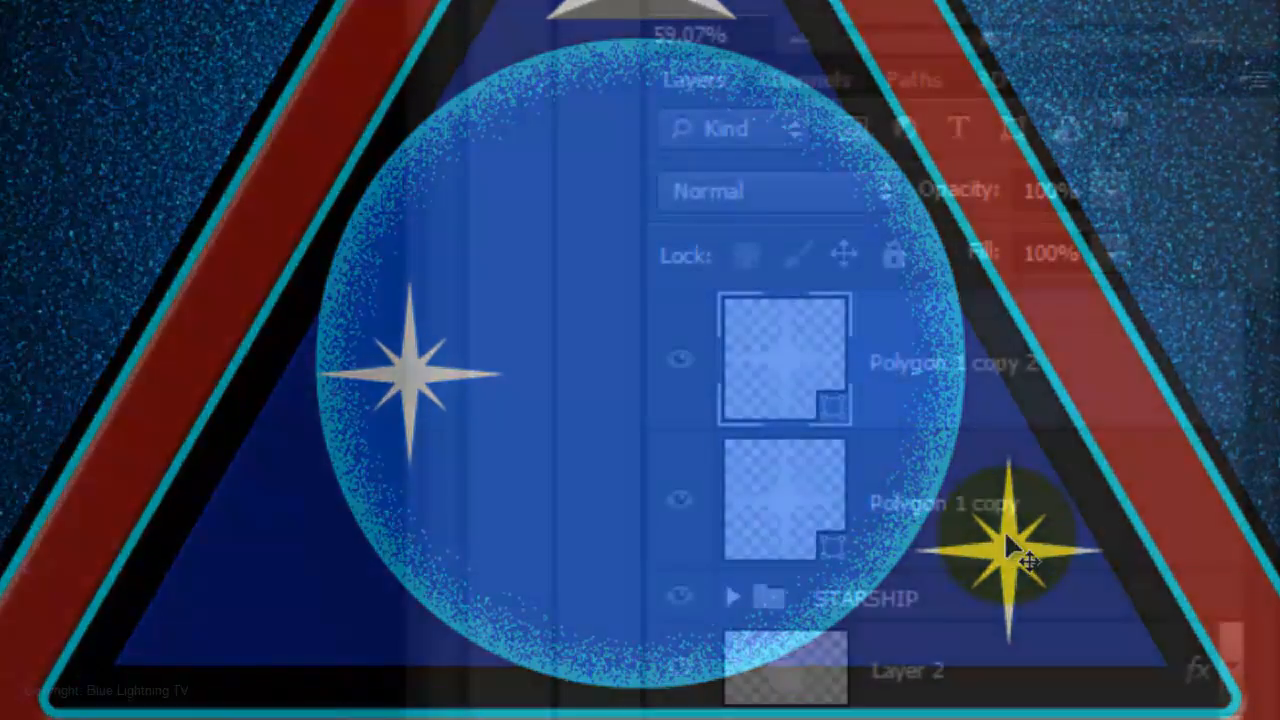
{"action": "key", "text": "ctrl+j"}
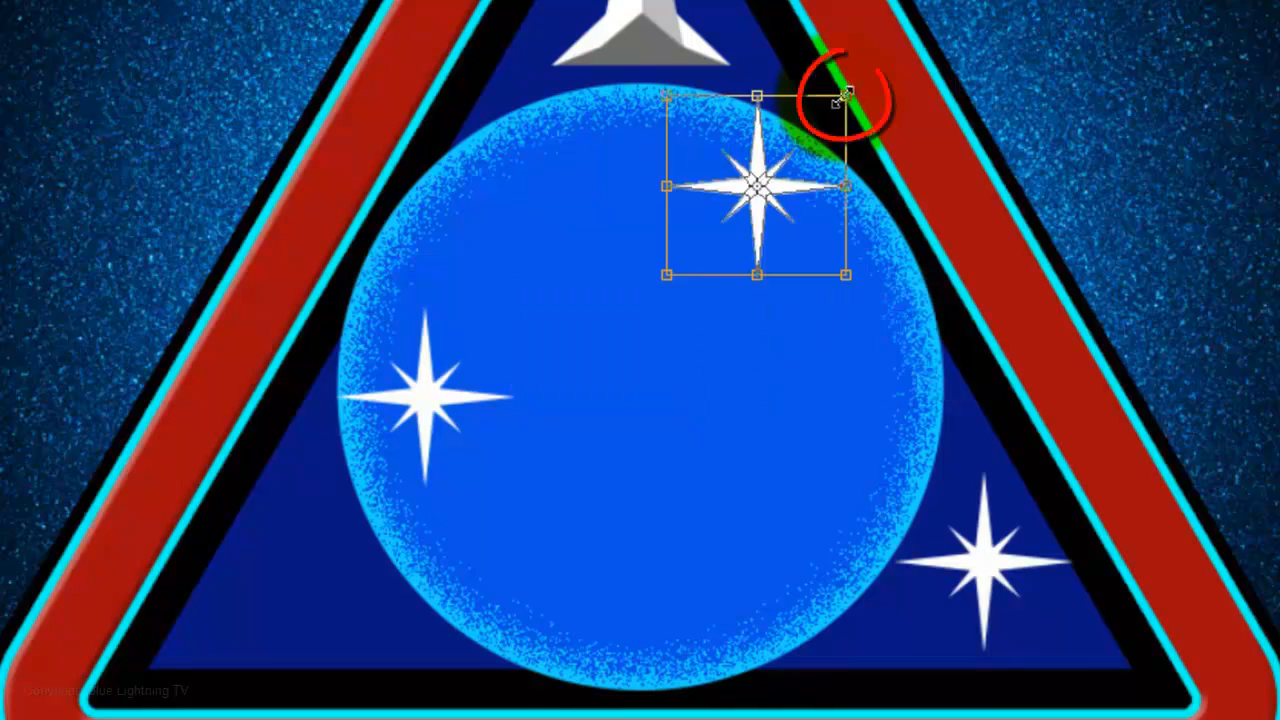
{"action": "left_click_drag", "start_coordinate": [846, 100], "coordinate": [812, 128]}
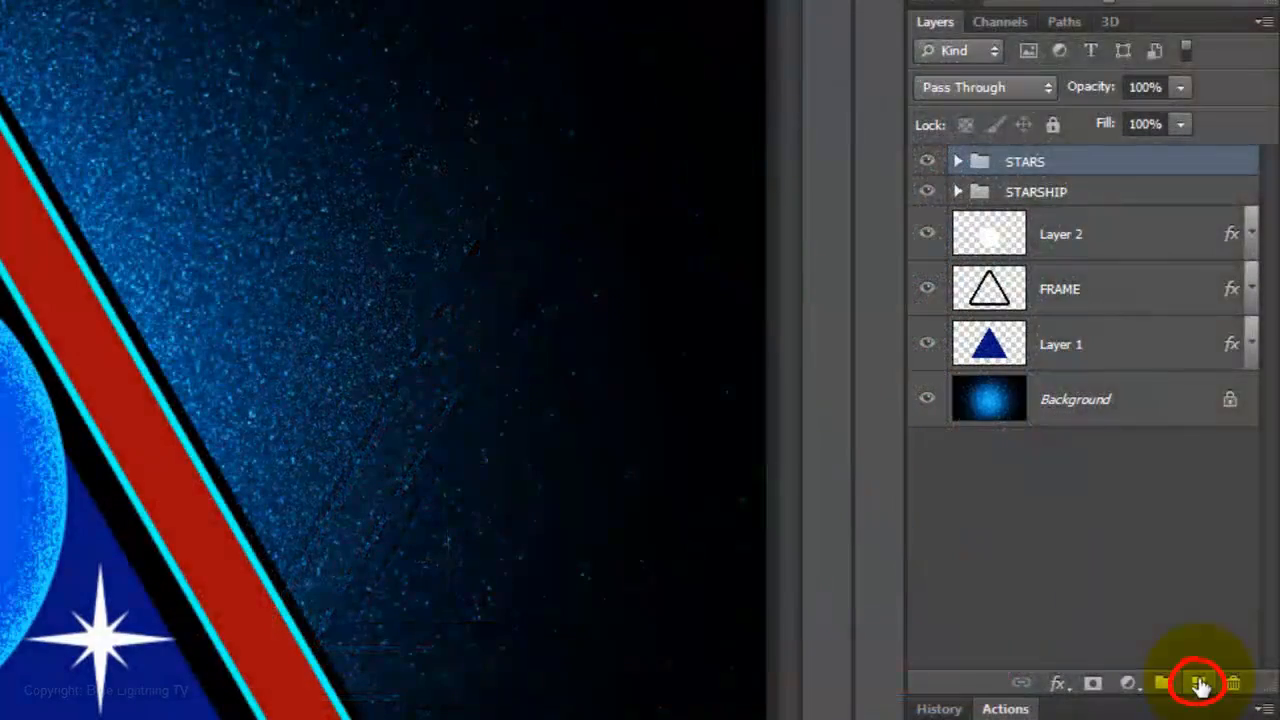
Add a new layer for the black triangle trail below the starship.
{"action": "left_click", "coordinate": [1198, 683]}
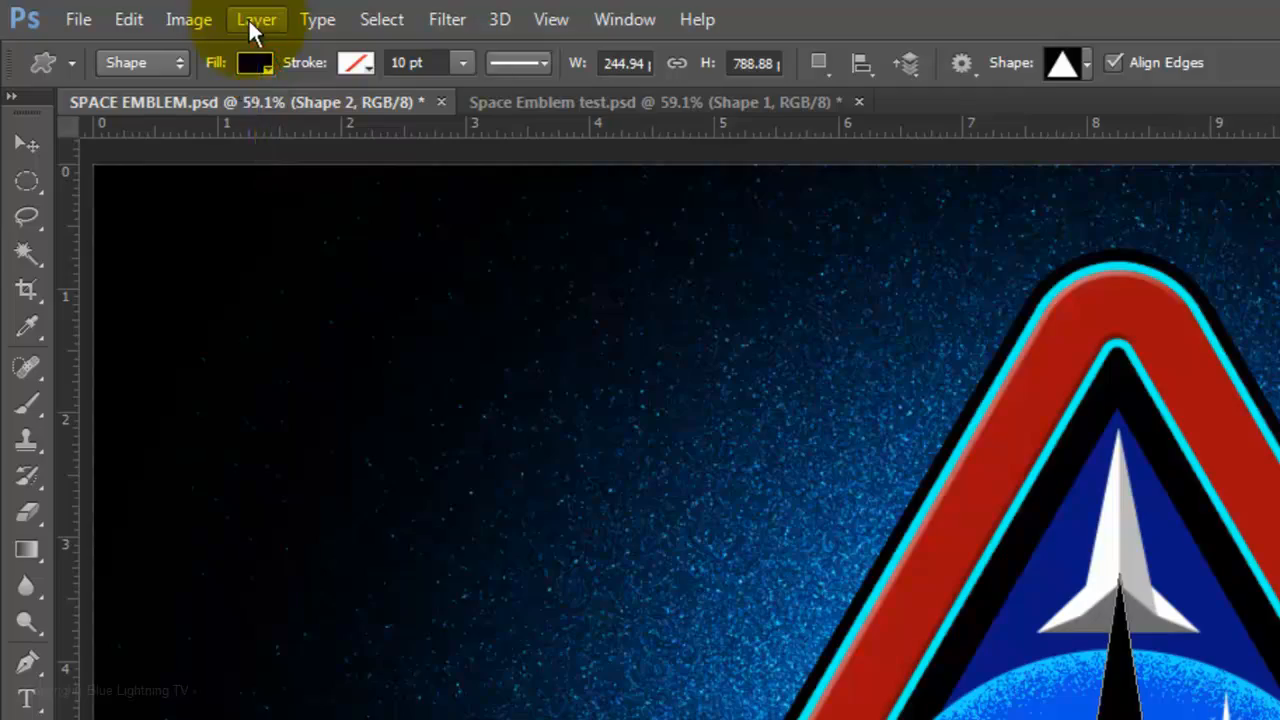
{"action": "left_click", "coordinate": [256, 19]}
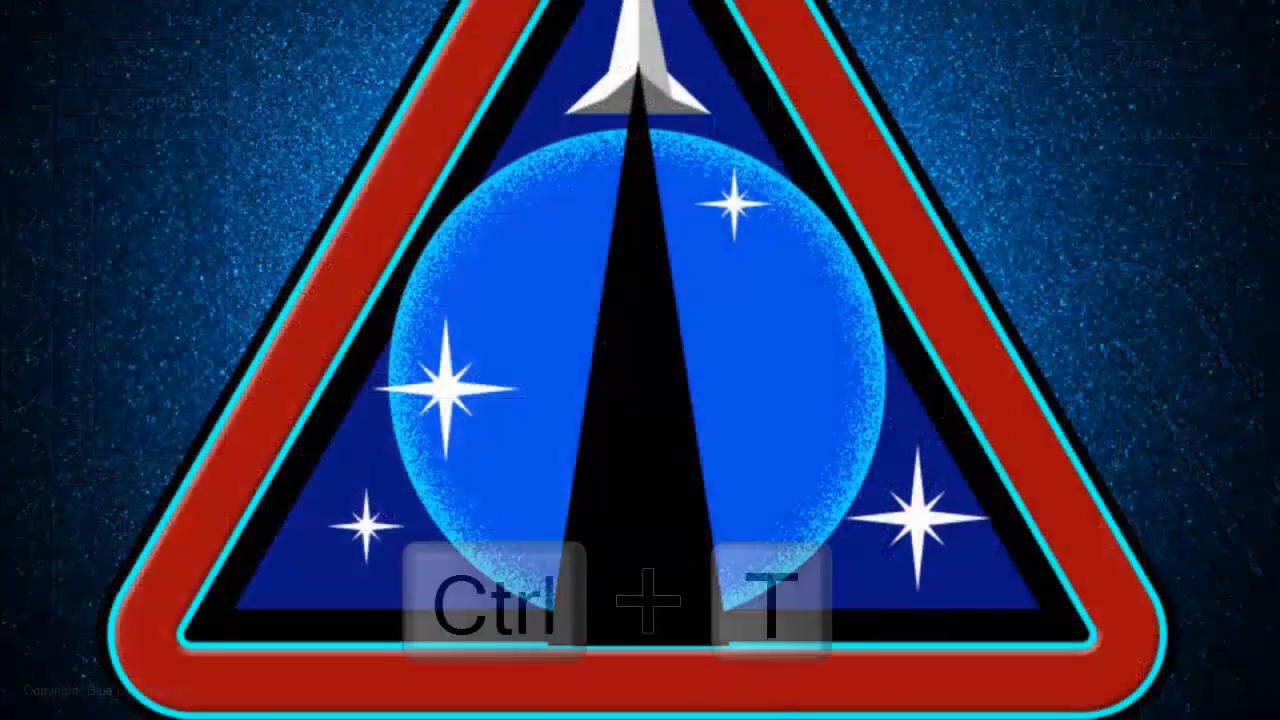
Warp the black triangle with the Arc style at 50 and commit.
{"action": "key", "text": "ctrl+t"}
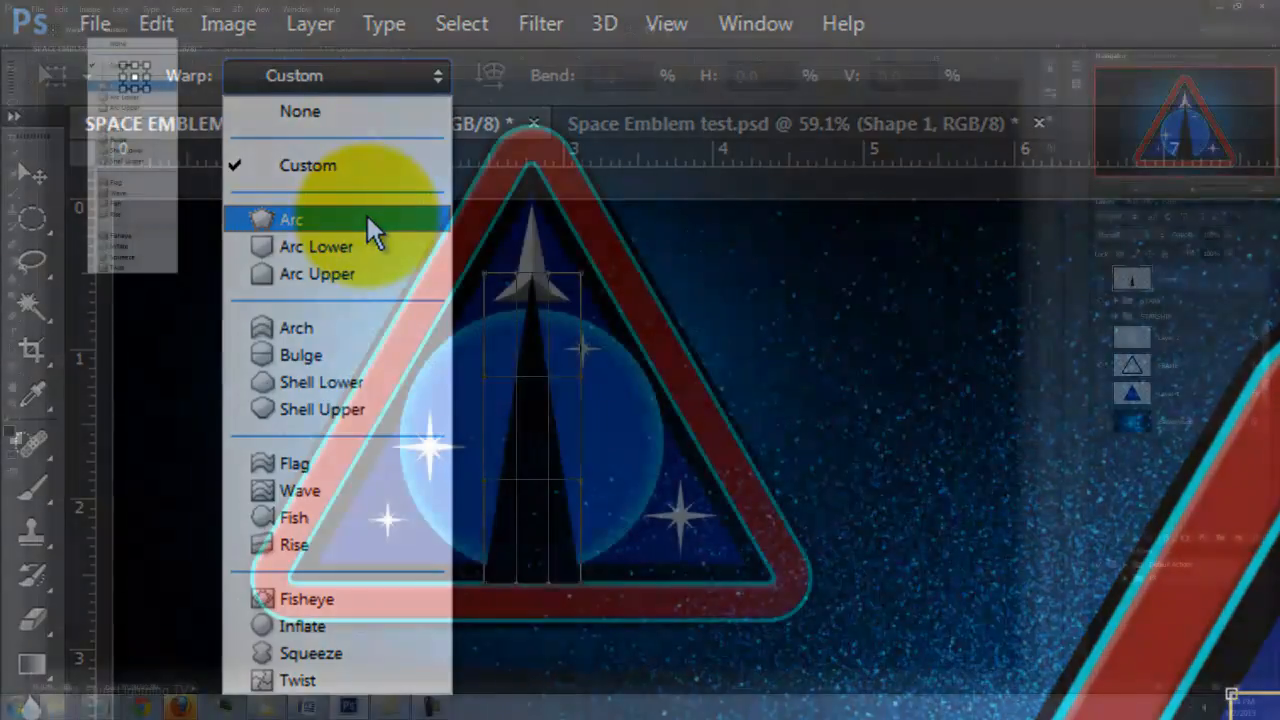
{"action": "left_click", "coordinate": [291, 219]}
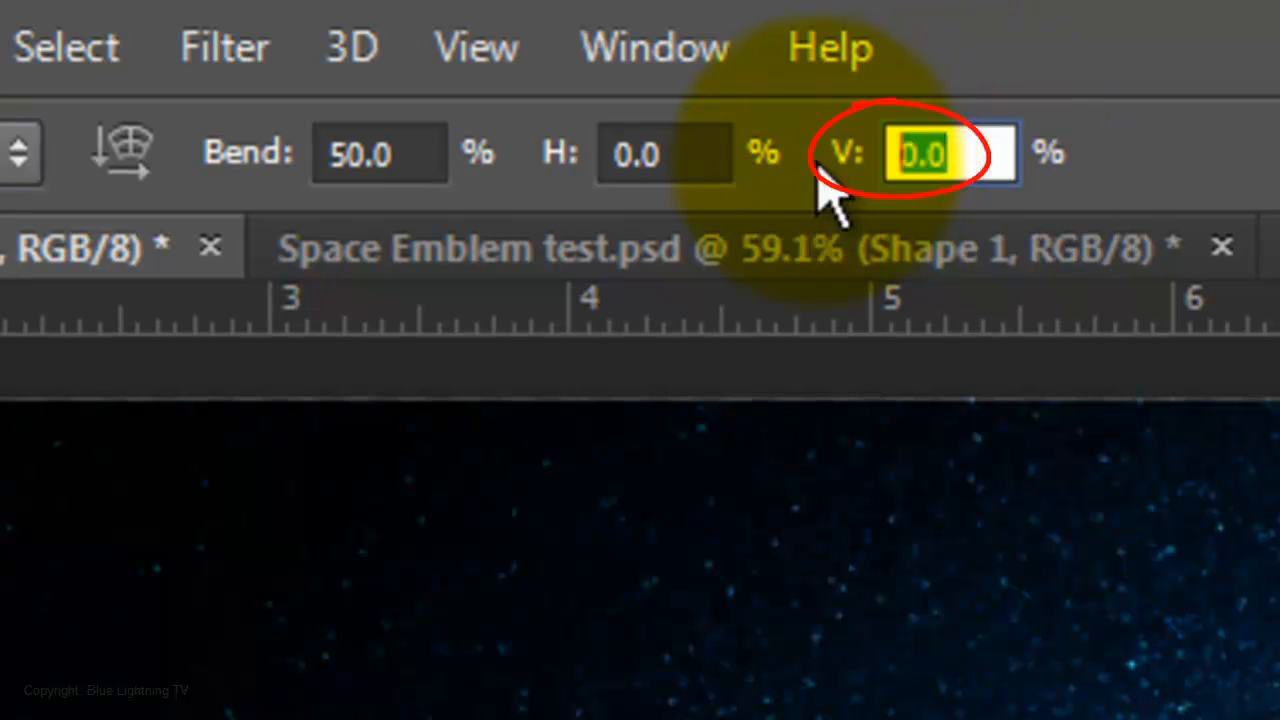
{"action": "type", "text": "50"}
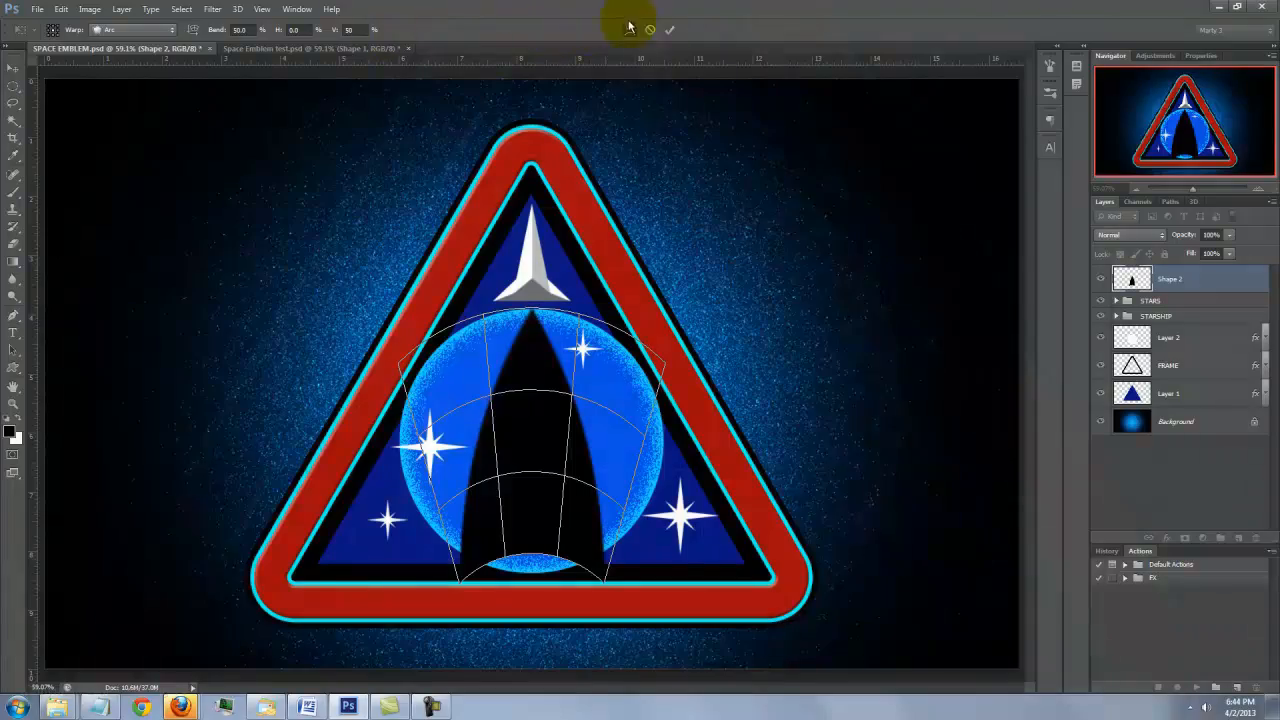
{"action": "left_click", "coordinate": [669, 29]}
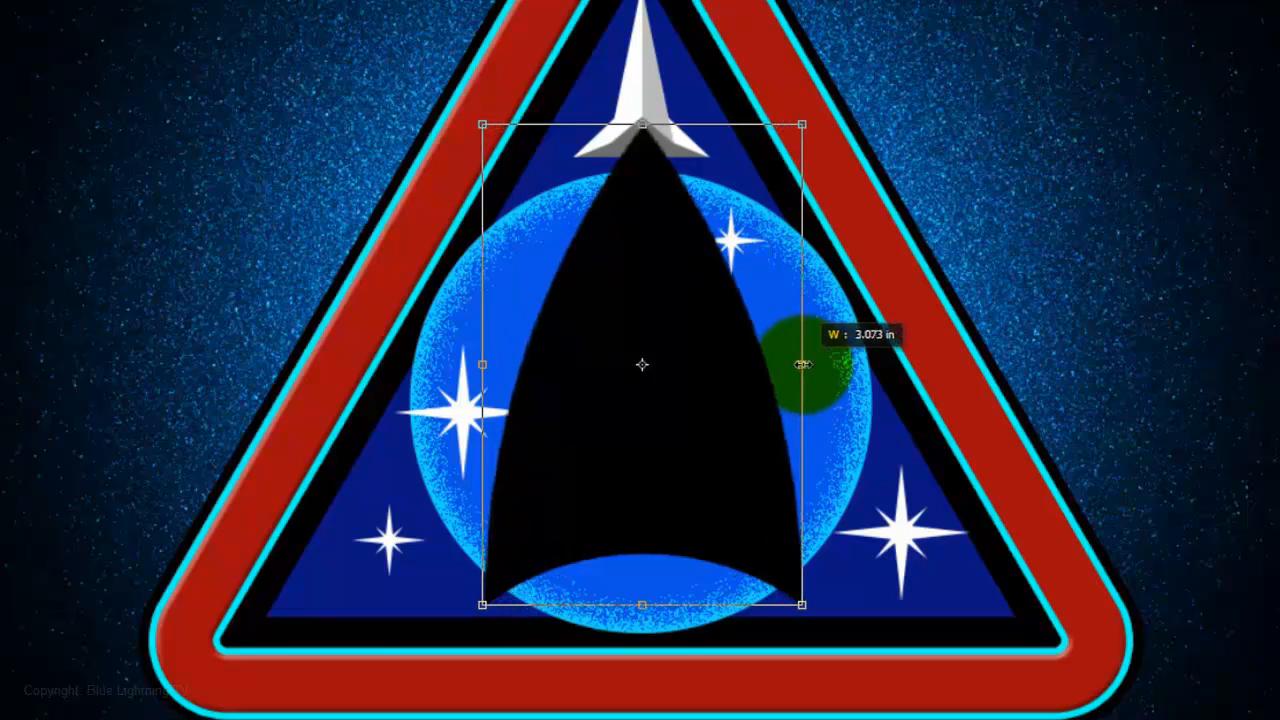
Pull the thrust shape's side inward to about 3 in wide and commit.
{"action": "left_click_drag", "start_coordinate": [803, 365], "coordinate": [770, 365]}
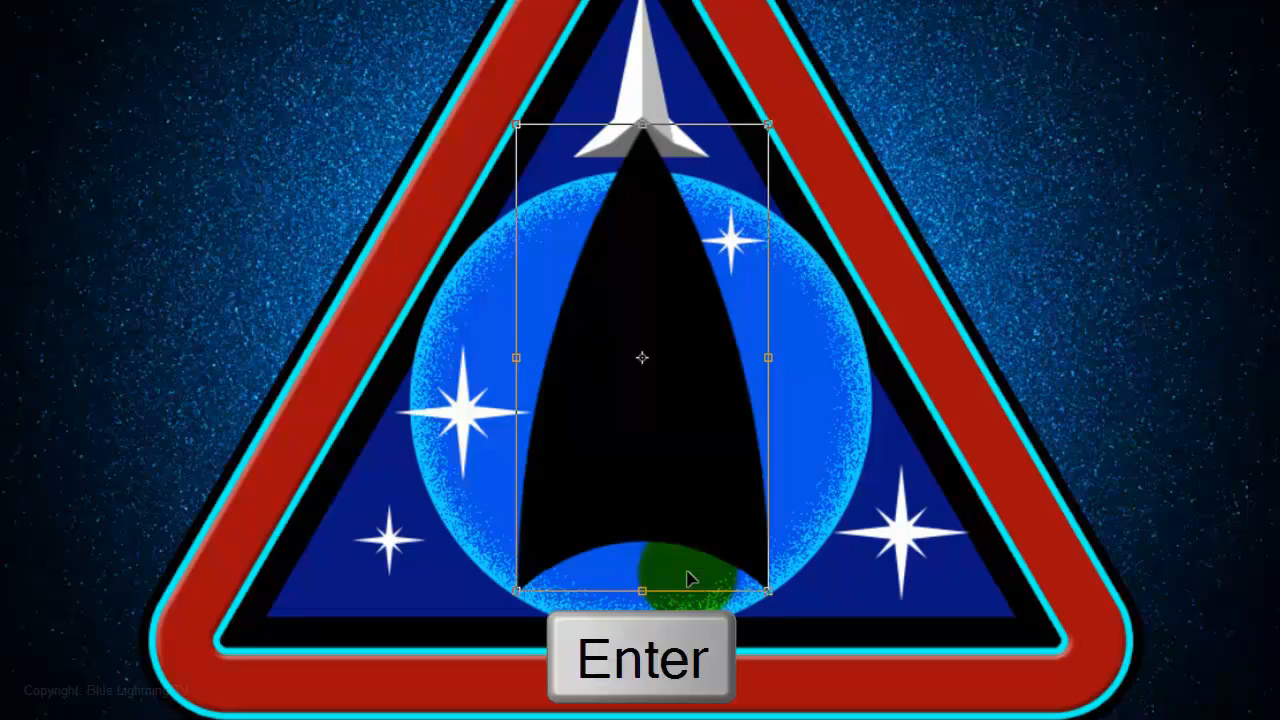
{"action": "left_click", "coordinate": [642, 658]}
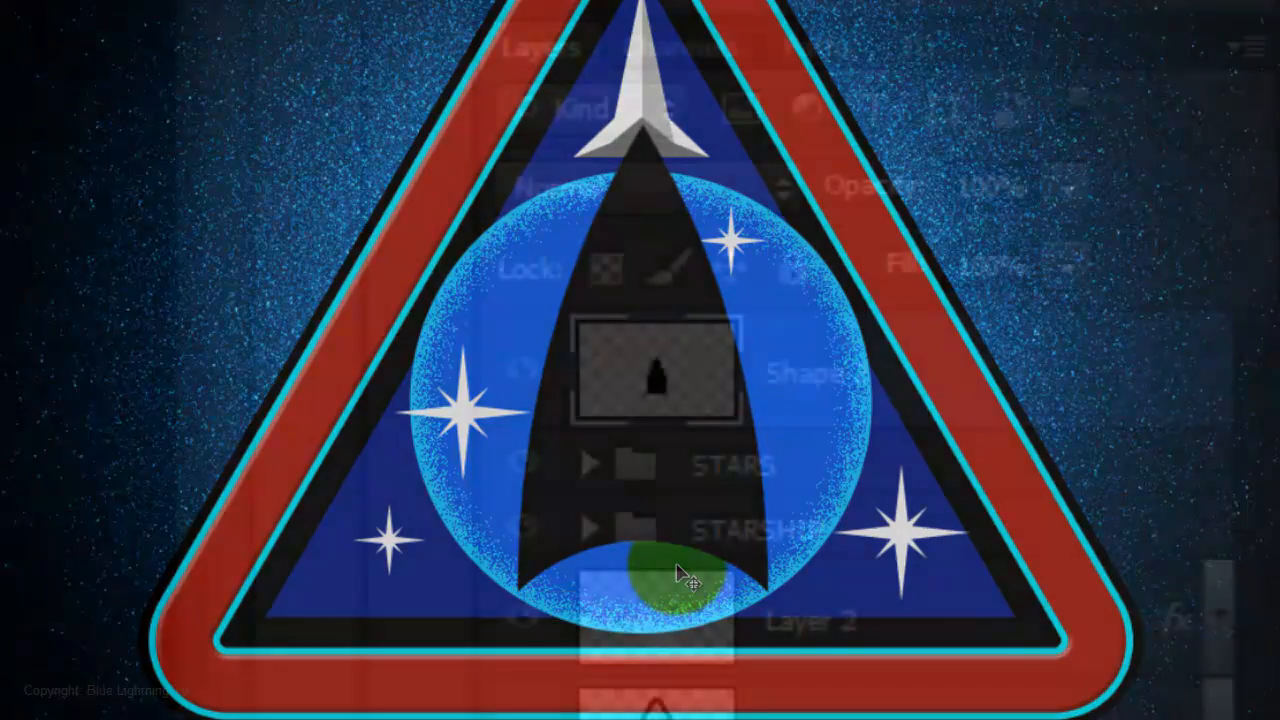
Load the thrust selection and build a gradient with red a20d0d and orange ff9409 at 80%.
{"action": "left_click", "coordinate": [657, 375]}
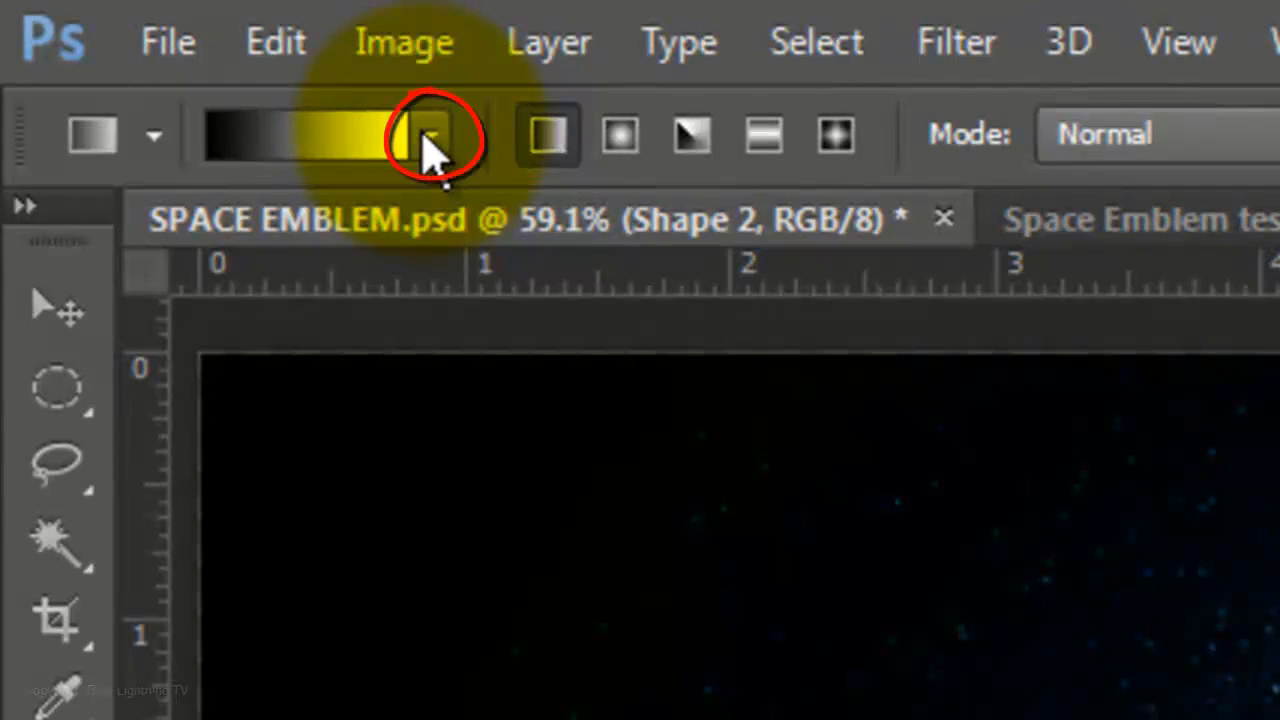
{"action": "left_click", "coordinate": [430, 135]}
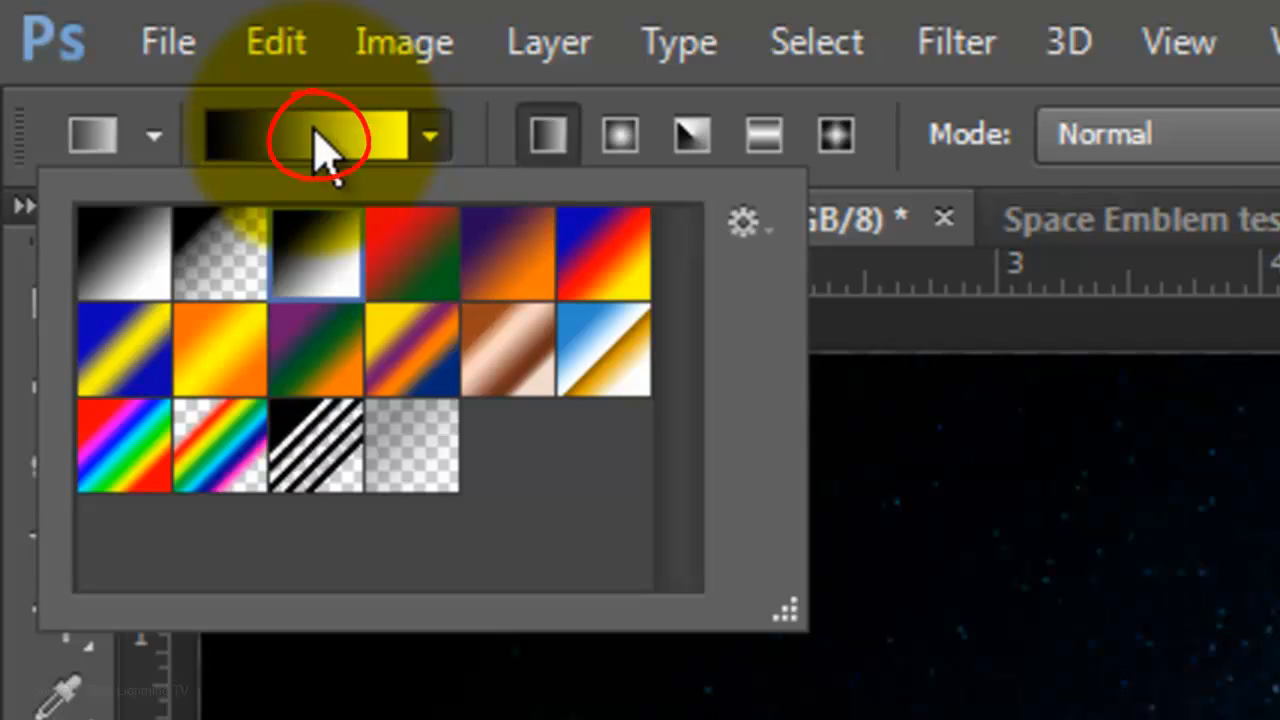
{"action": "left_click", "coordinate": [315, 135]}
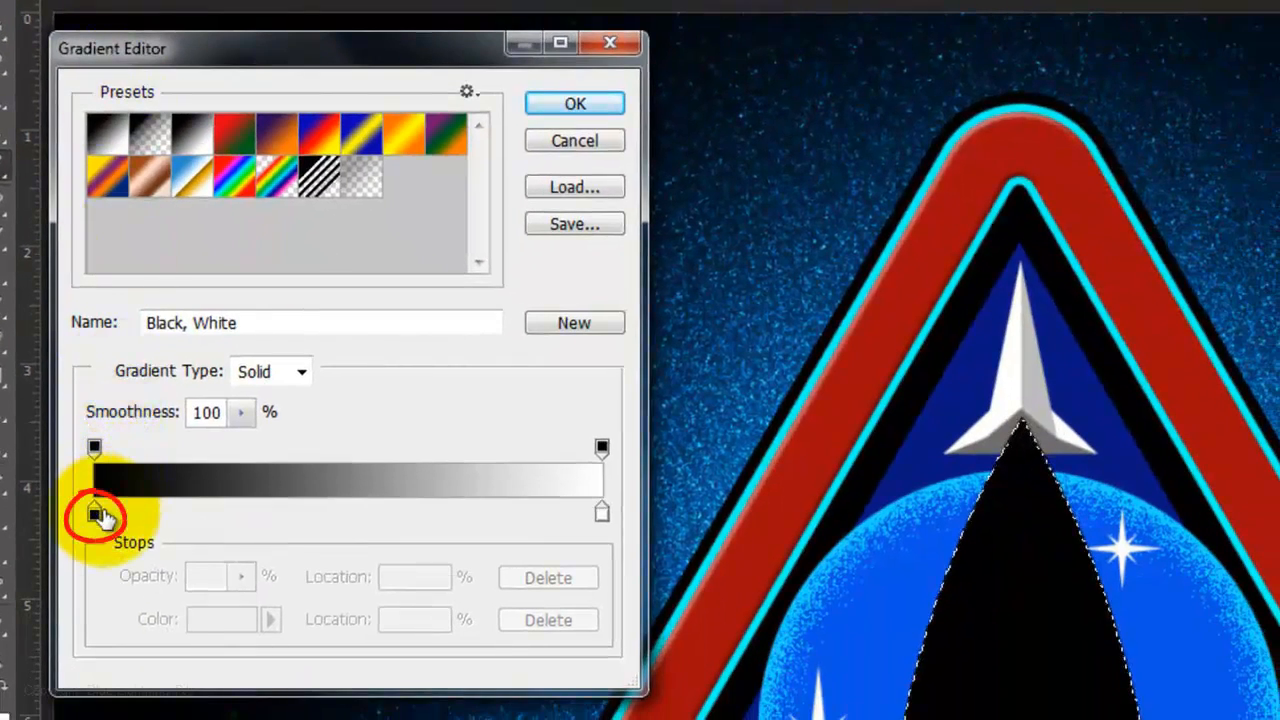
{"action": "left_click", "coordinate": [94, 512]}
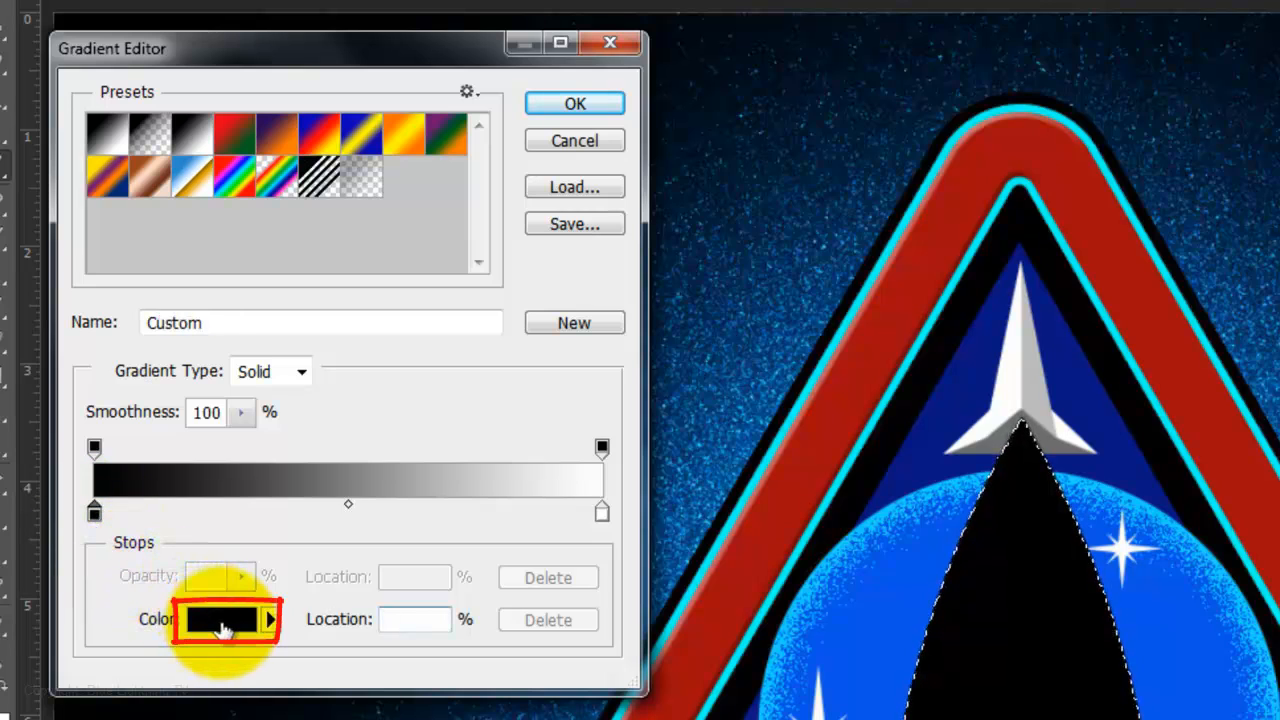
{"action": "left_click", "coordinate": [222, 619]}
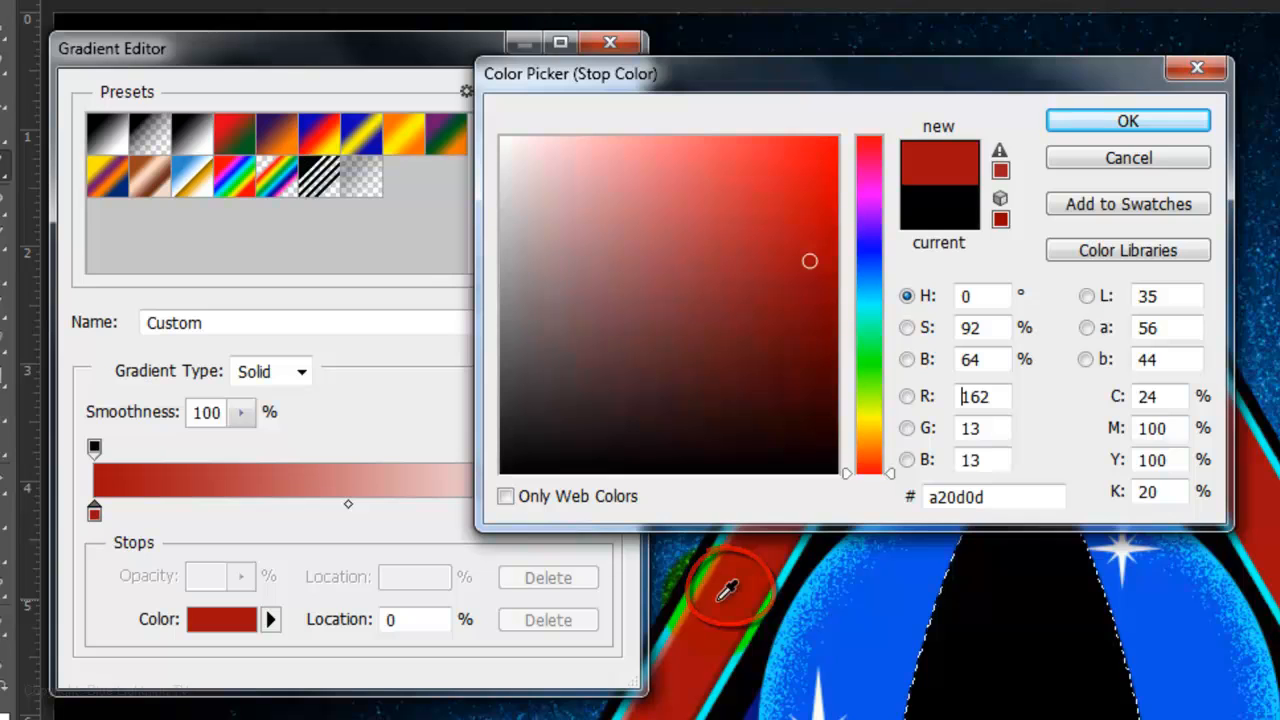
{"action": "left_click", "coordinate": [1127, 120]}
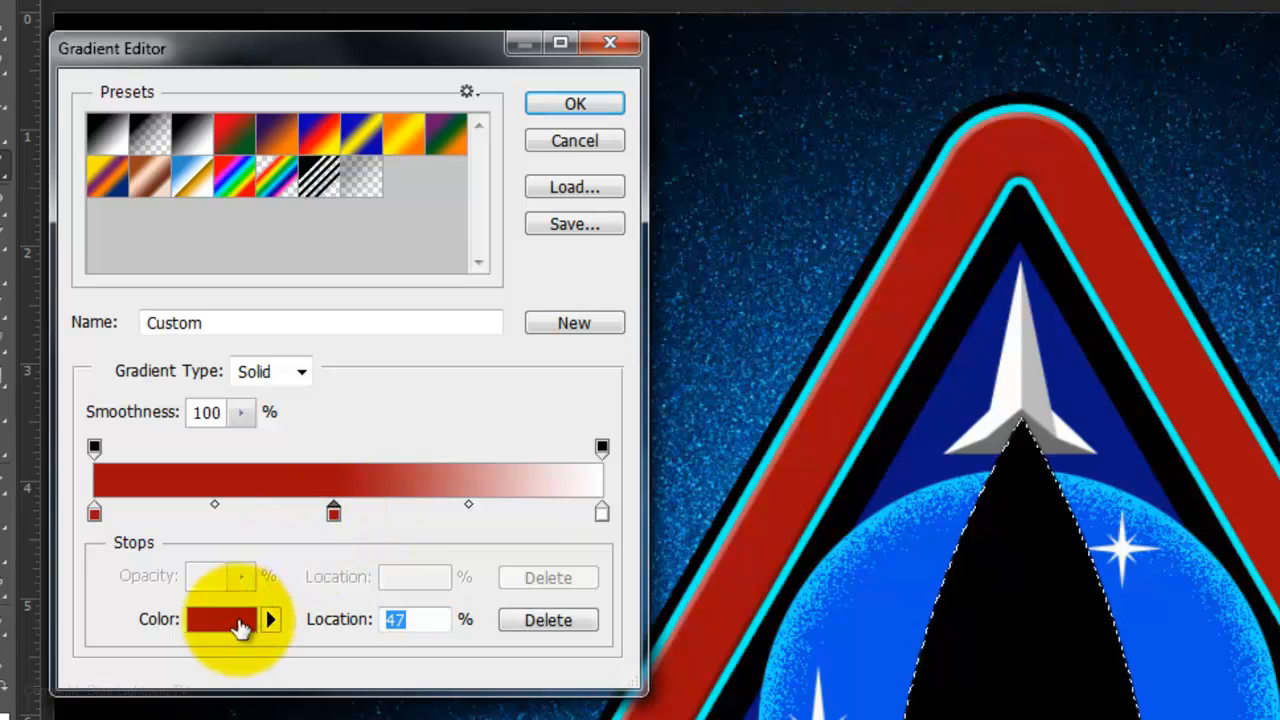
{"action": "left_click", "coordinate": [222, 619]}
{"action": "type", "text": "ff9409"}
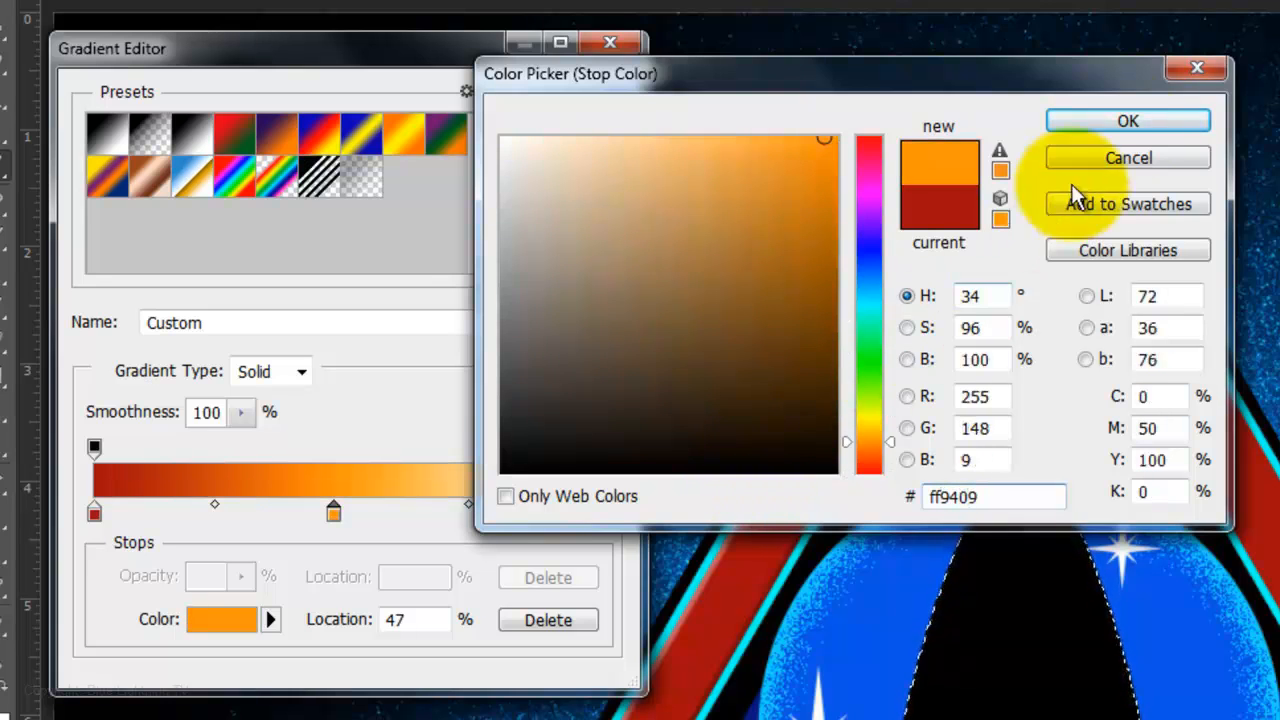
{"action": "left_click", "coordinate": [1127, 120]}
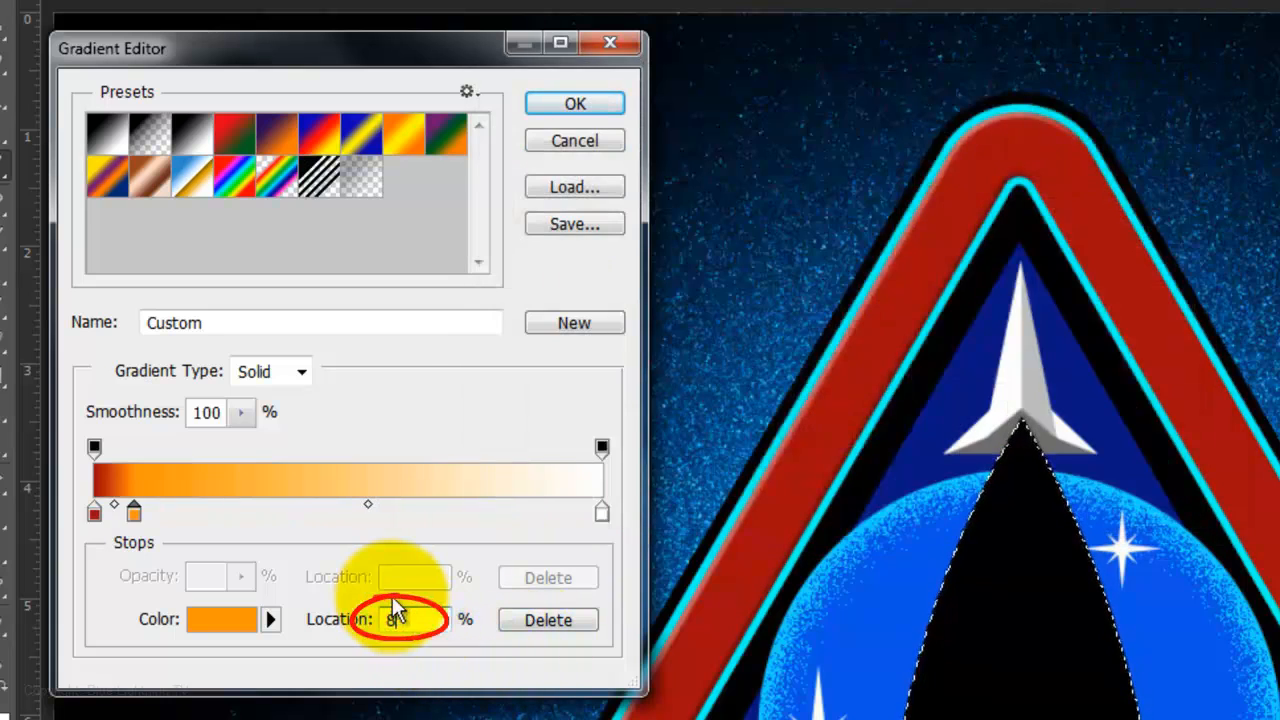
{"action": "type", "text": "80"}
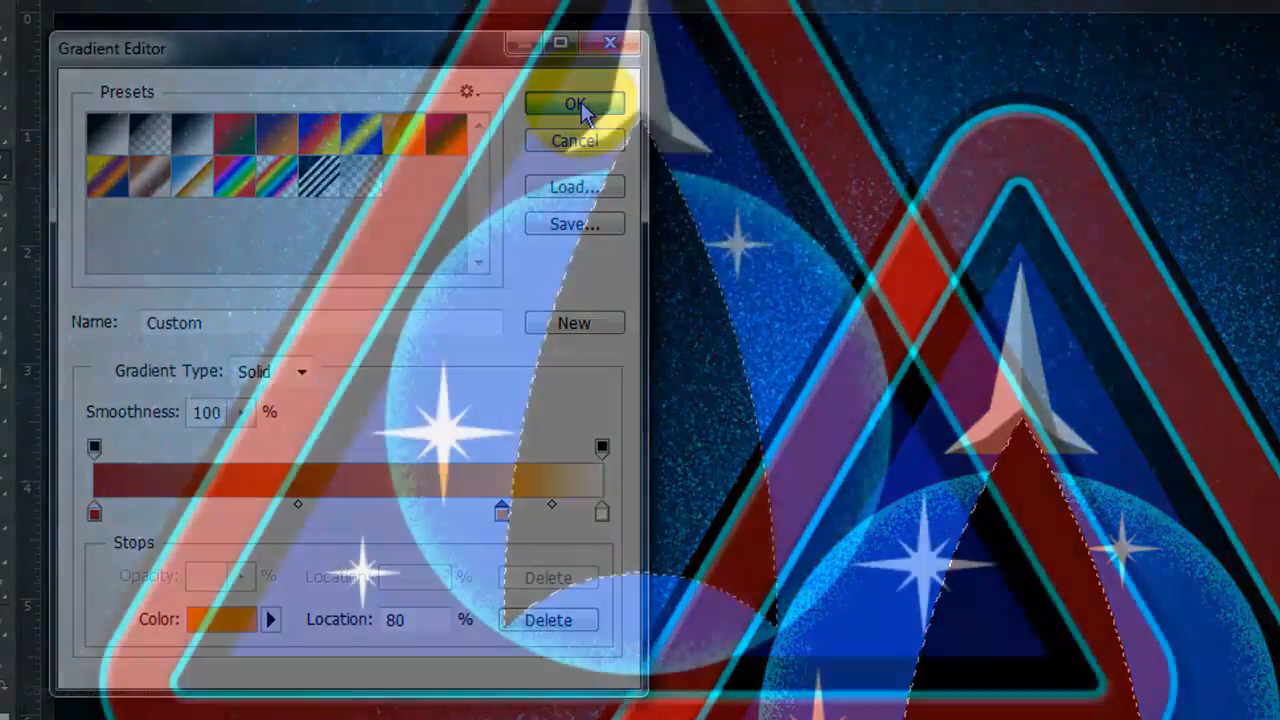
Accept the finished red-orange-white gradient in the Gradient Editor.
{"action": "left_click", "coordinate": [574, 104]}
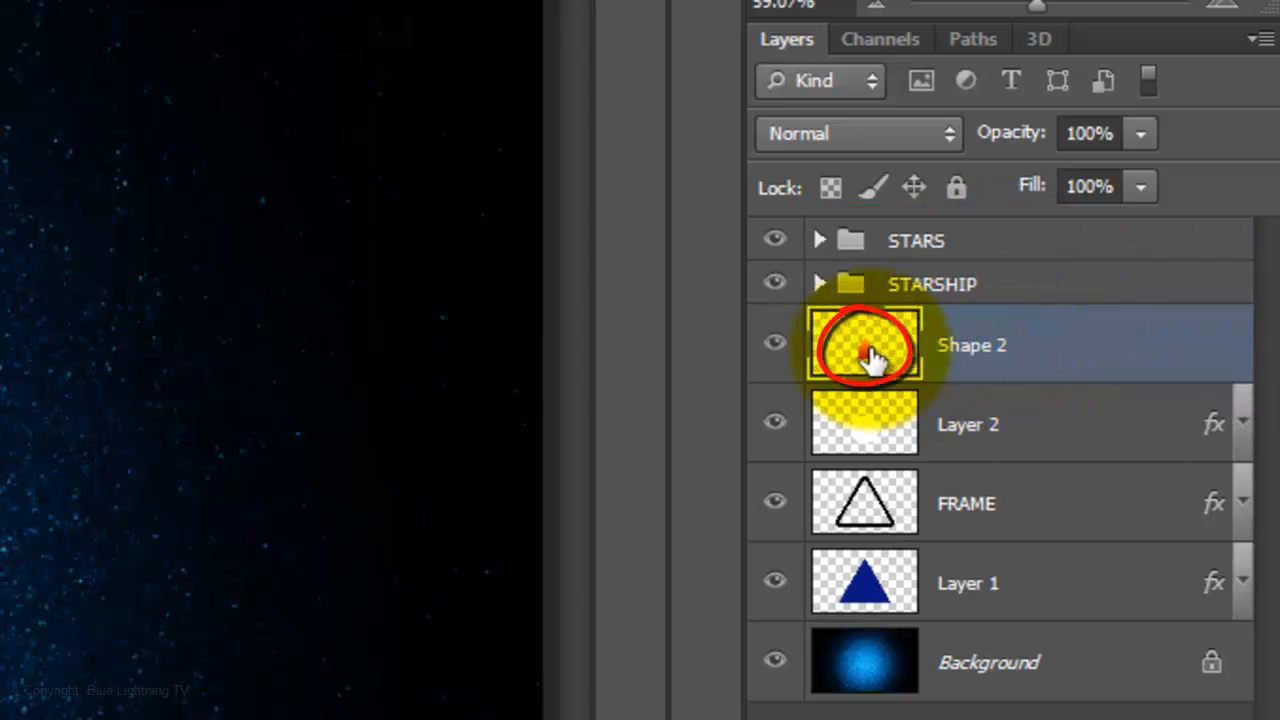
Add a deep red (a20d0d) Outer Glow to Shape 2: Divide mode, size 57, new contour.
{"action": "double_click", "coordinate": [865, 345]}
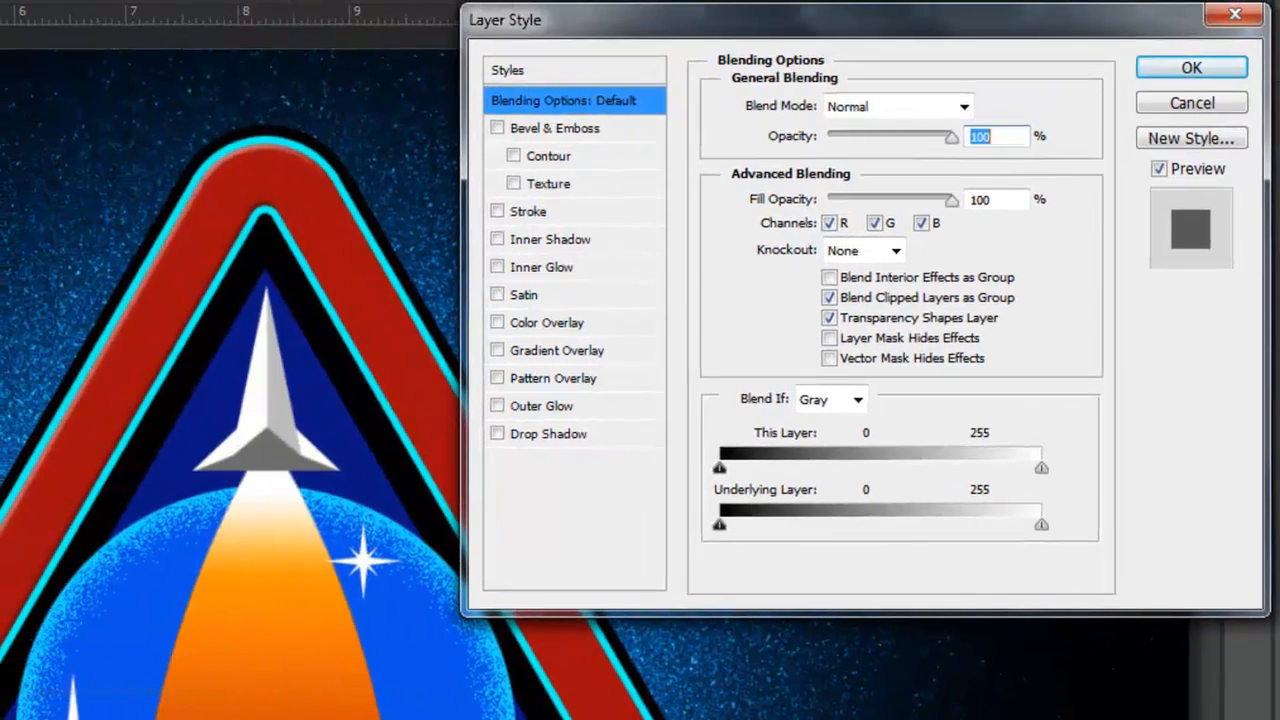
{"action": "left_click", "coordinate": [497, 405]}
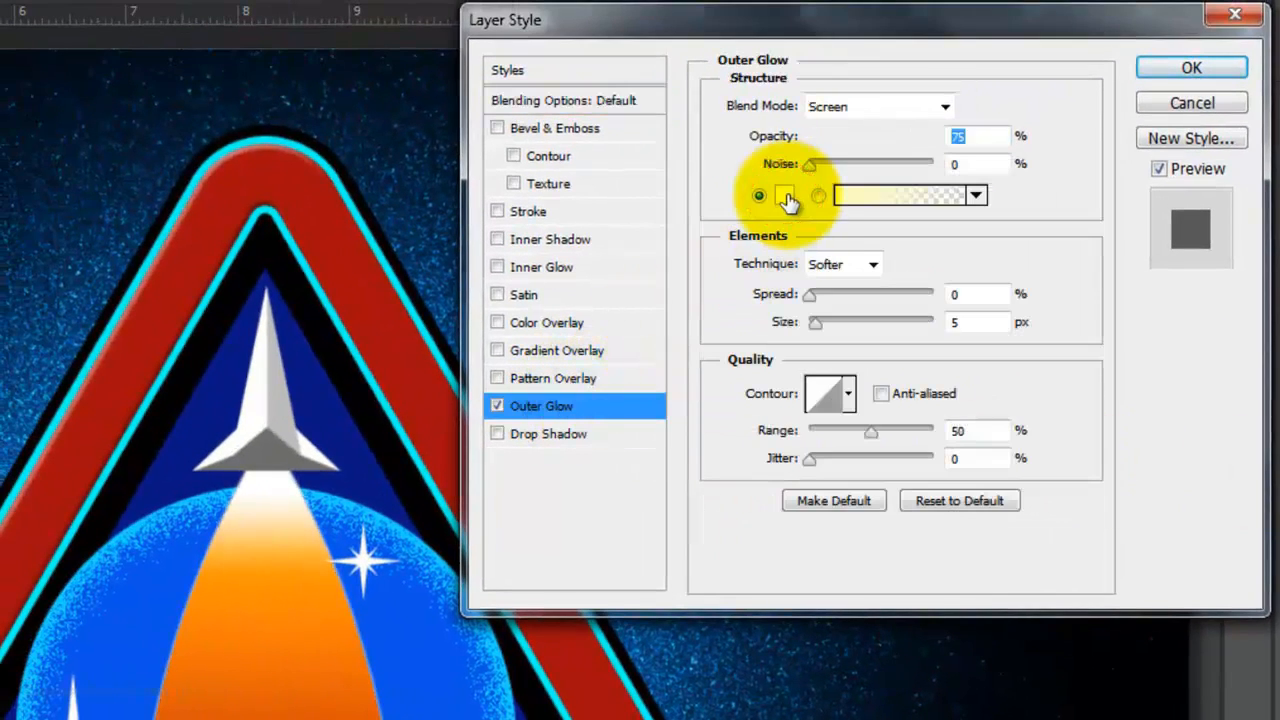
{"action": "left_click", "coordinate": [785, 195]}
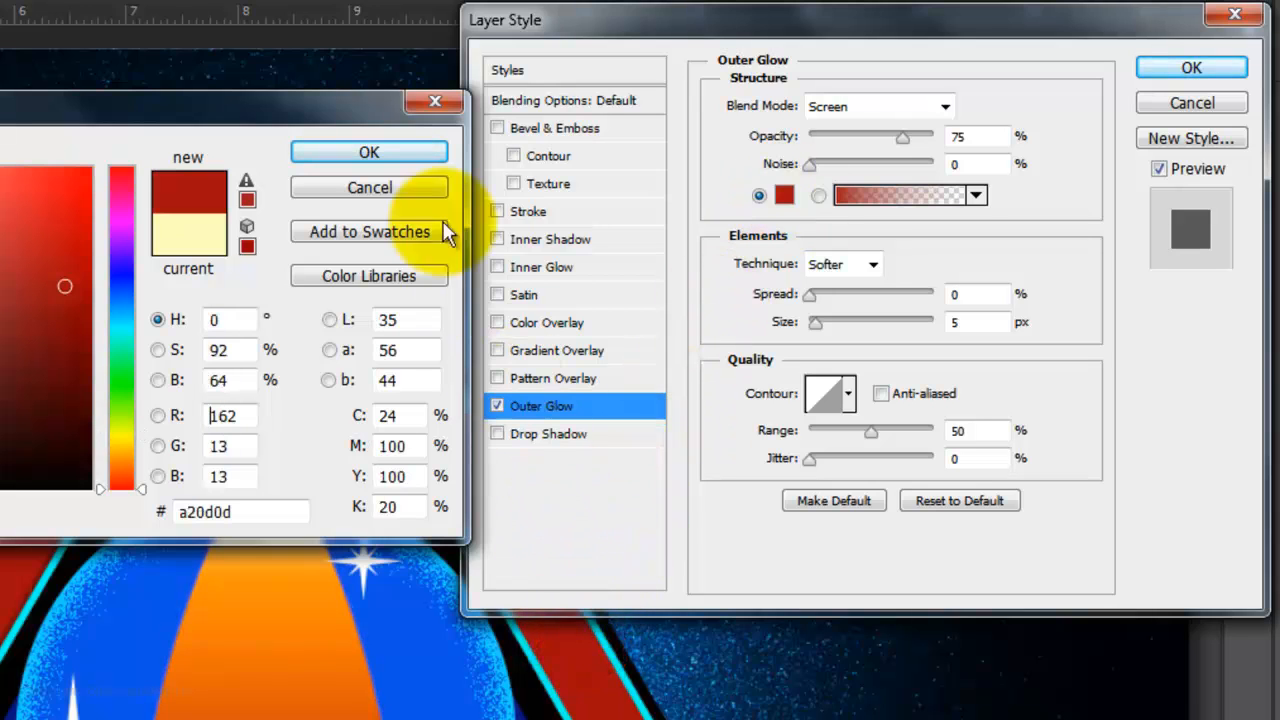
{"action": "left_click", "coordinate": [944, 106]}
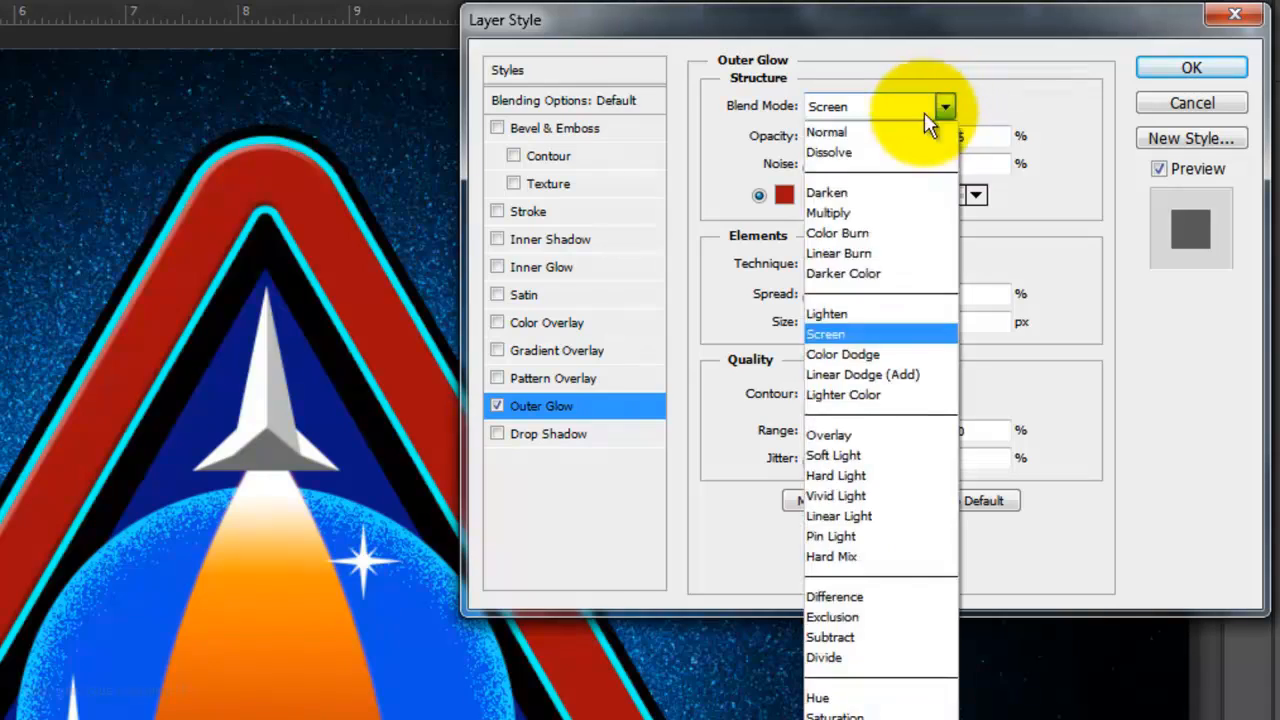
{"action": "mouse_move", "coordinate": [847, 657]}
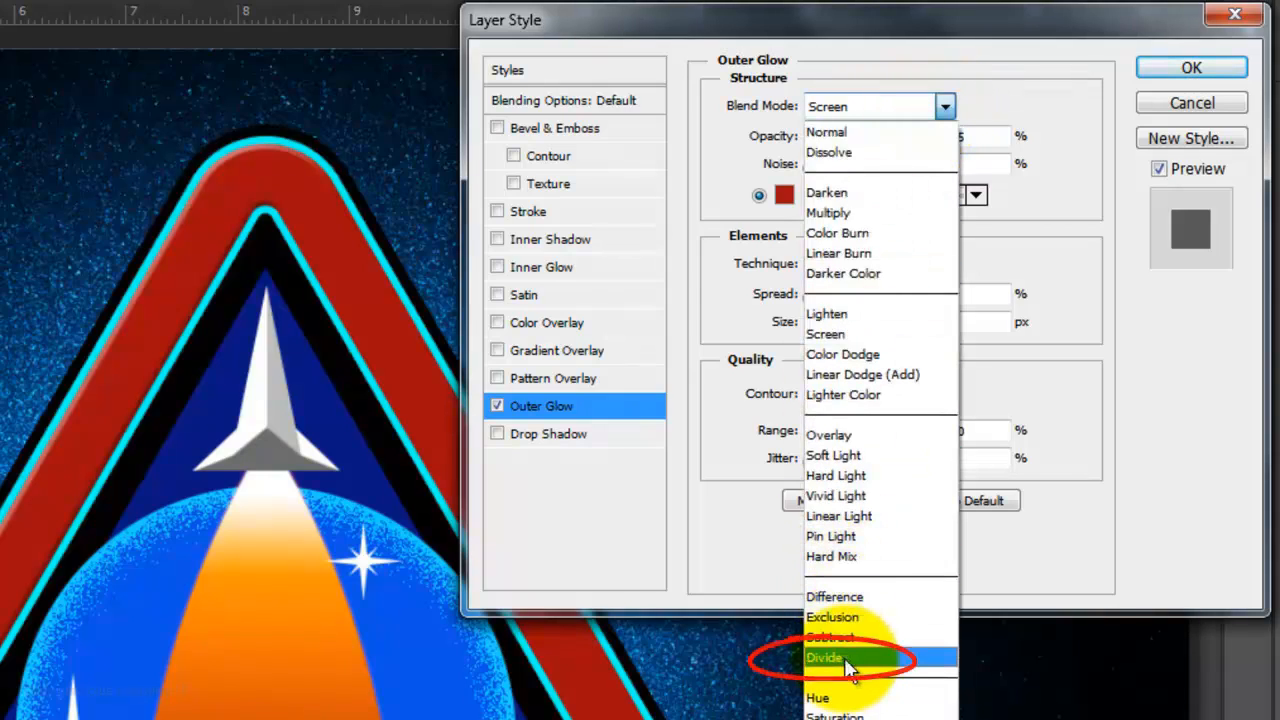
{"action": "left_click", "coordinate": [825, 657]}
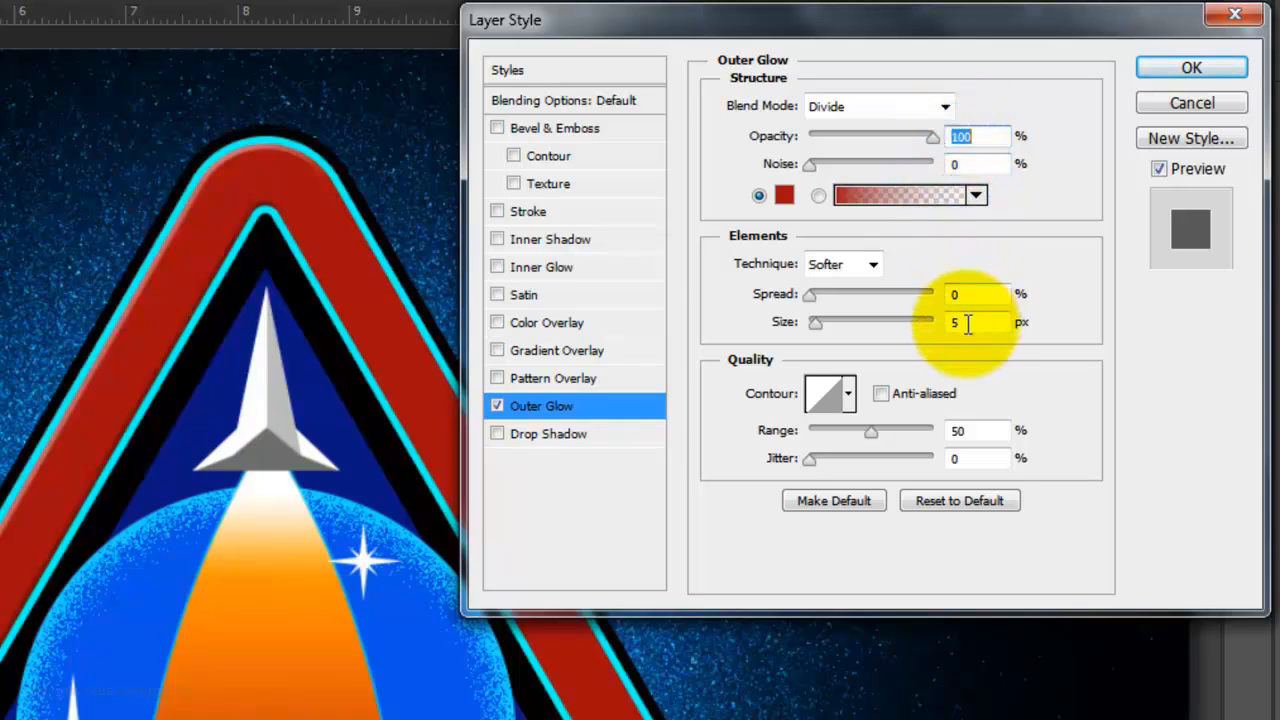
{"action": "type", "text": "57"}
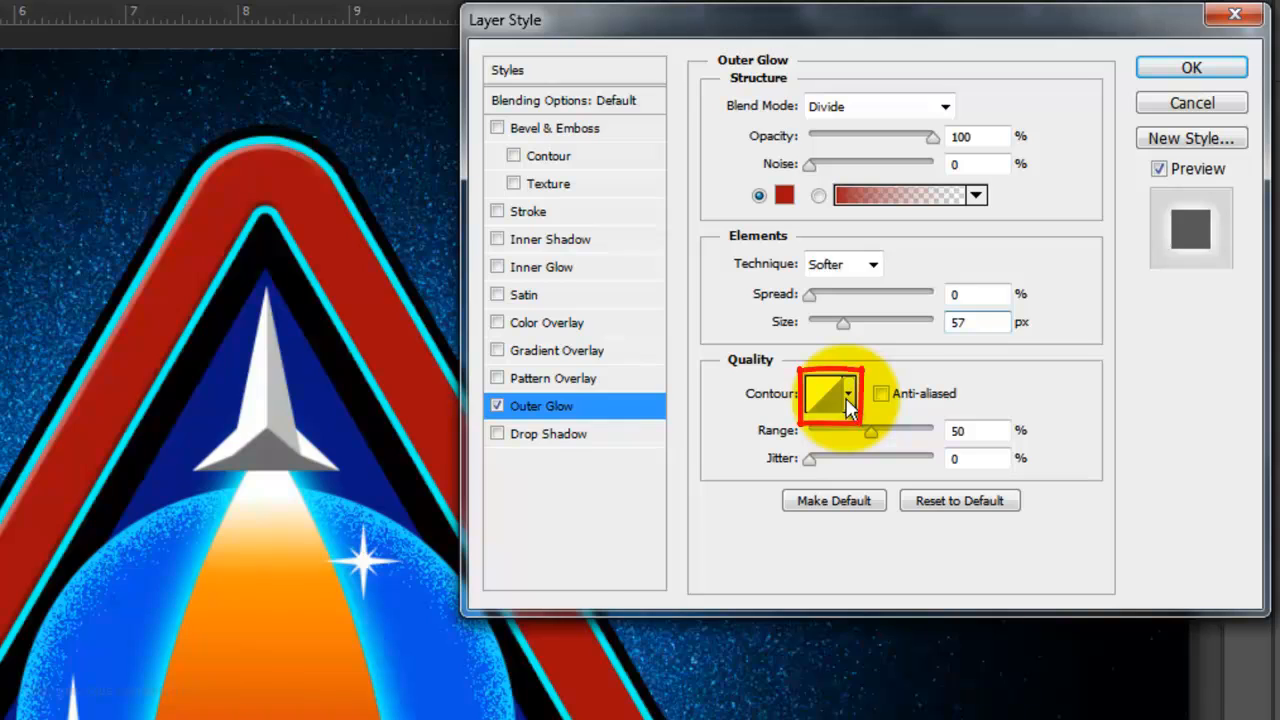
{"action": "left_click", "coordinate": [847, 393]}
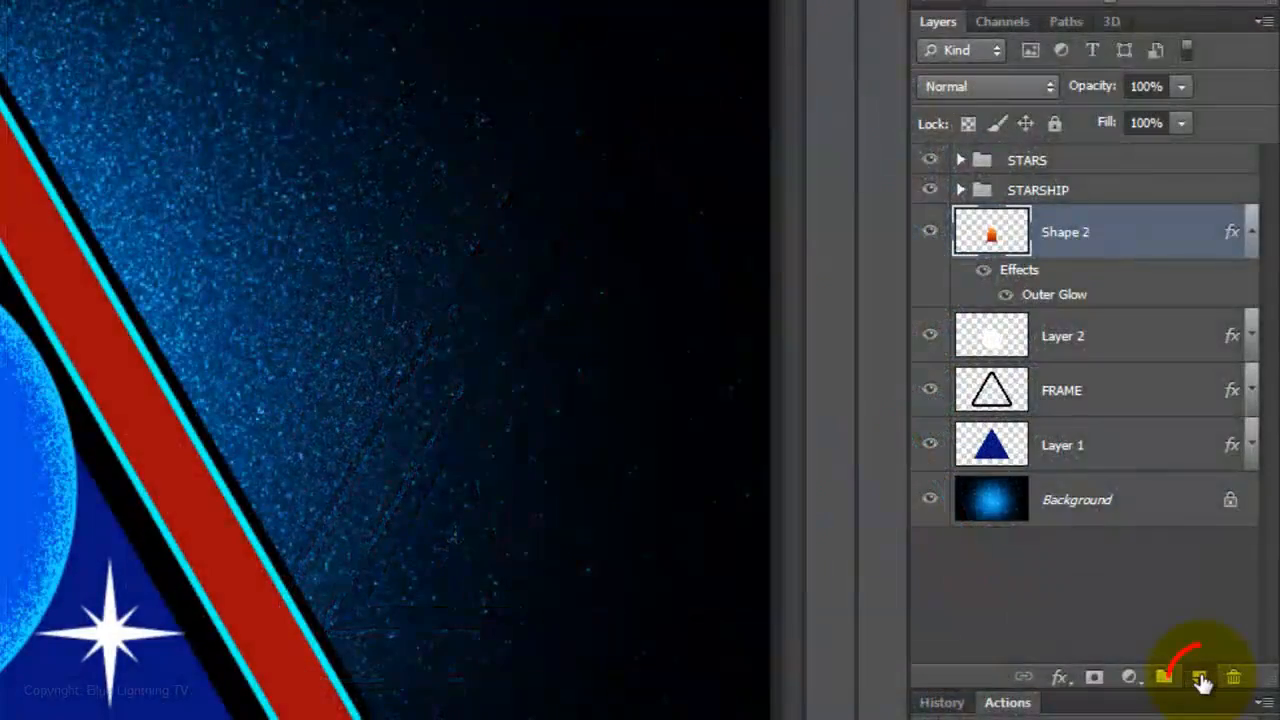
Add a new layer above the thrust and set the Custom Shape tool's fill to white.
{"action": "left_click", "coordinate": [1199, 678]}
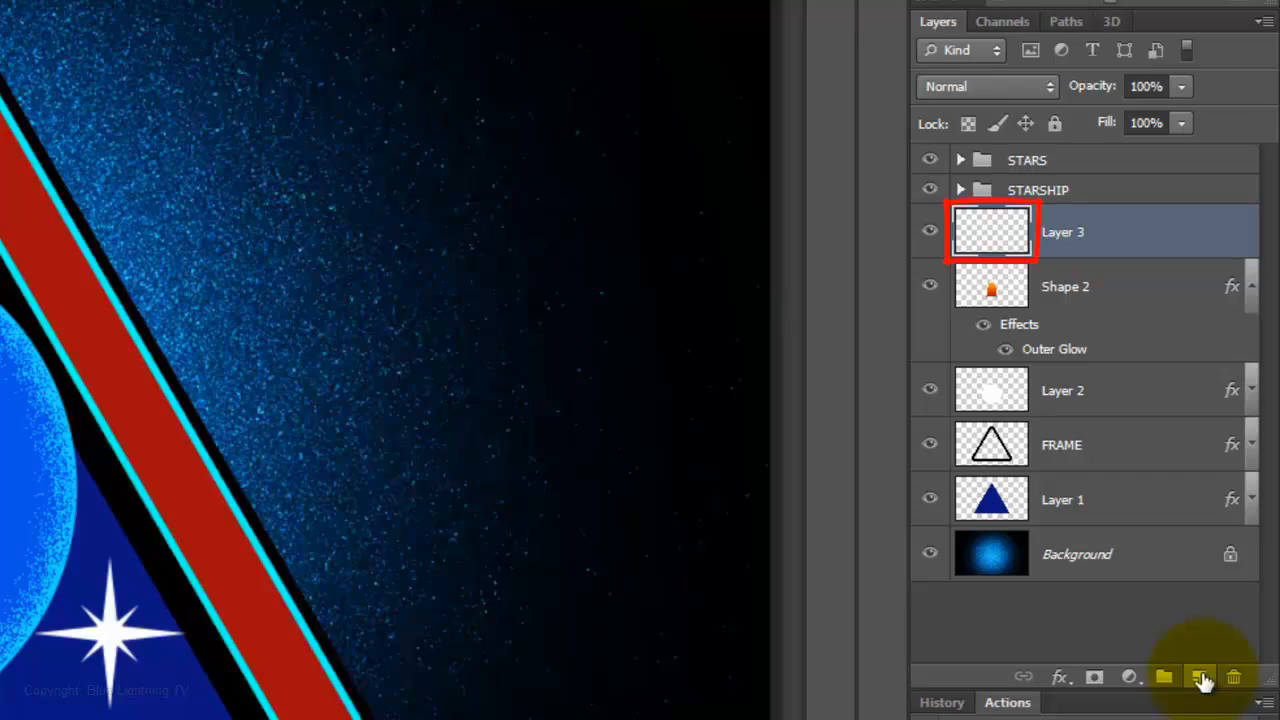
{"action": "left_click", "coordinate": [78, 195]}
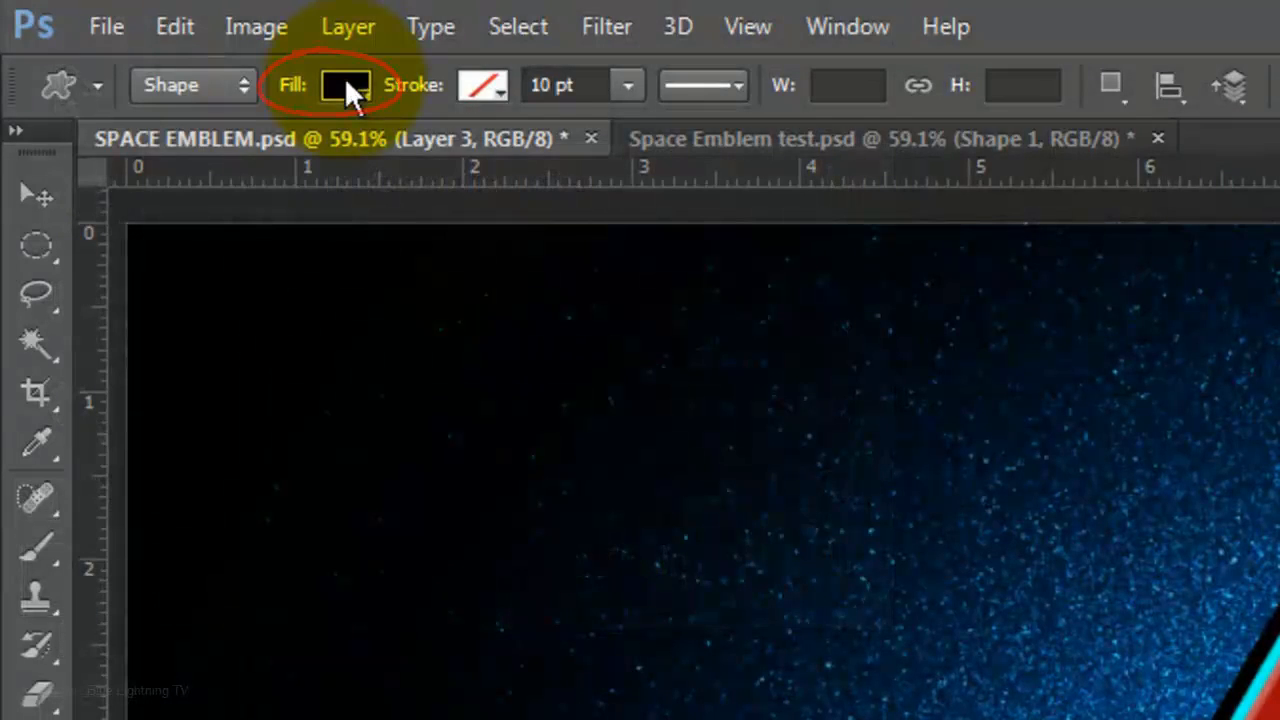
{"action": "left_click", "coordinate": [346, 85]}
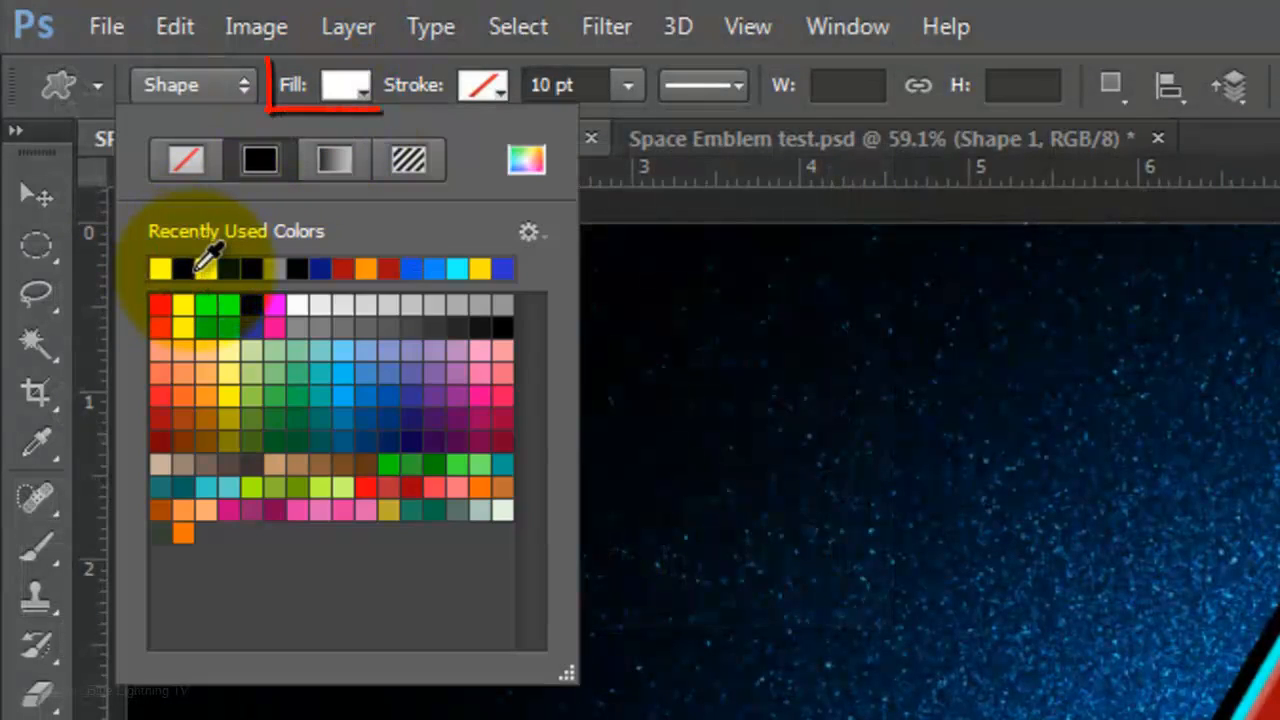
{"action": "left_click", "coordinate": [483, 85]}
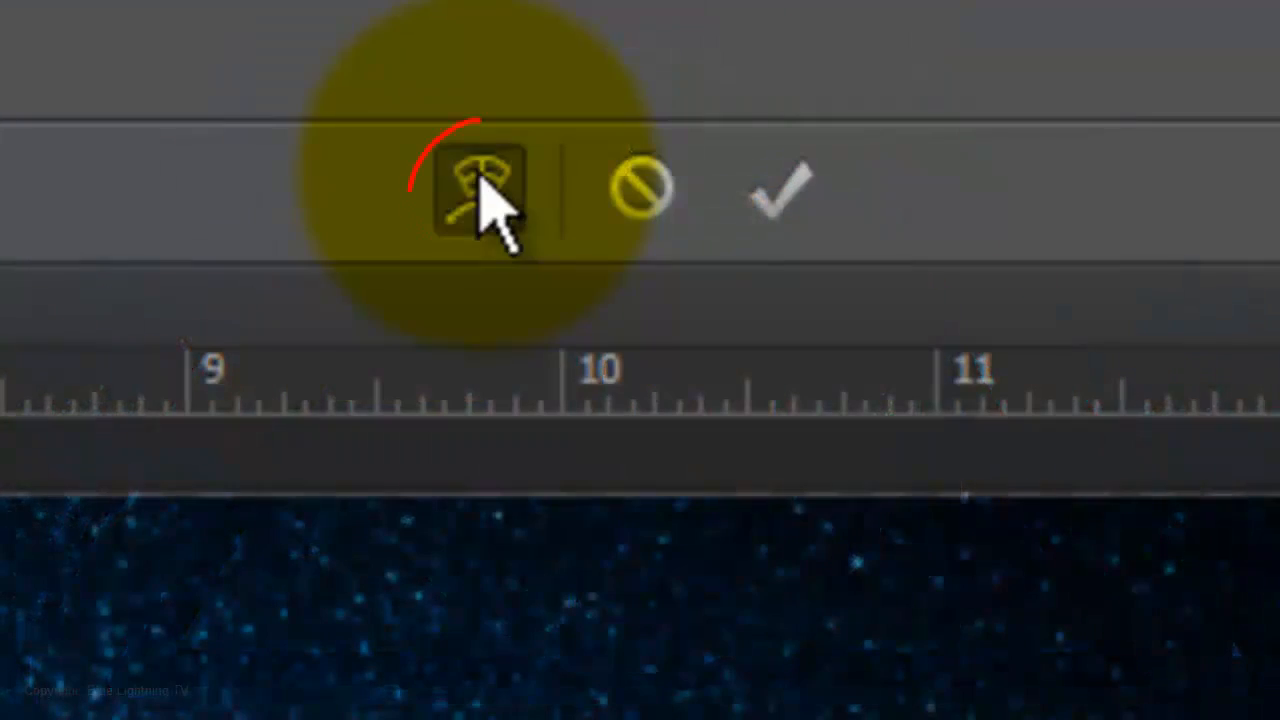
Warp the white shape with the Arc style and vertical distortion -100, then commit.
{"action": "left_click", "coordinate": [448, 101]}
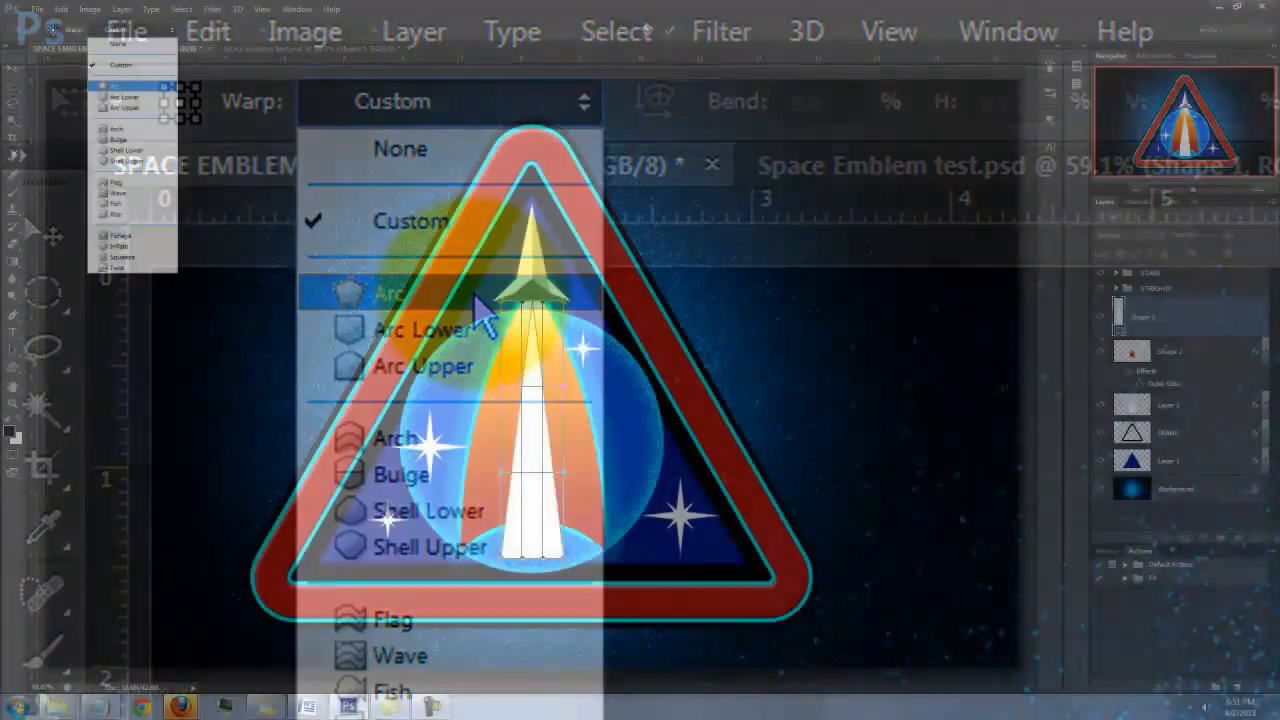
{"action": "left_click", "coordinate": [395, 291]}
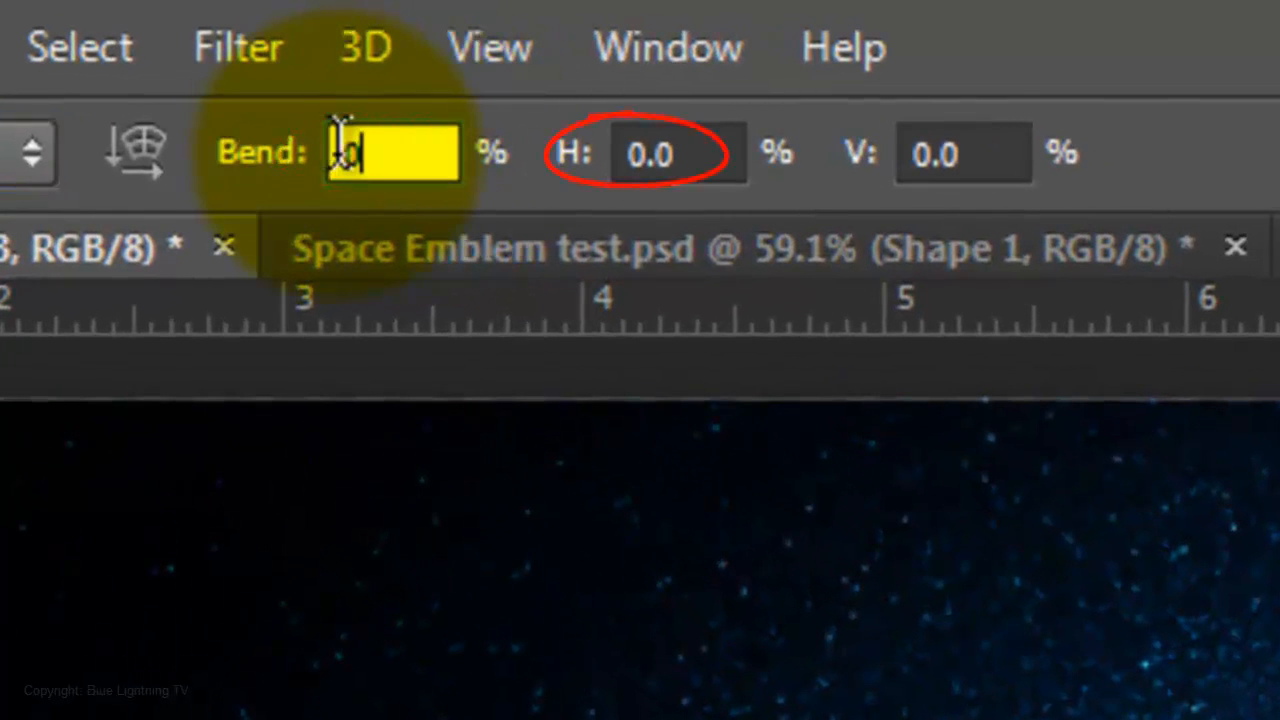
{"action": "type", "text": "-100"}
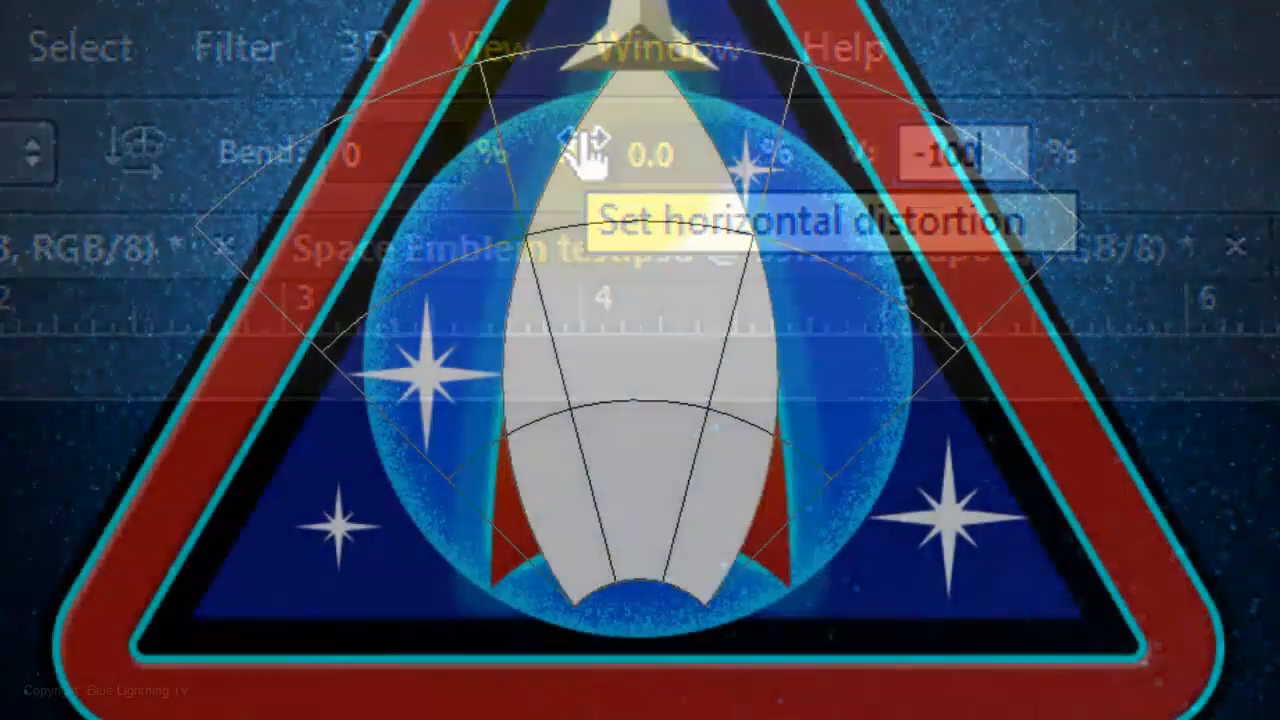
{"action": "left_click", "coordinate": [960, 153]}
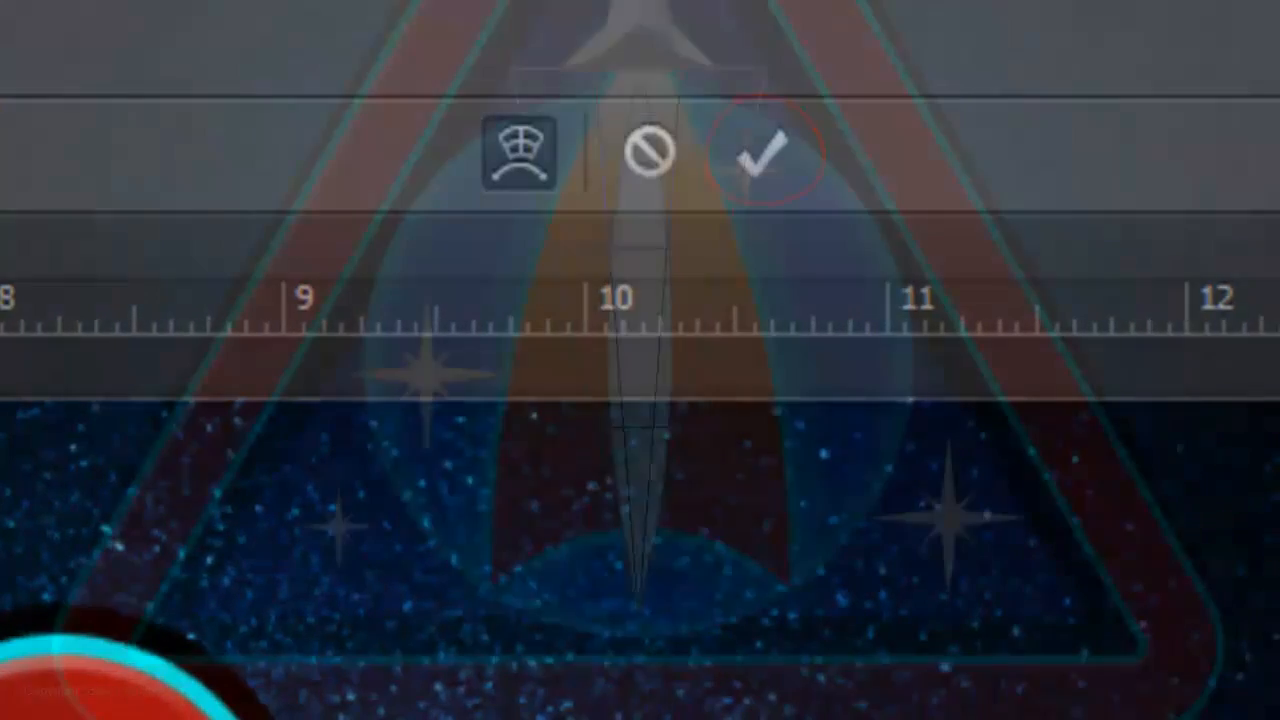
{"action": "left_click", "coordinate": [765, 155]}
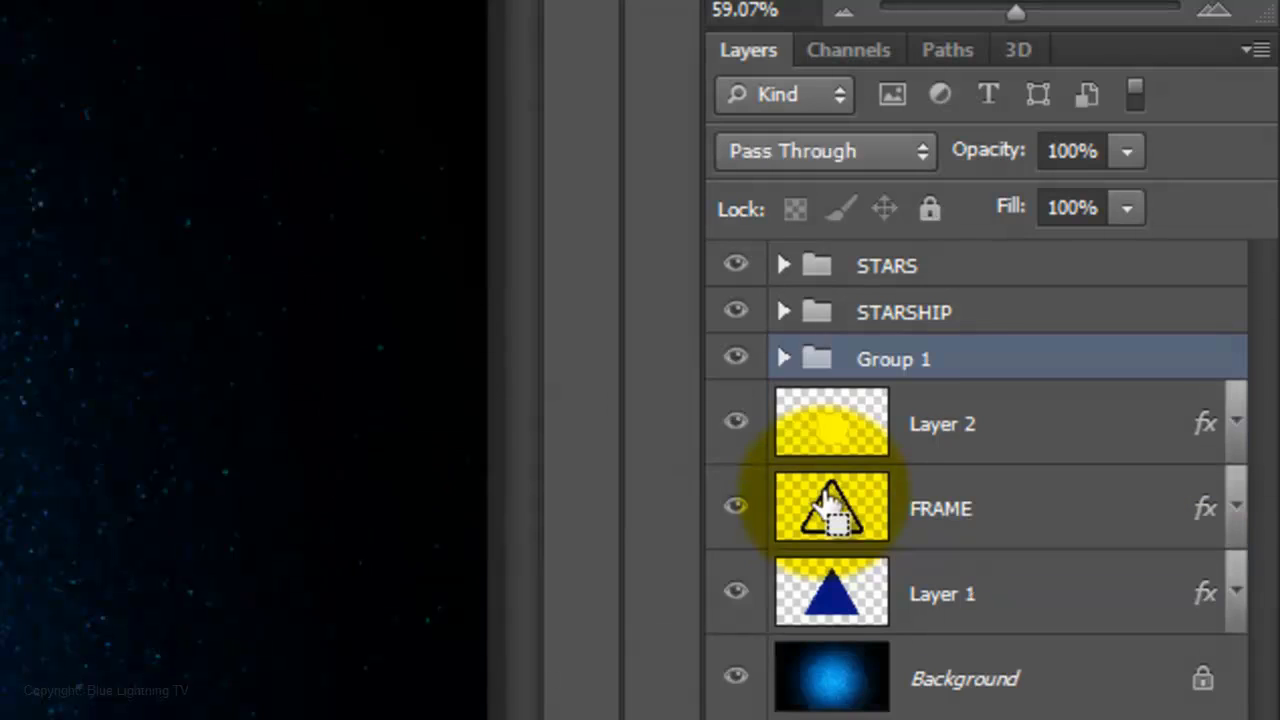
Rename the group containing Shape 2 and Layer 3 to THRUST.
{"action": "double_click", "coordinate": [893, 359]}
{"action": "type", "text": "THRUST"}
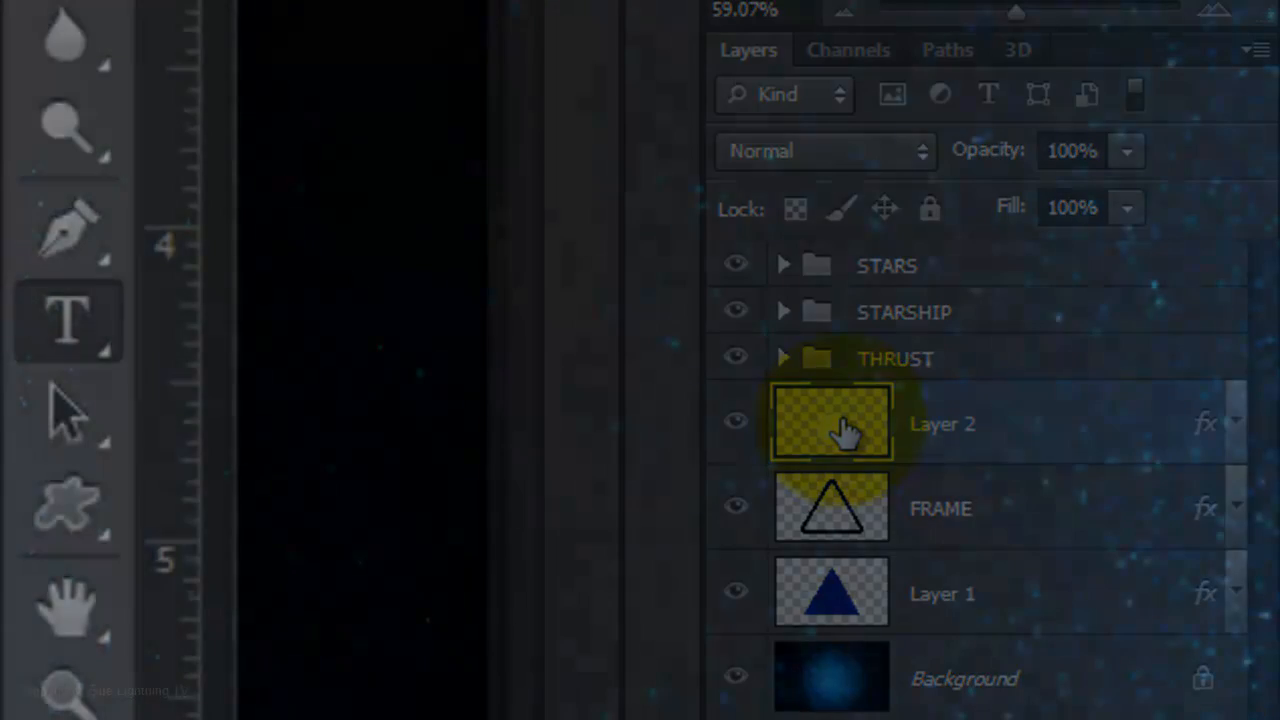
Select Layer 2 and set the type to the Space Age font in white.
{"action": "left_click", "coordinate": [67, 320]}
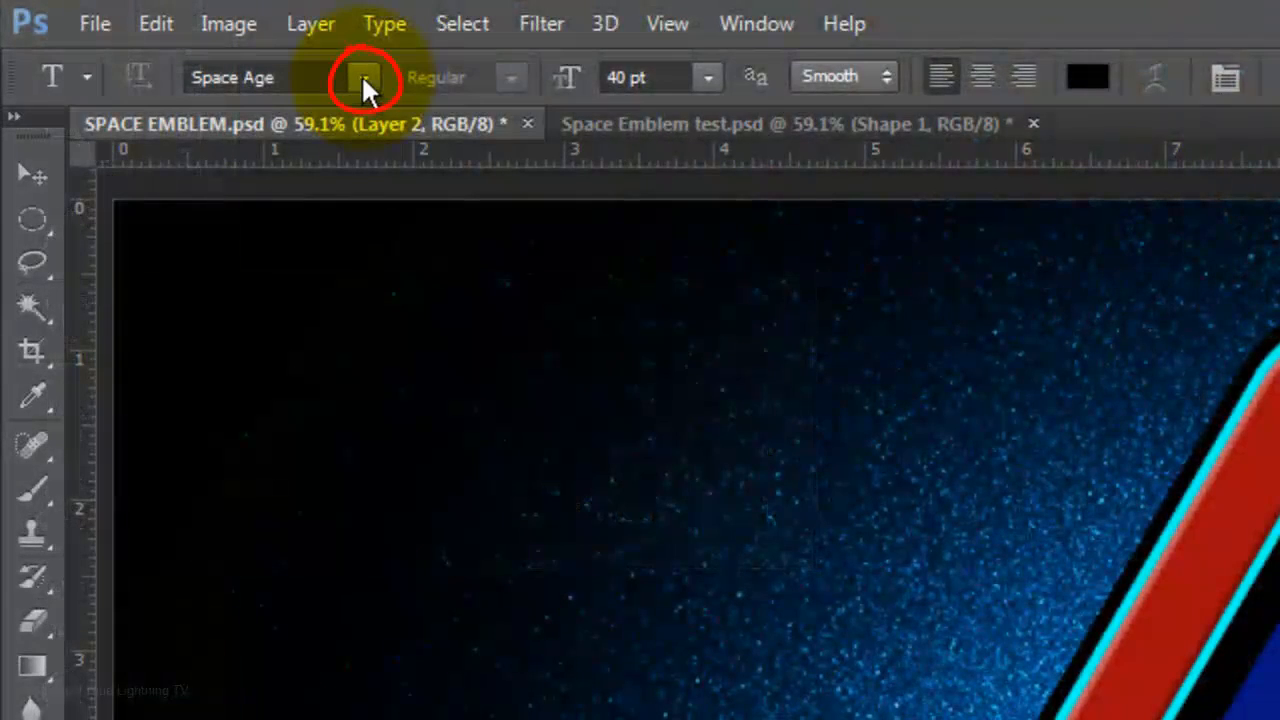
{"action": "left_click", "coordinate": [366, 78]}
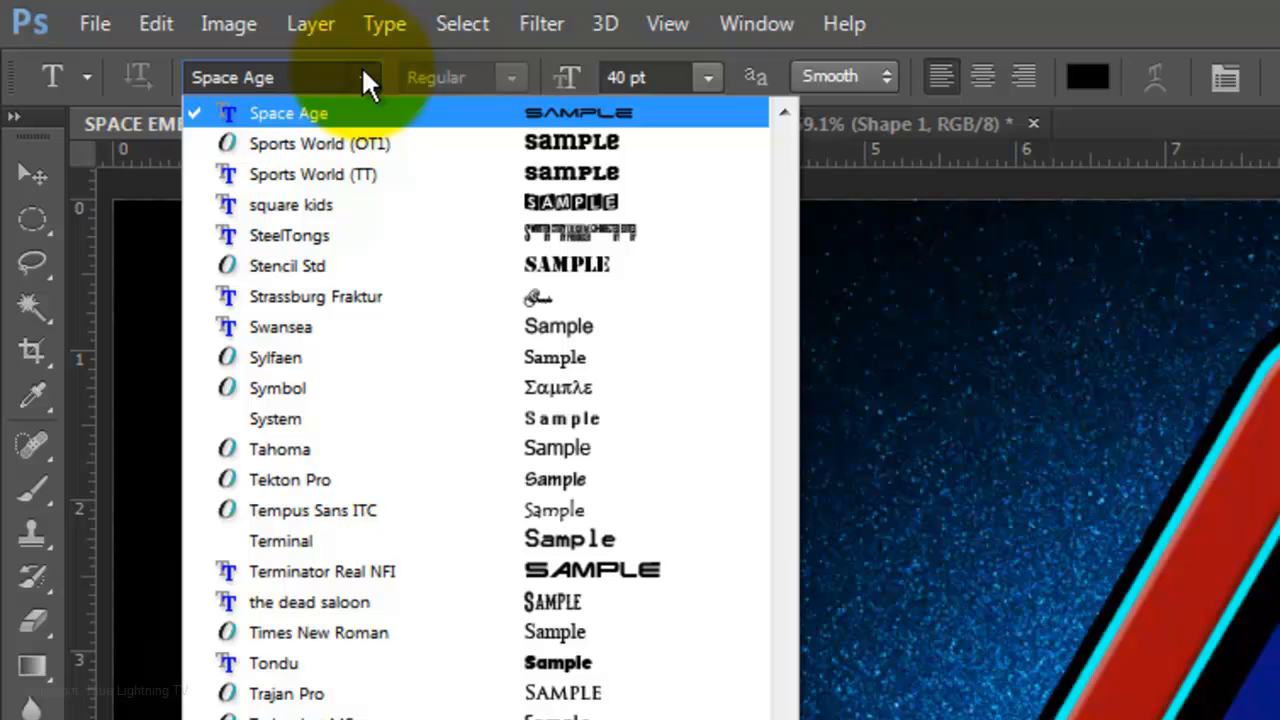
{"action": "left_click", "coordinate": [288, 113]}
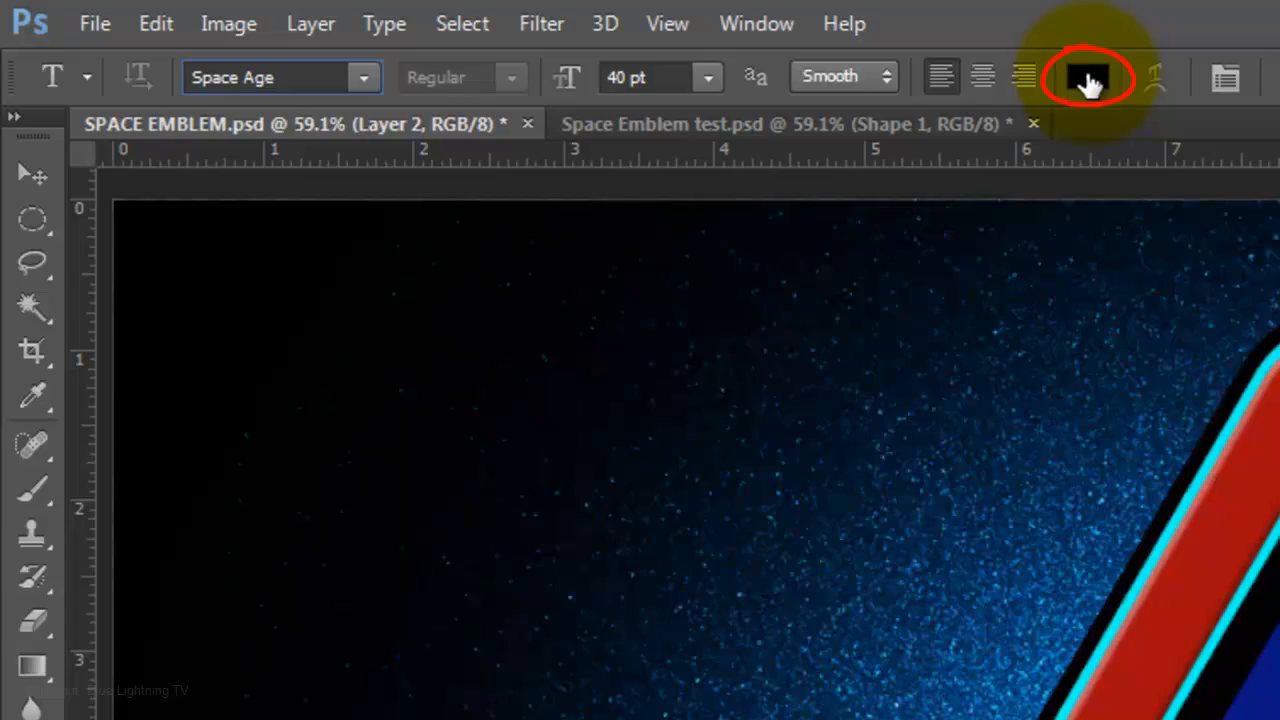
{"action": "left_click", "coordinate": [1085, 77]}
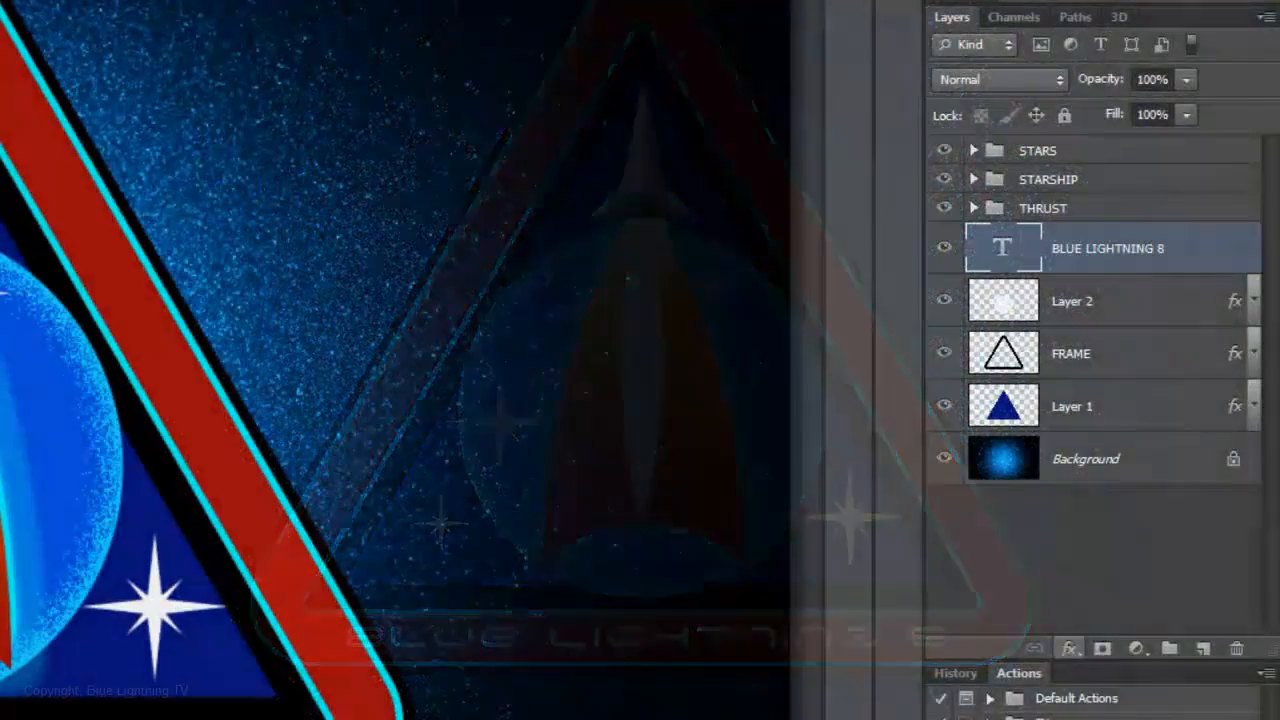
Add Bevel & Emboss to the text with Chisel Hard technique and Down direction.
{"action": "left_click", "coordinate": [1236, 300]}
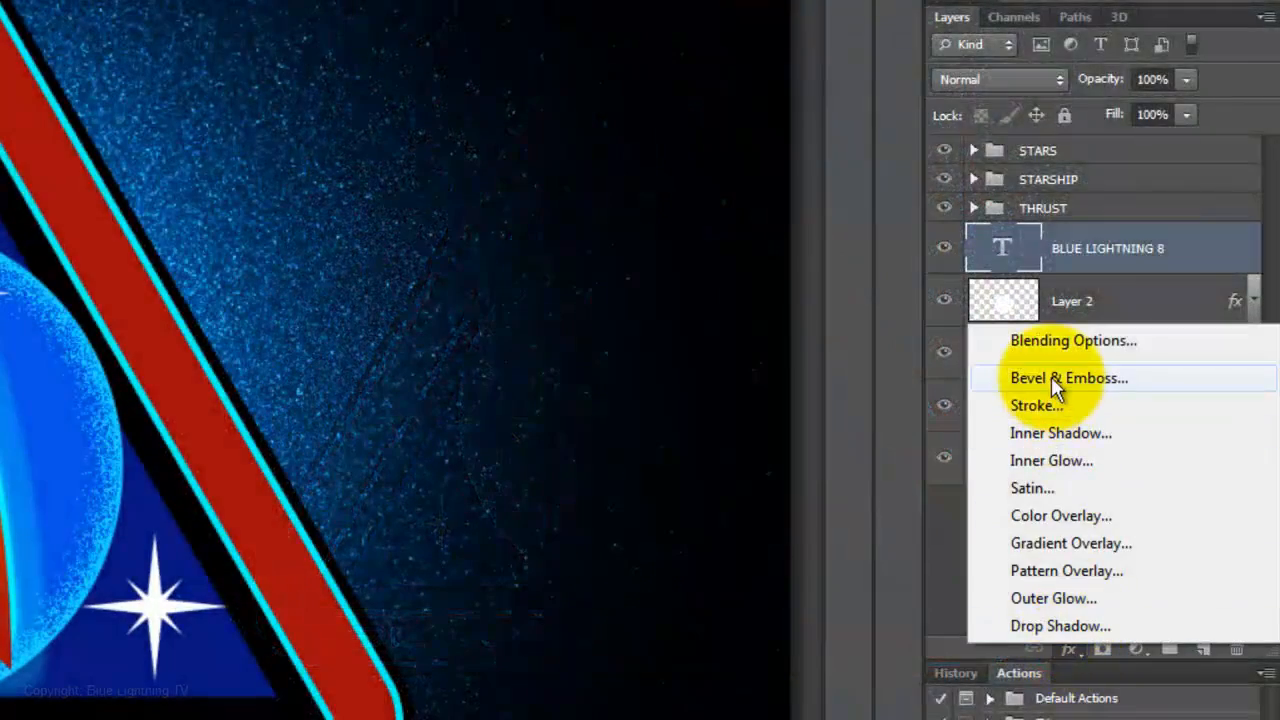
{"action": "left_click", "coordinate": [1069, 377]}
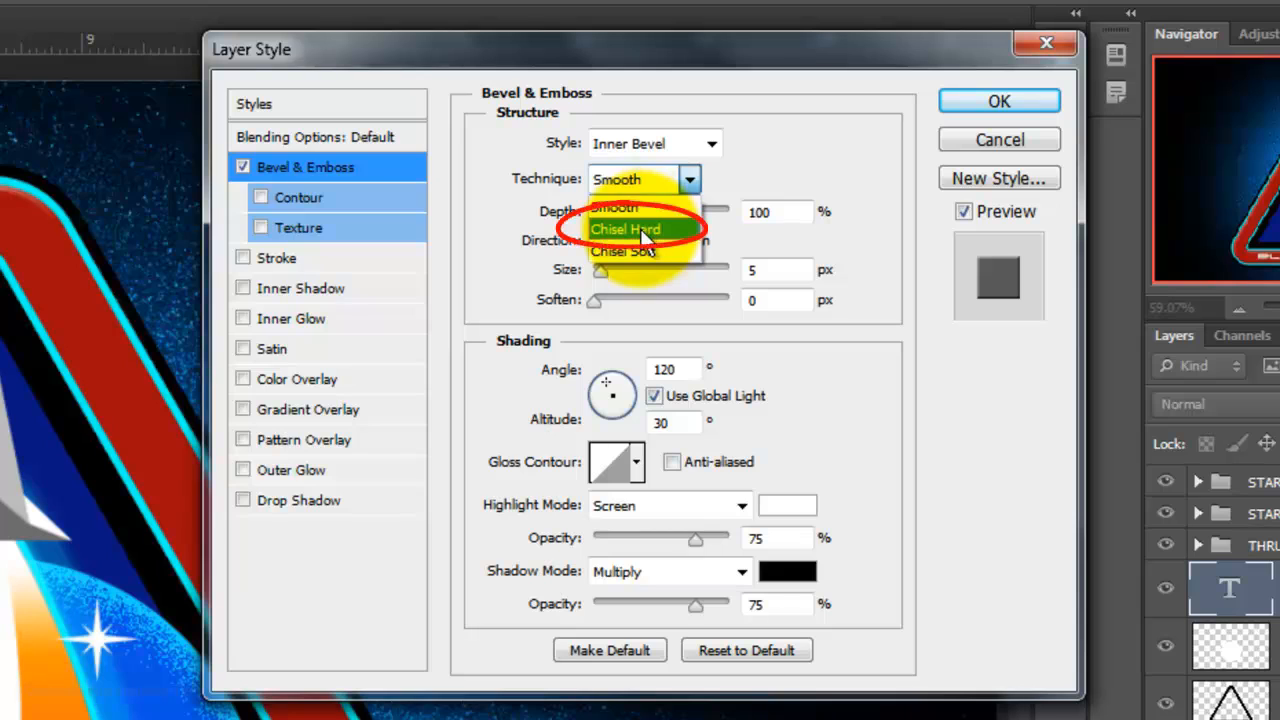
{"action": "left_click", "coordinate": [625, 229]}
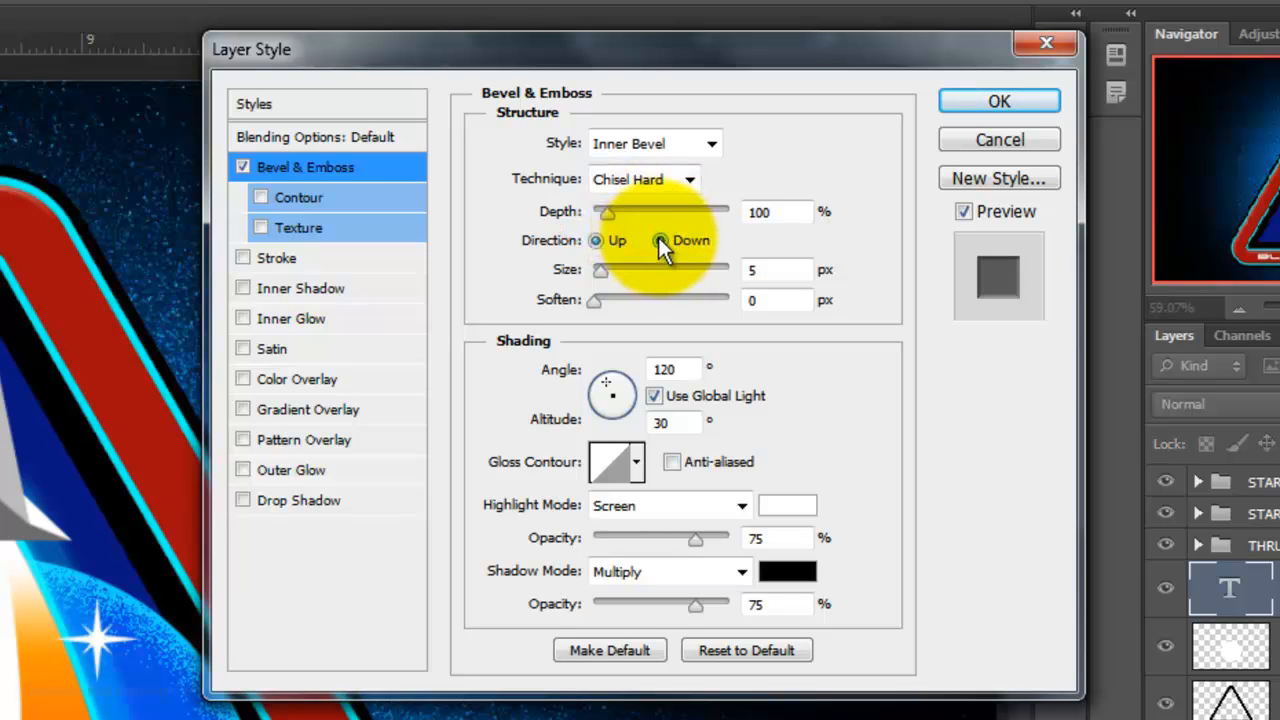
{"action": "left_click", "coordinate": [660, 240]}
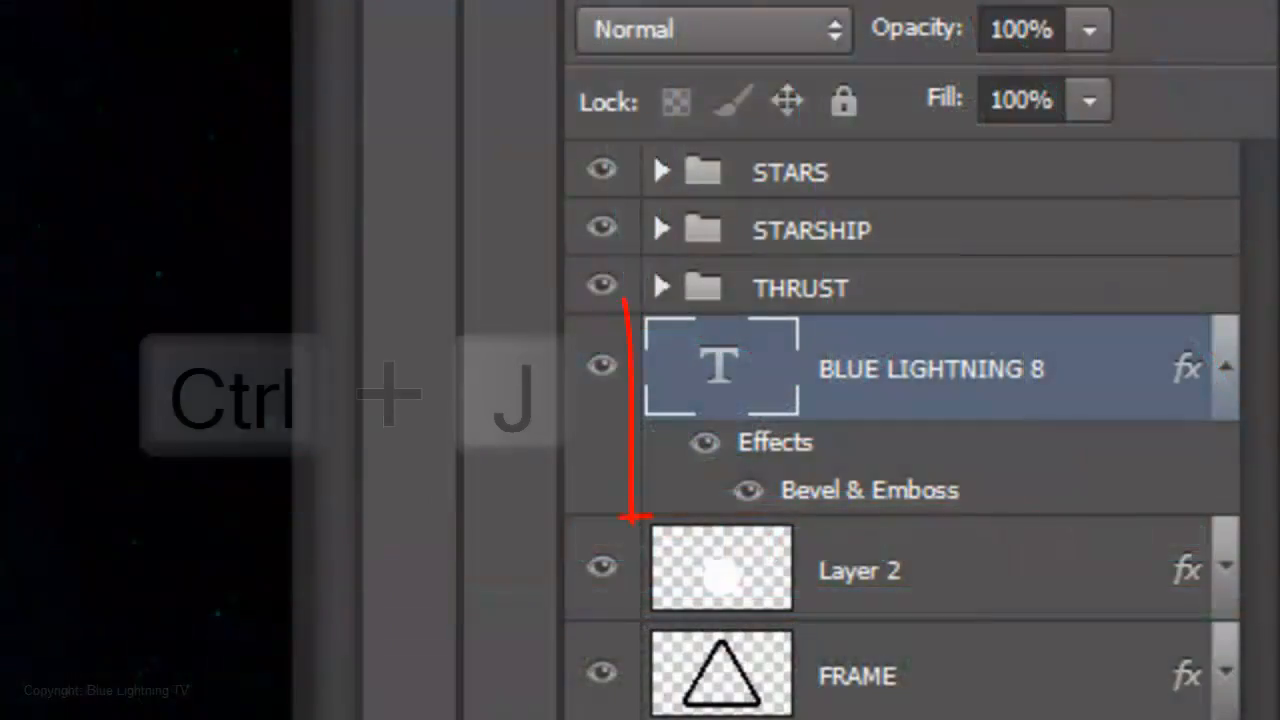
Duplicate the text as CENTAURI SECTOR and rotate copies onto the frame's left and right sides.
{"action": "key", "text": "ctrl+j"}
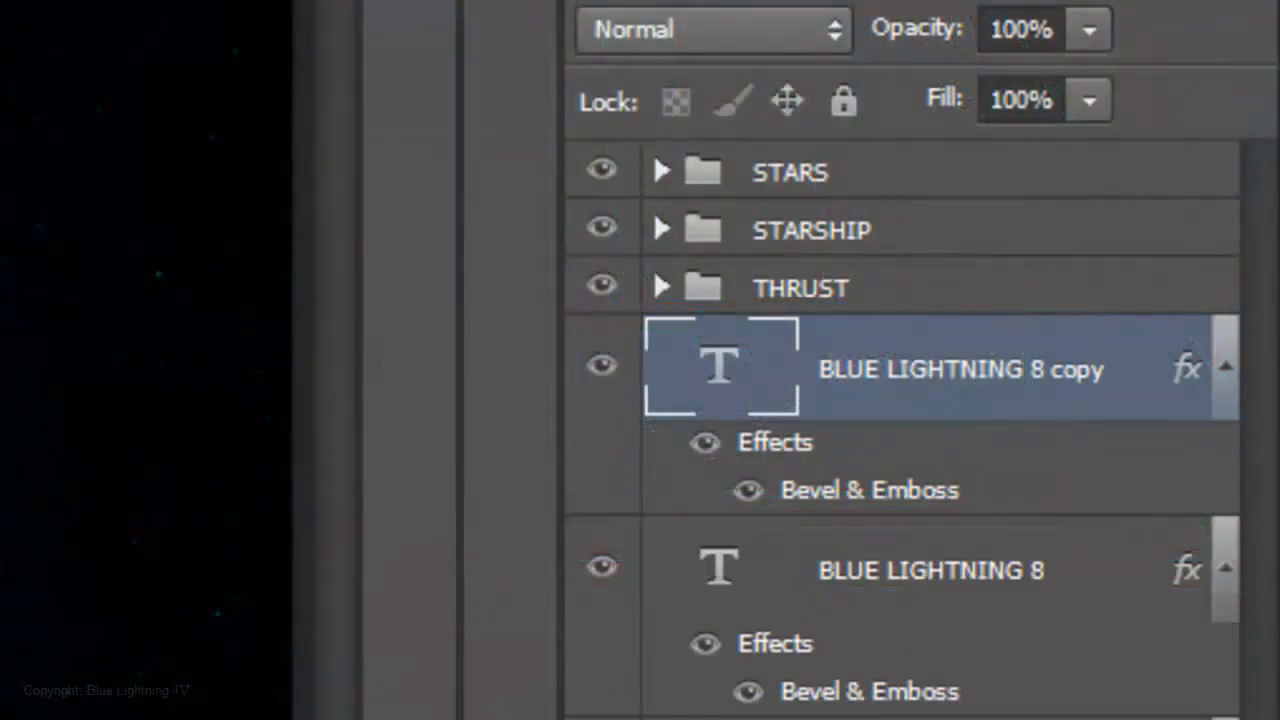
{"action": "key", "text": "Enter"}
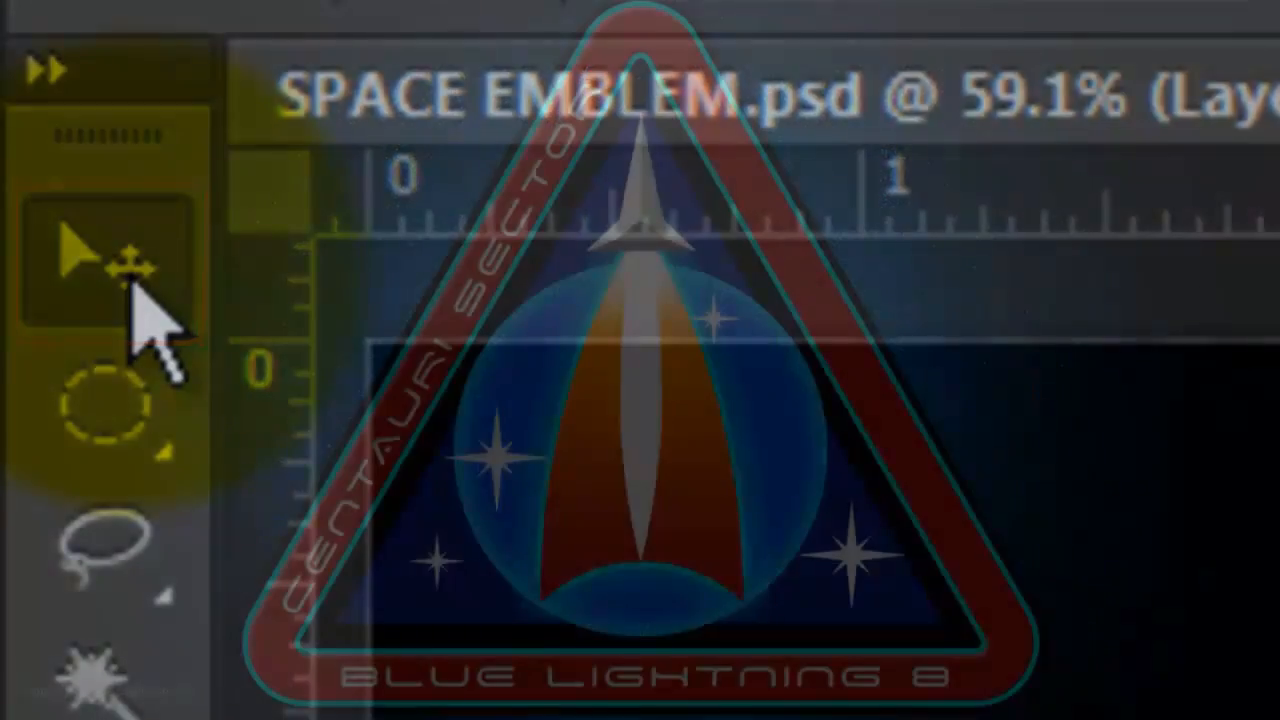
{"action": "key", "text": "ctrl+t"}
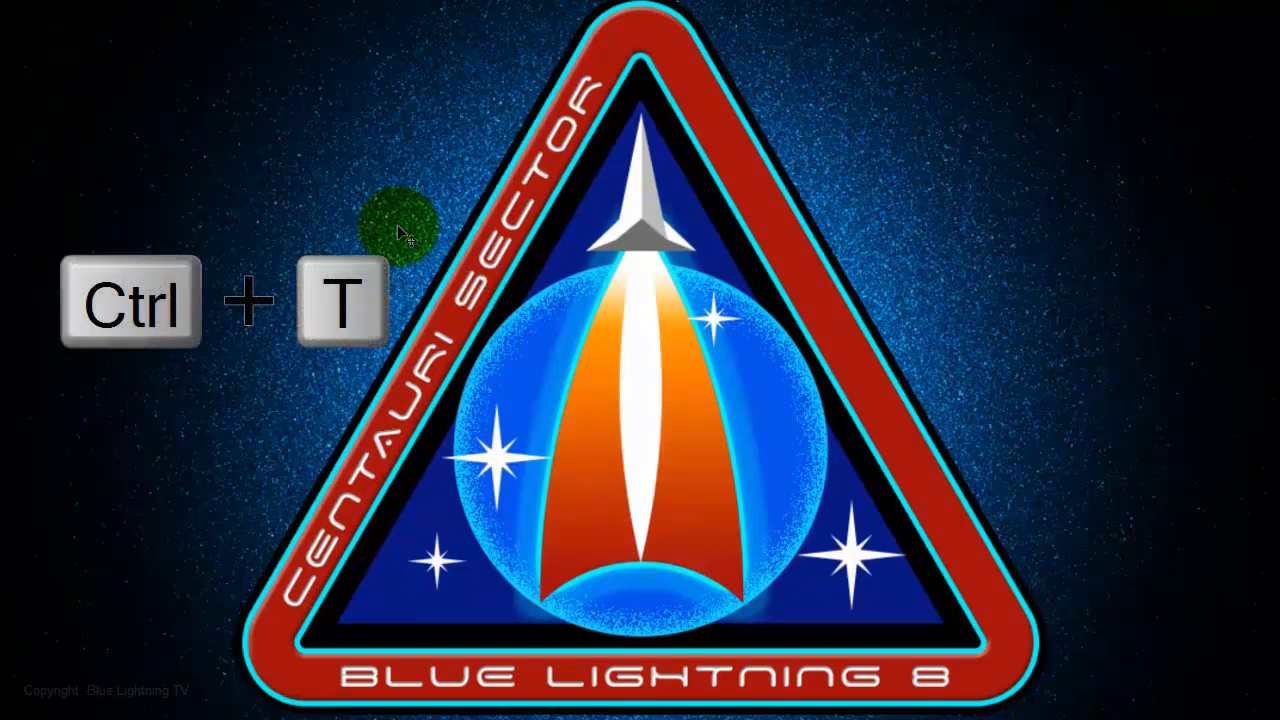
{"action": "key", "text": "ctrl+t"}
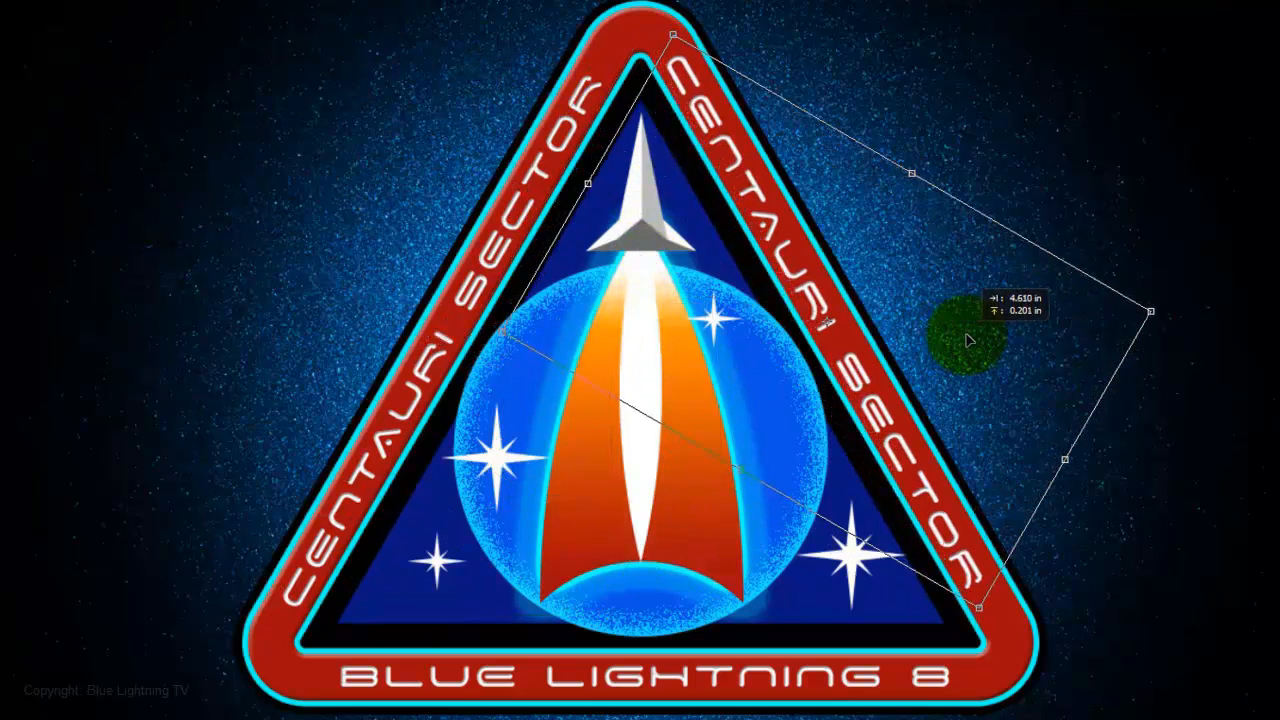
{"action": "left_click_drag", "start_coordinate": [960, 340], "coordinate": [790, 150]}
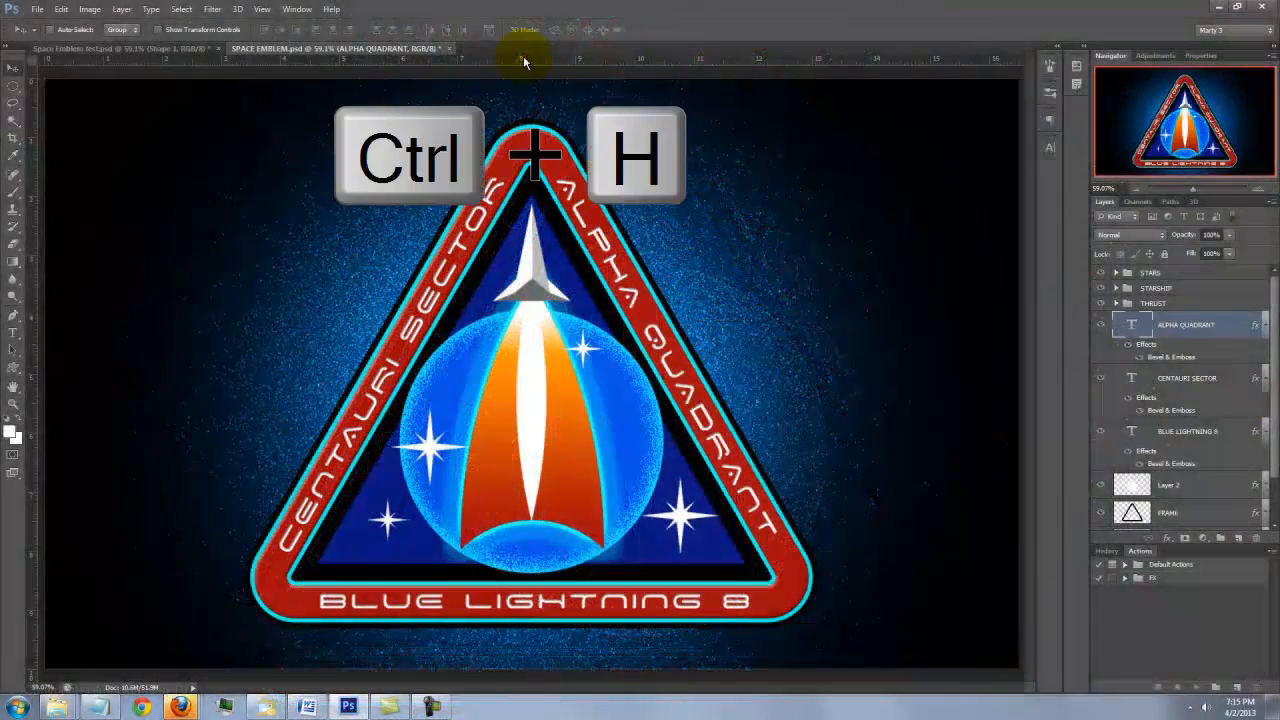
Show guides, add a horizontal guide near the apex, and align the ALPHA QUADRANT text.
{"action": "key", "text": "ctrl+h"}
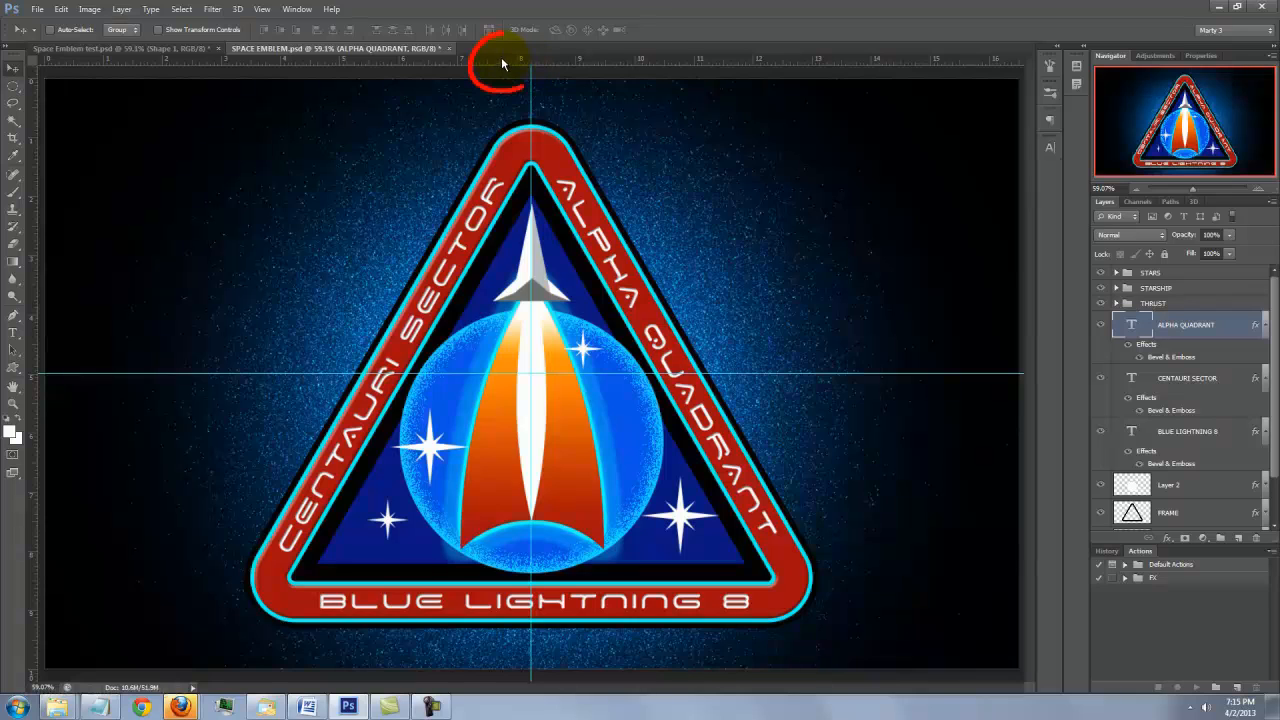
{"action": "left_click_drag", "start_coordinate": [503, 63], "coordinate": [505, 168]}
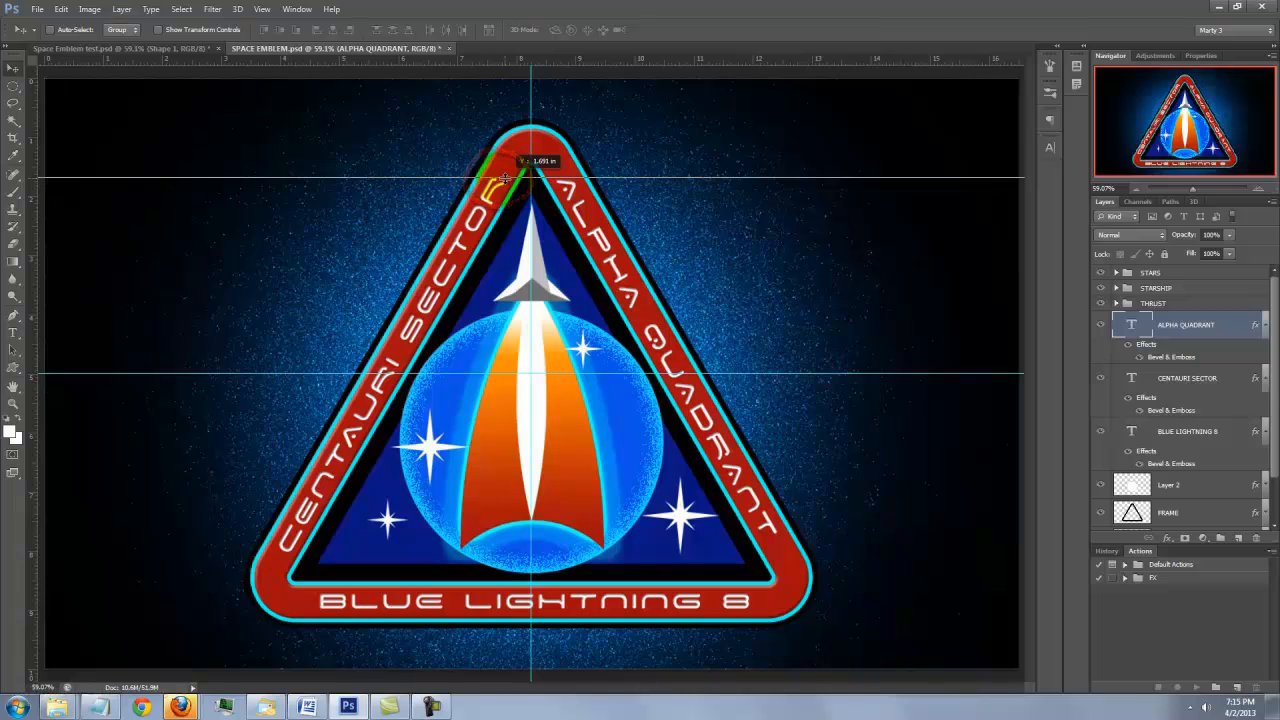
{"action": "left_click_drag", "start_coordinate": [505, 175], "coordinate": [485, 515]}
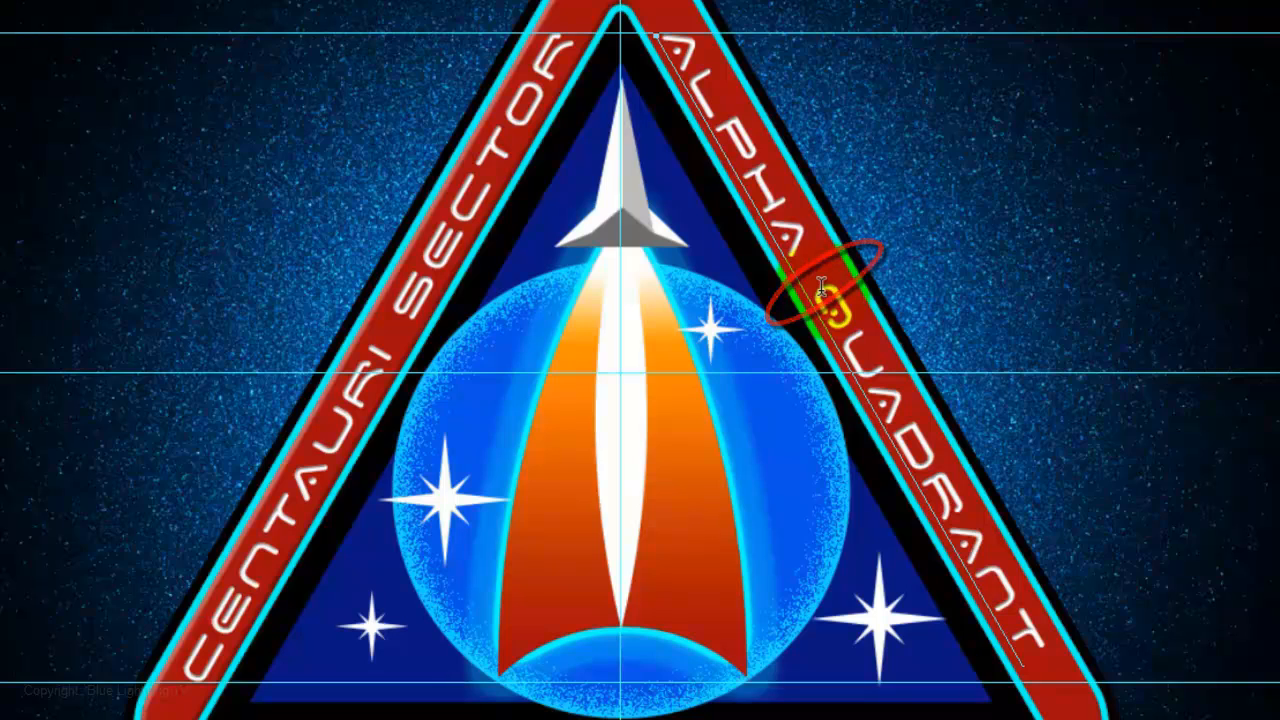
{"action": "key", "text": "alt+Right"}
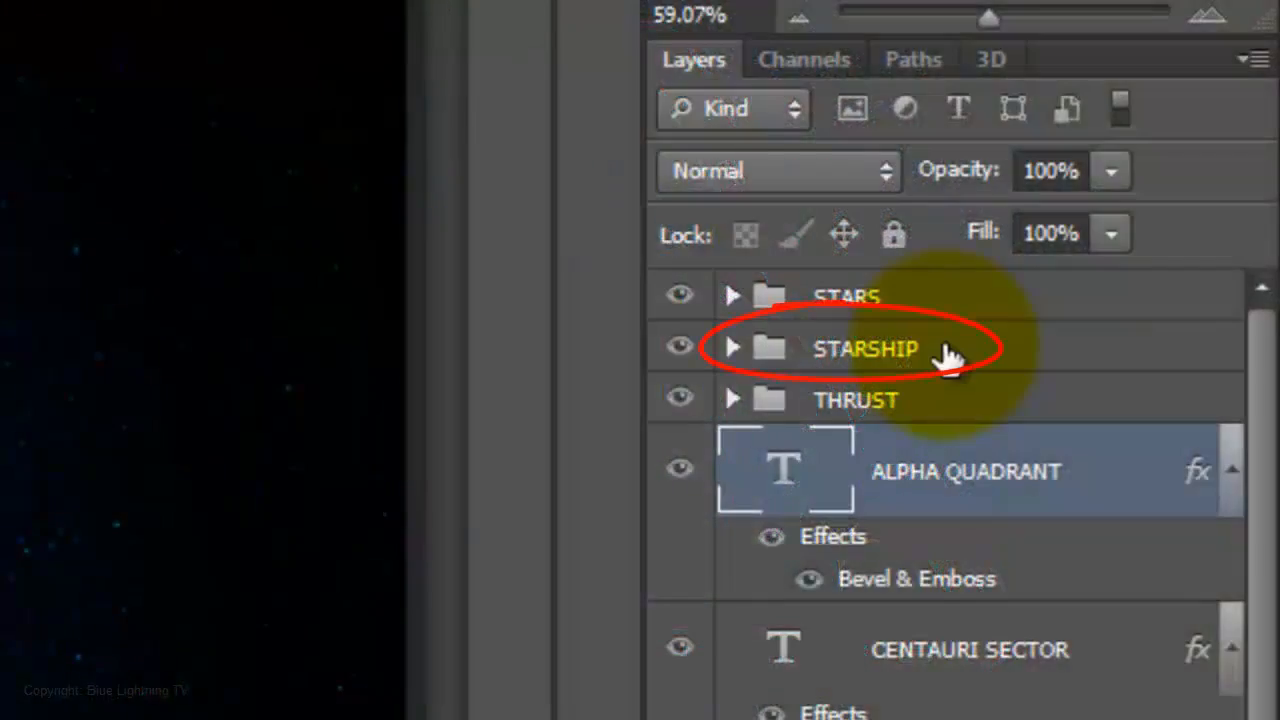
Horizontally centre the STARSHIP and THRUST groups on the canvas, then reselect all.
{"action": "left_click", "coordinate": [855, 399]}
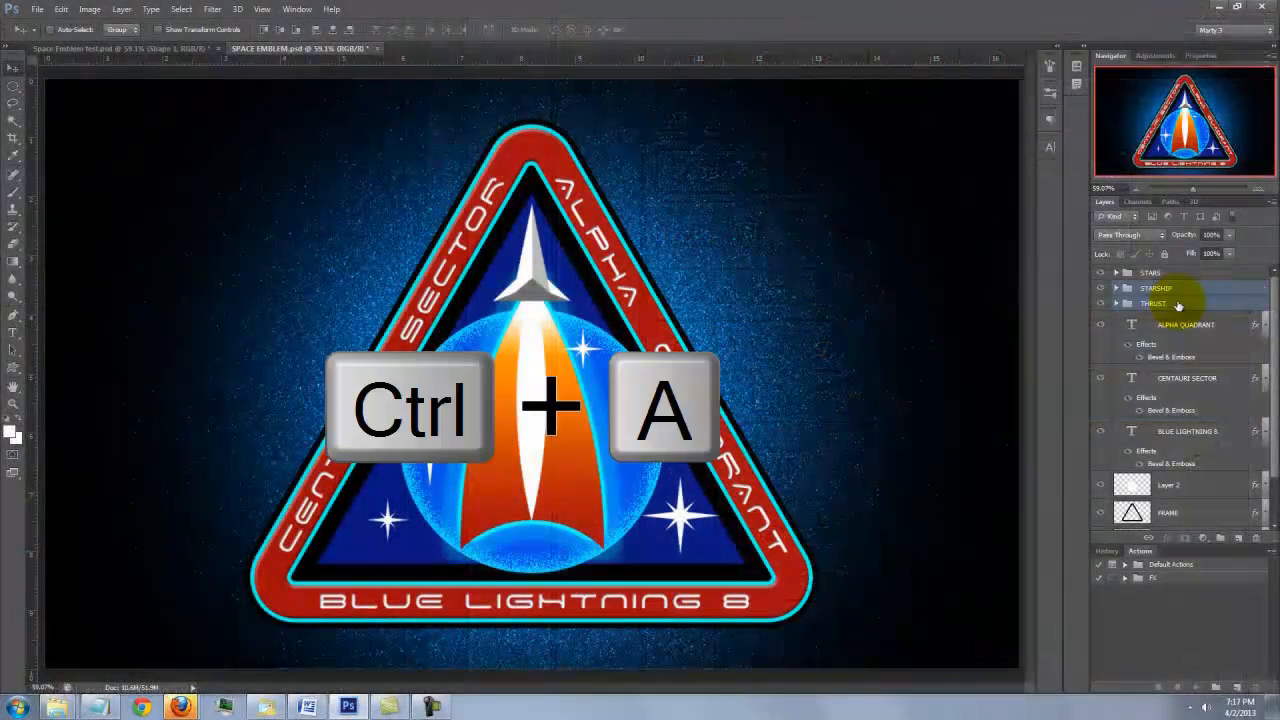
{"action": "key", "text": "ctrl+a"}
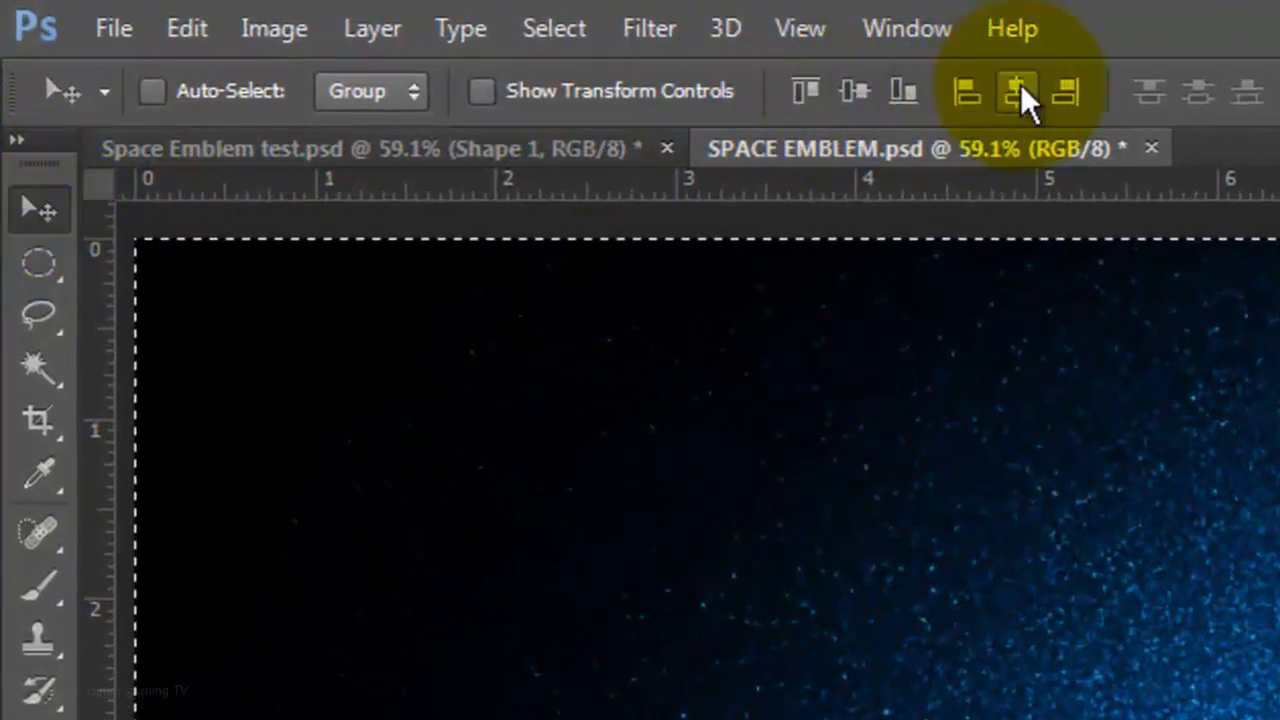
{"action": "left_click", "coordinate": [1018, 91]}
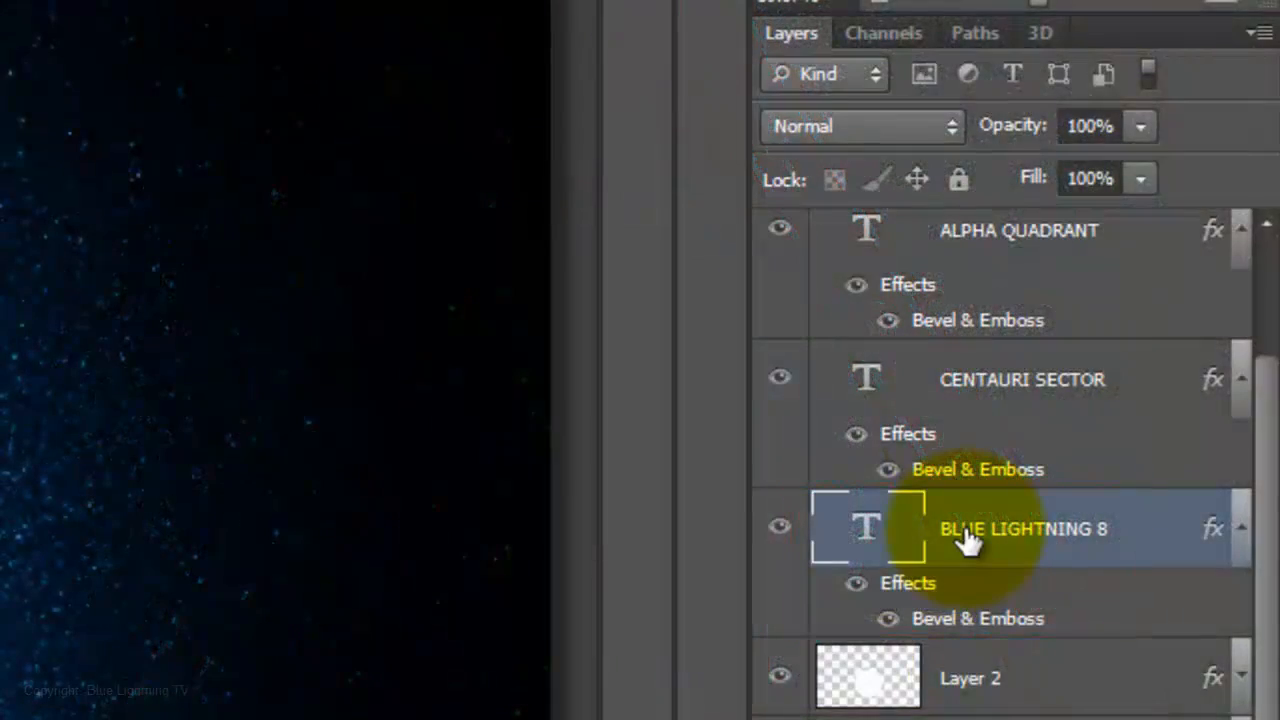
{"action": "key", "text": "ctrl+a"}
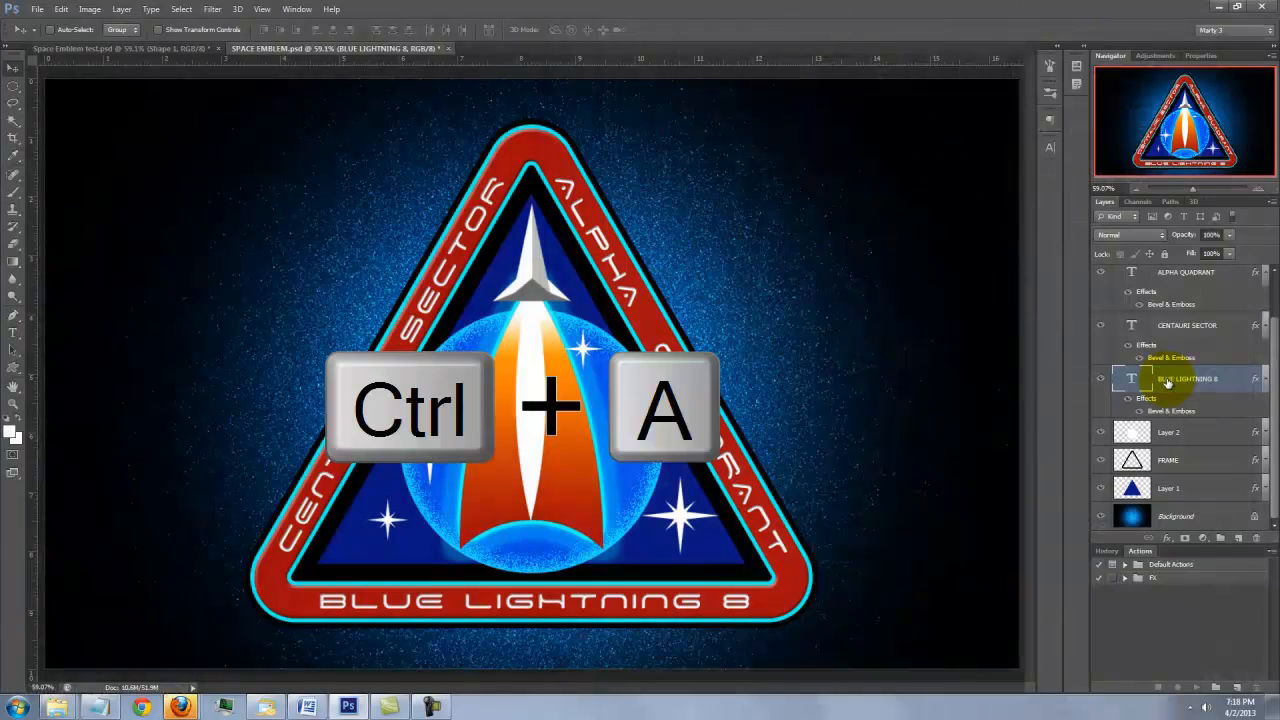